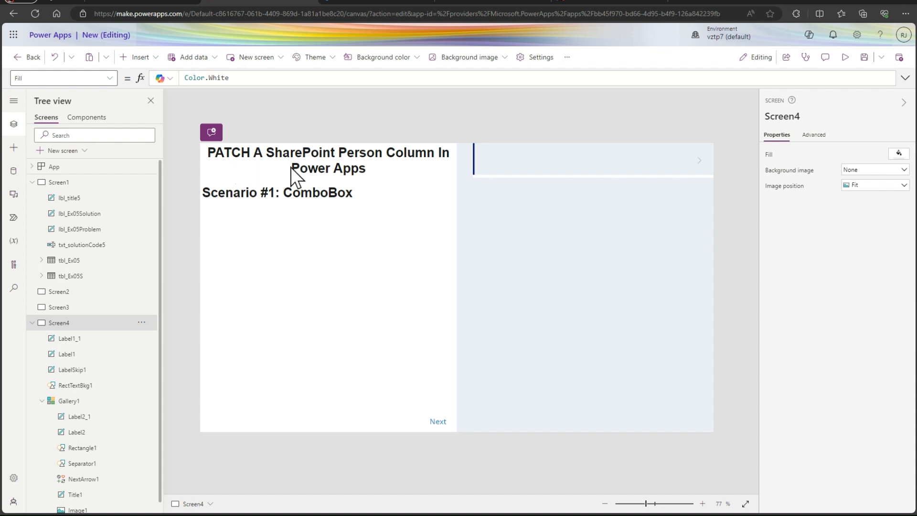
pyautogui.moveTo(447, 183)
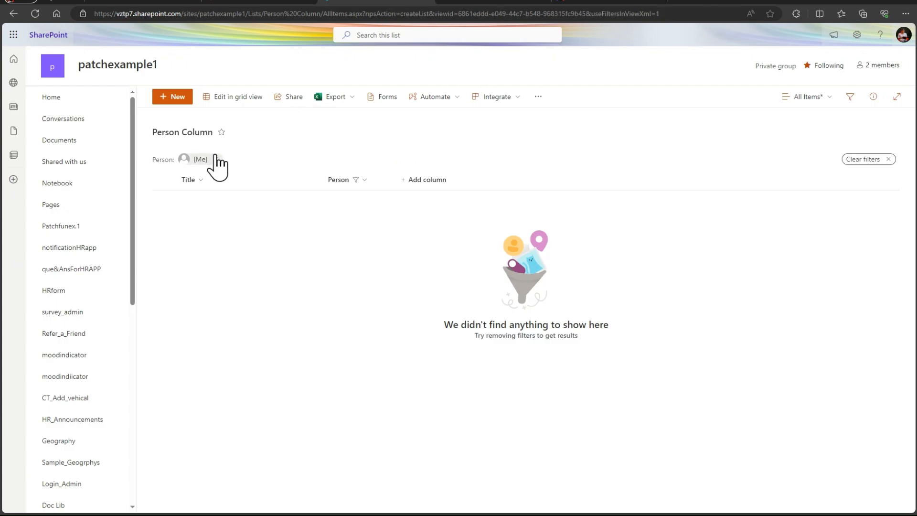
# Clear the person filter on the list and start adding a new Person-type column
pyautogui.click(864, 158)
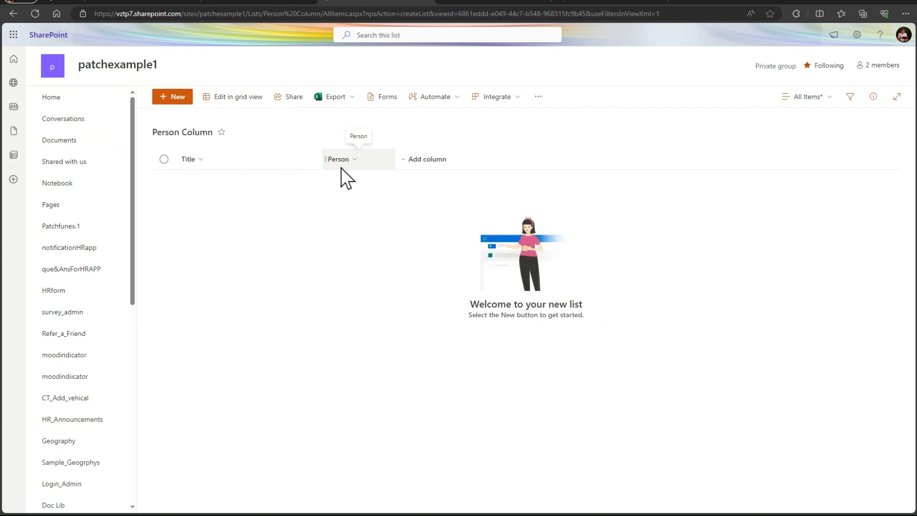
pyautogui.click(427, 159)
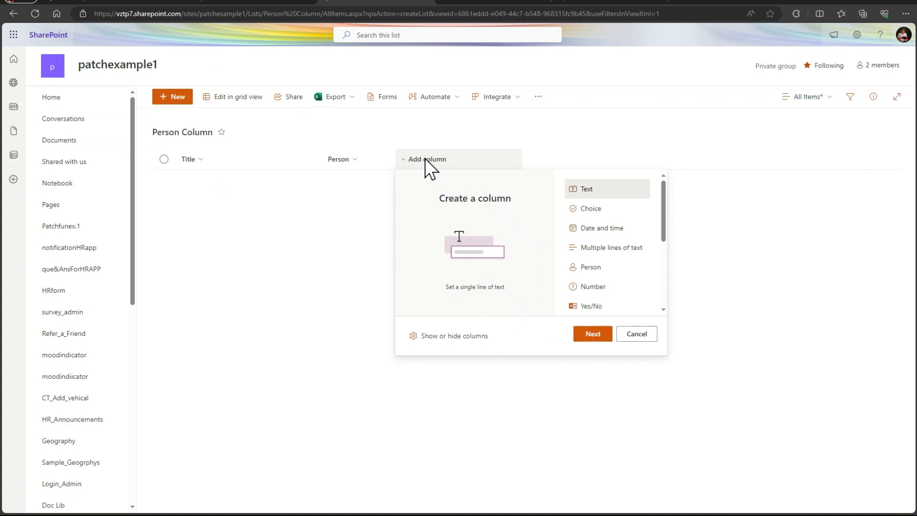
pyautogui.moveTo(590, 266)
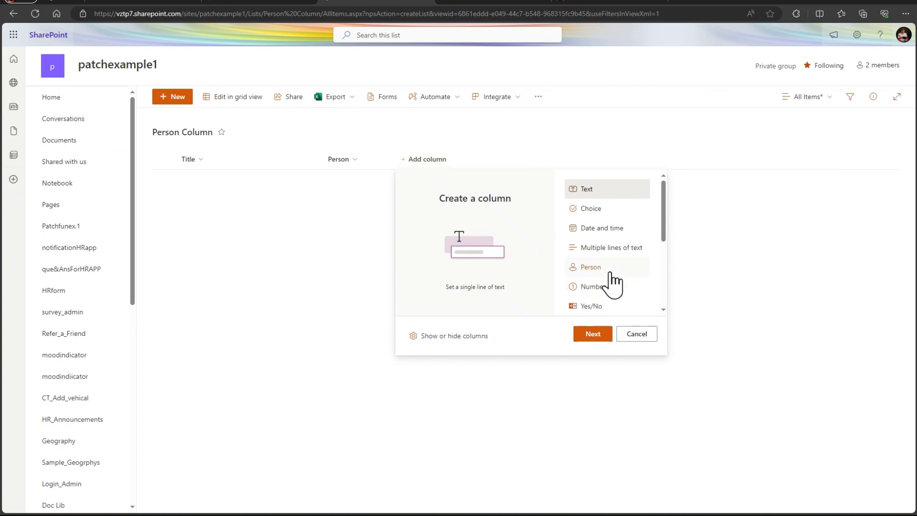
pyautogui.click(590, 266)
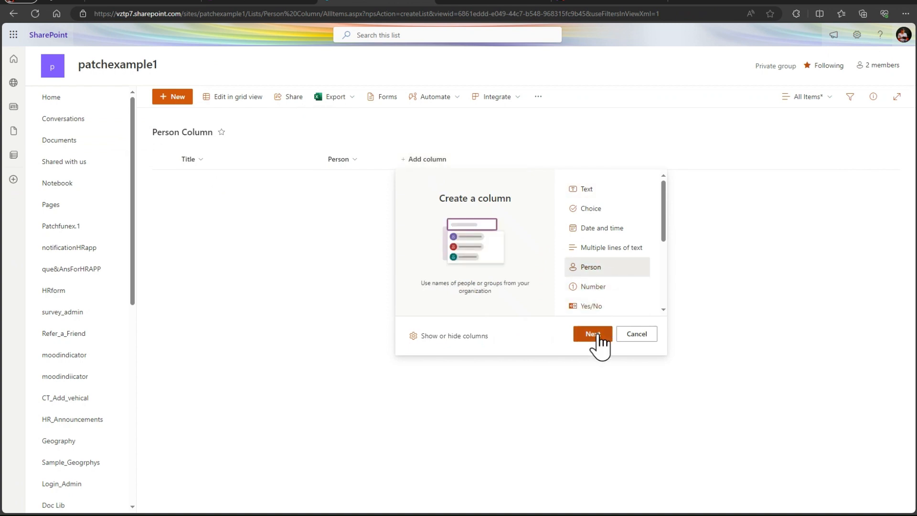
pyautogui.click(592, 333)
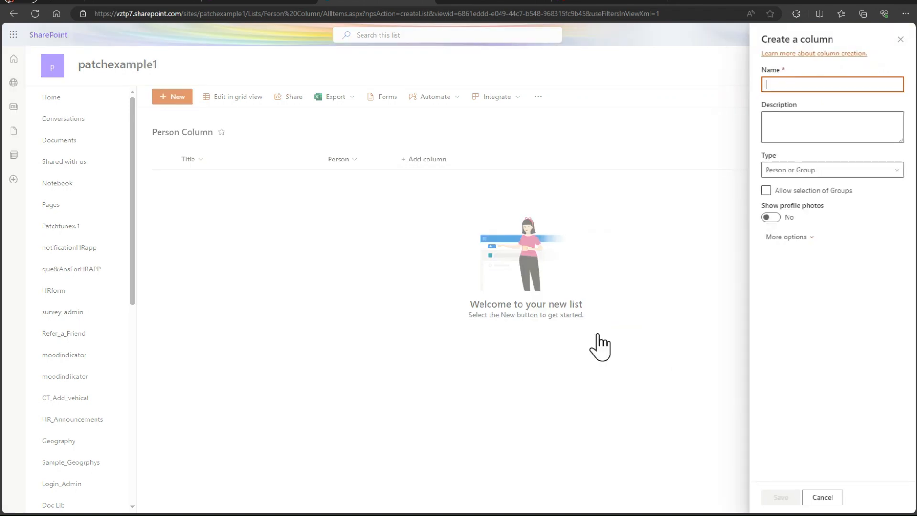
pyautogui.moveTo(905, 30)
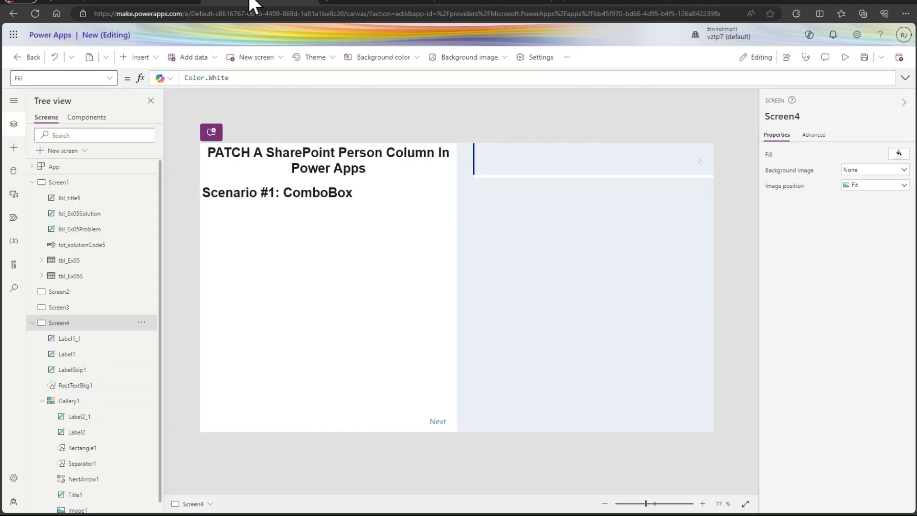
pyautogui.moveTo(297, 288)
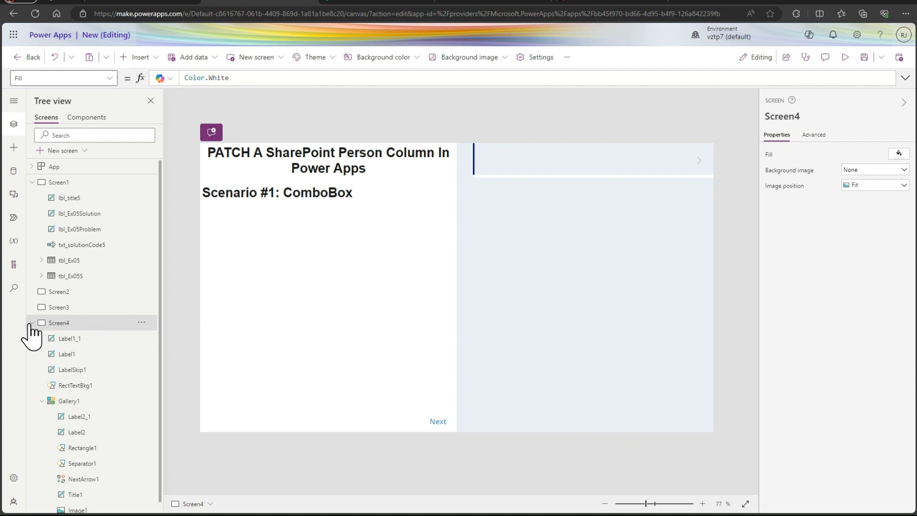
pyautogui.moveTo(335, 208)
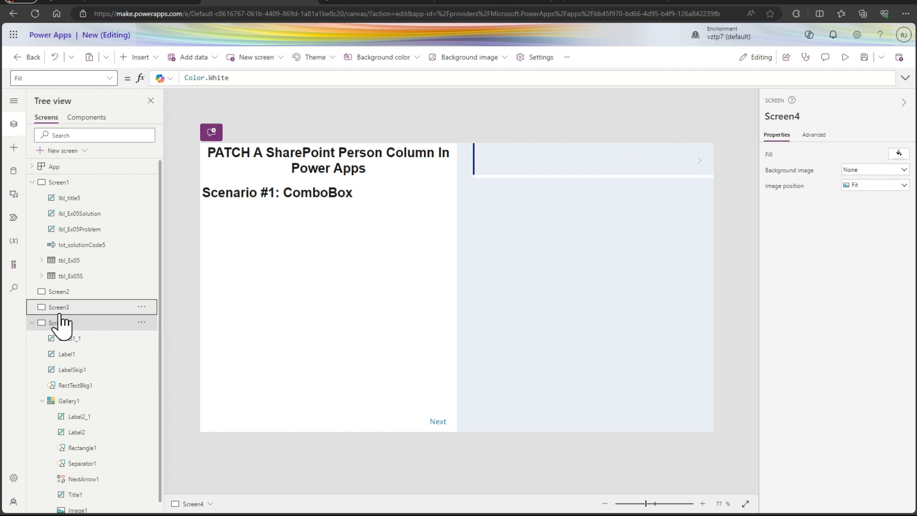
# Add an edit form to Screen3 bound to the Person Column list and select its Person combo box to cut
pyautogui.click(58, 307)
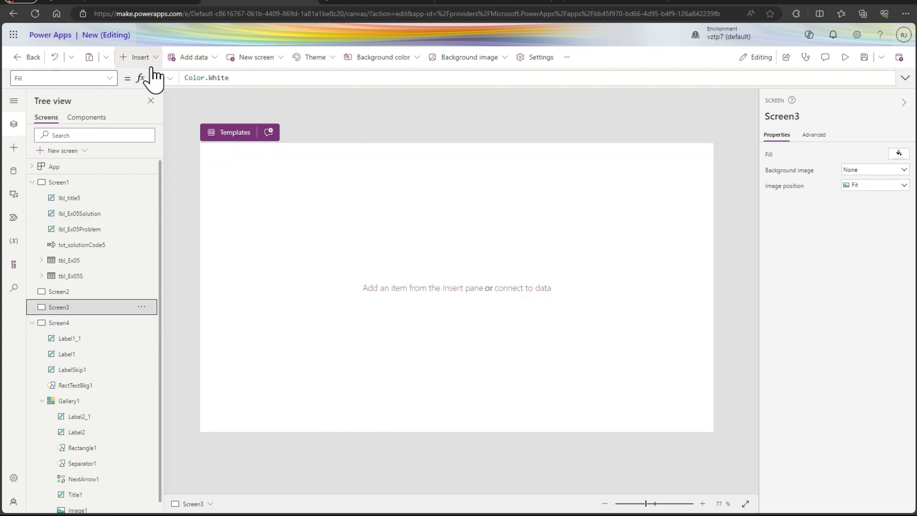
pyautogui.click(138, 57)
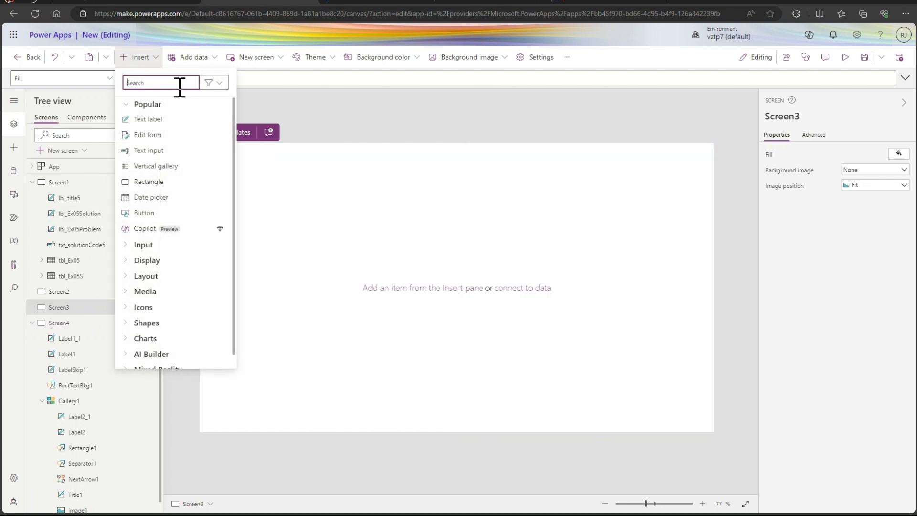
pyautogui.write('form')
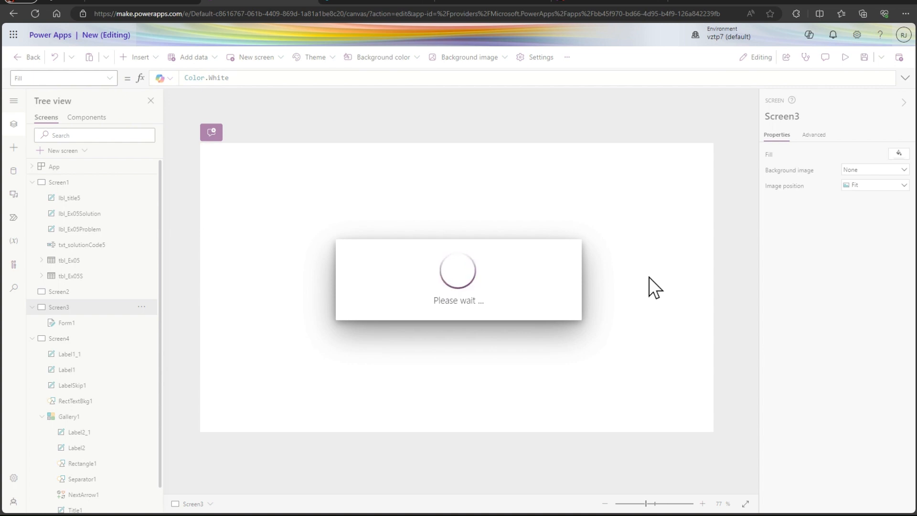
pyautogui.click(871, 154)
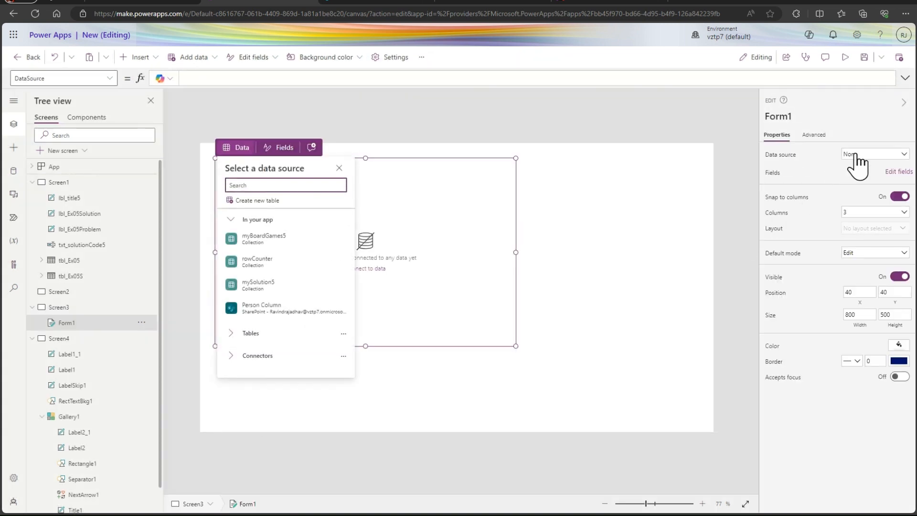
pyautogui.moveTo(275, 307)
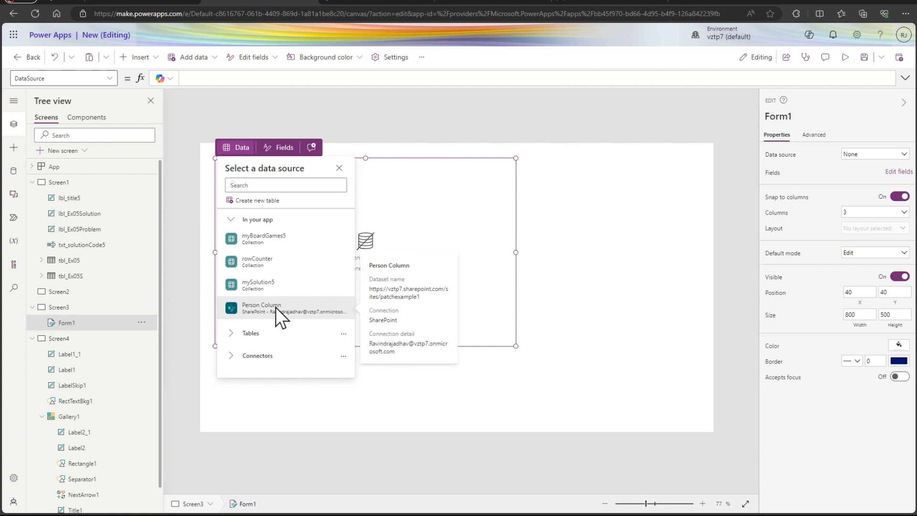
pyautogui.click(261, 306)
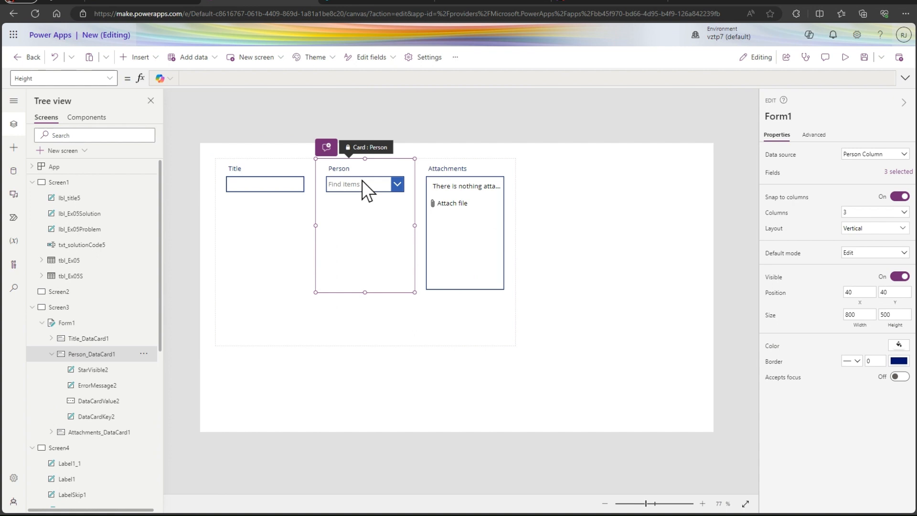
pyautogui.click(357, 183)
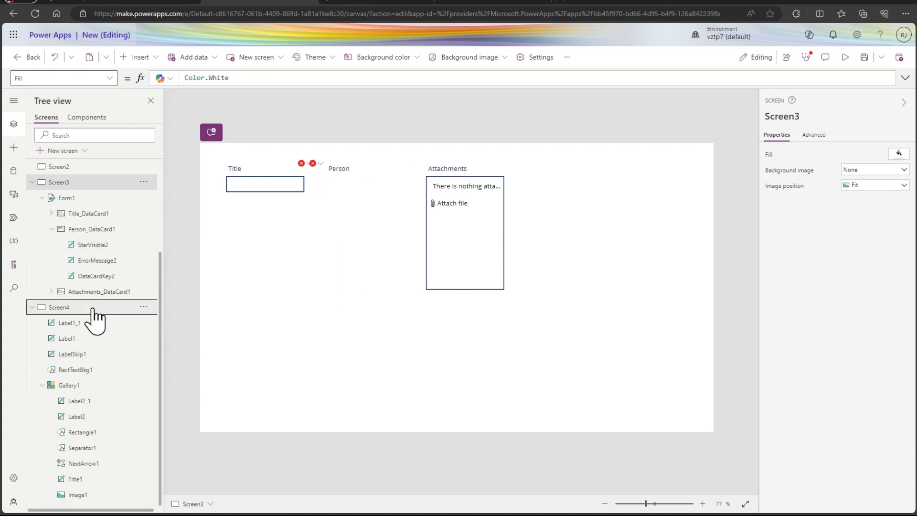
# Paste the combo box onto the ComboBox scenario screen and comment out its border colour formula
pyautogui.click(59, 307)
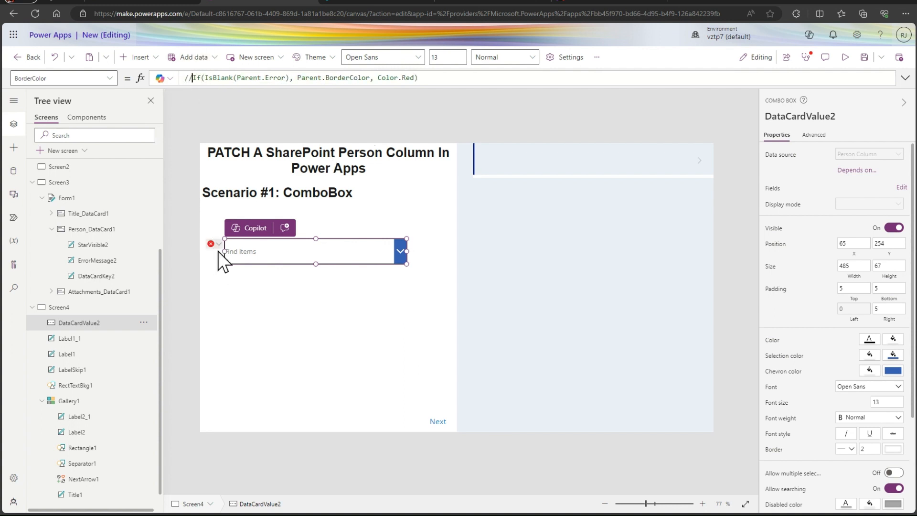
pyautogui.click(210, 243)
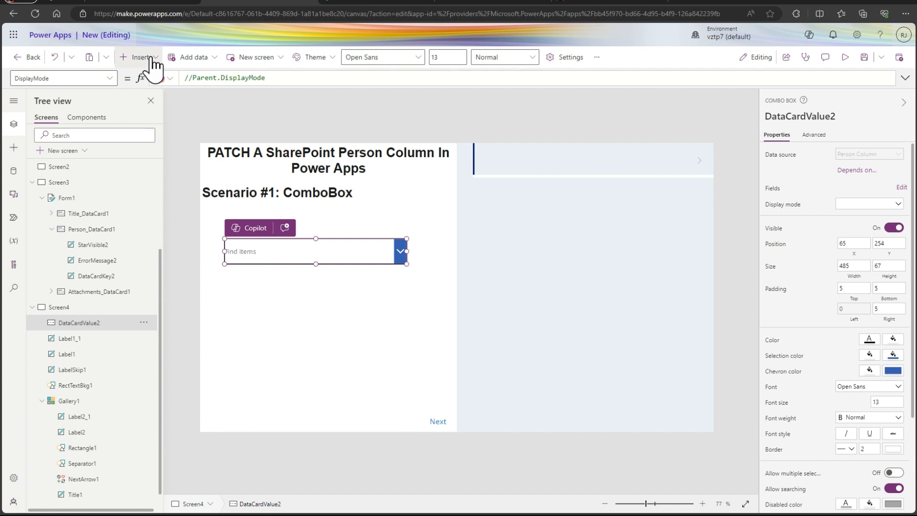
# Add a button just below the combo box and label it Save
pyautogui.click(137, 56)
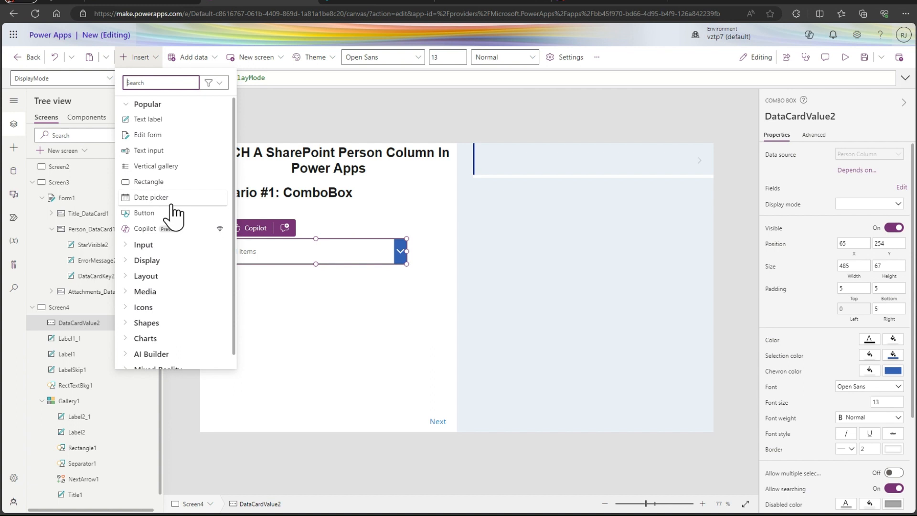
pyautogui.click(138, 56)
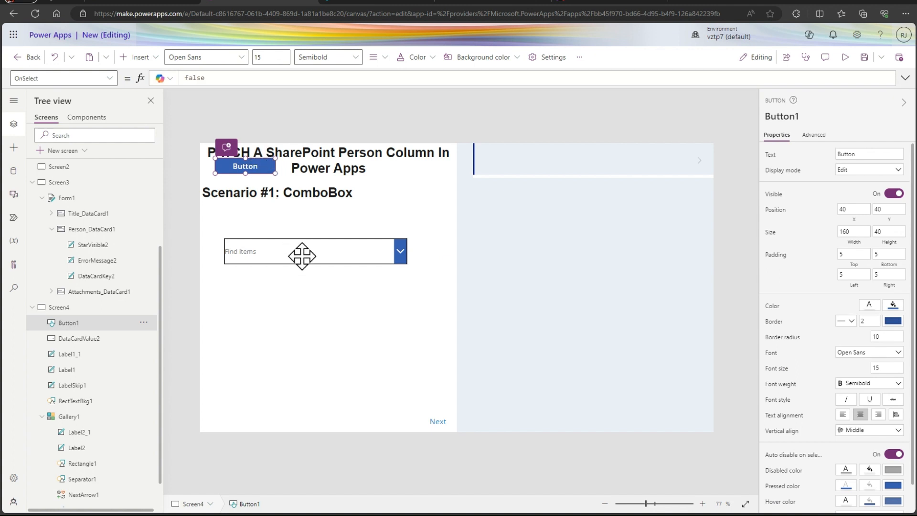
pyautogui.moveTo(244, 166); pyautogui.dragTo(300, 295)
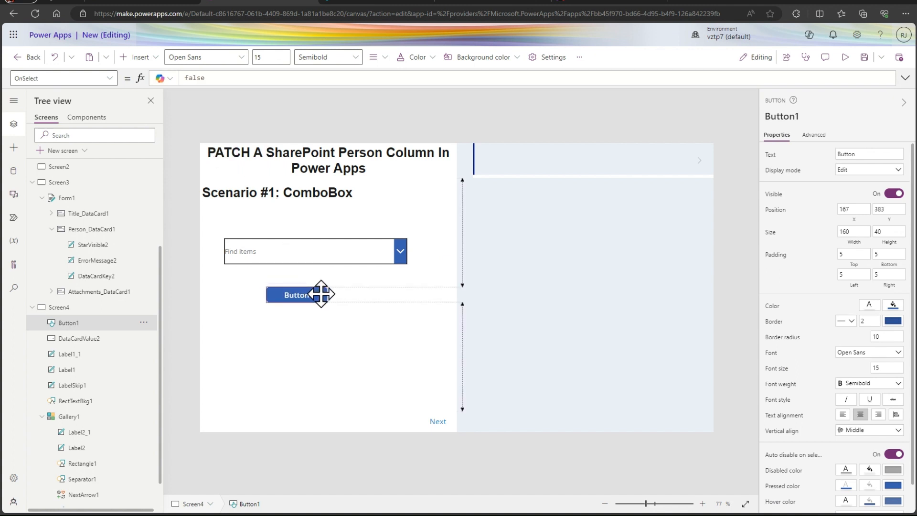
pyautogui.moveTo(298, 296); pyautogui.dragTo(311, 301)
pyautogui.write('S')
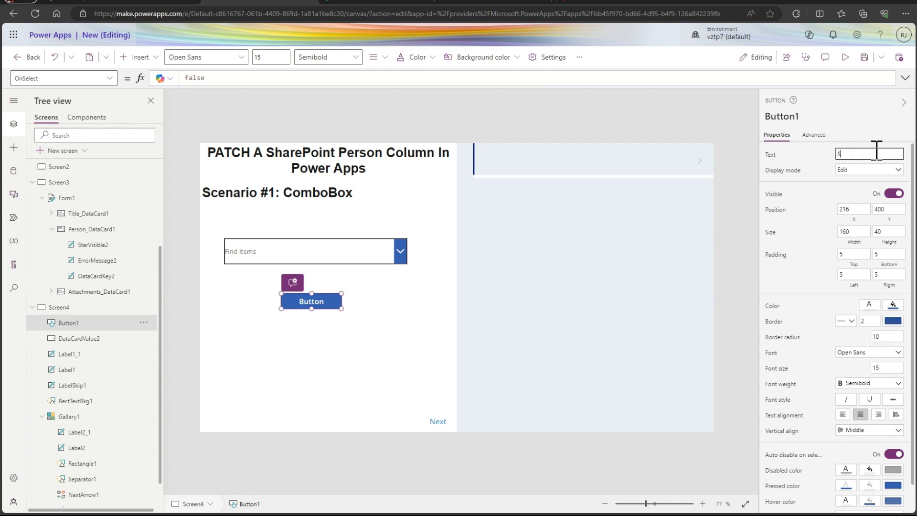
pyautogui.moveTo(878, 160)
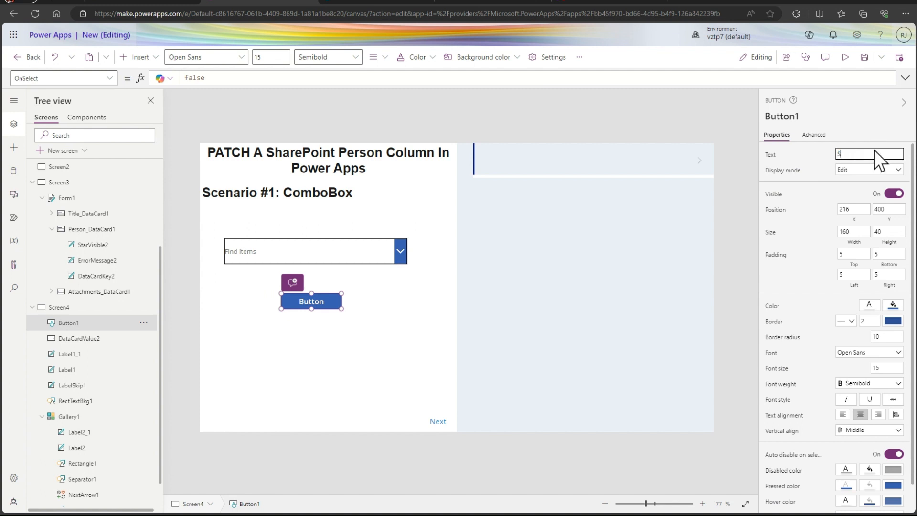
pyautogui.write('Save')
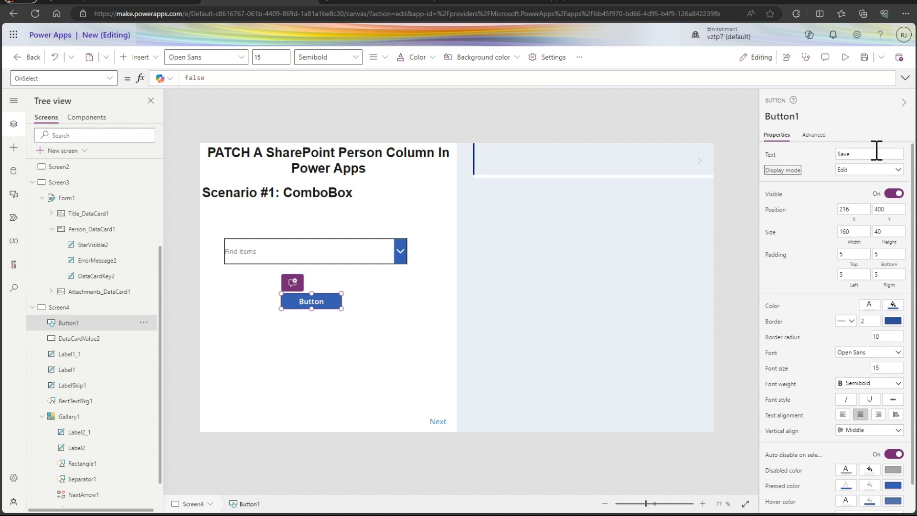
pyautogui.write('Save')
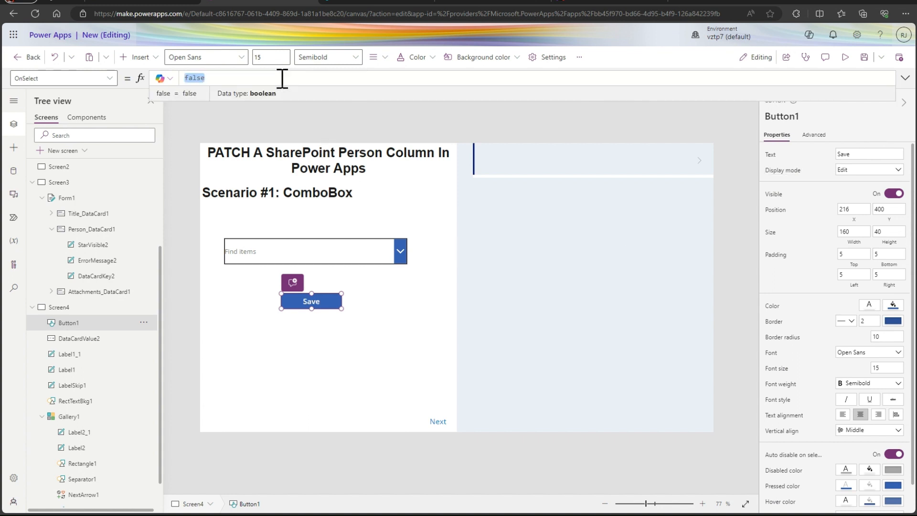
# Begin the Save button's OnSelect as Patch('Person Column', Defaults('Person Column'), {}) in the enlarged formula bar
pyautogui.write('Su')
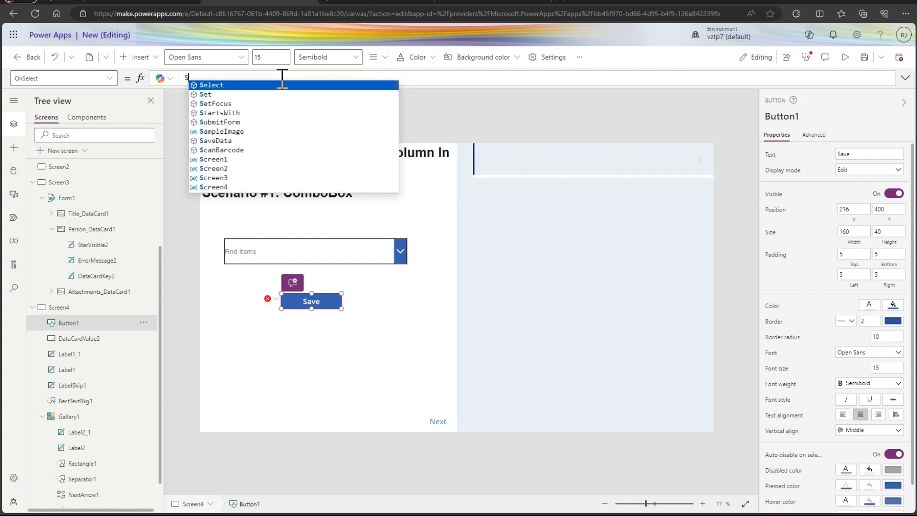
pyautogui.write('Patch')
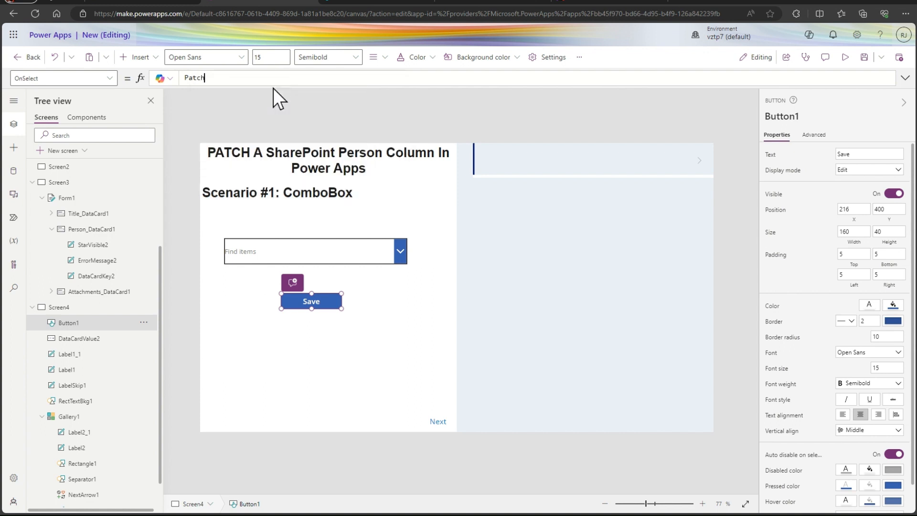
pyautogui.write("('Person Column")
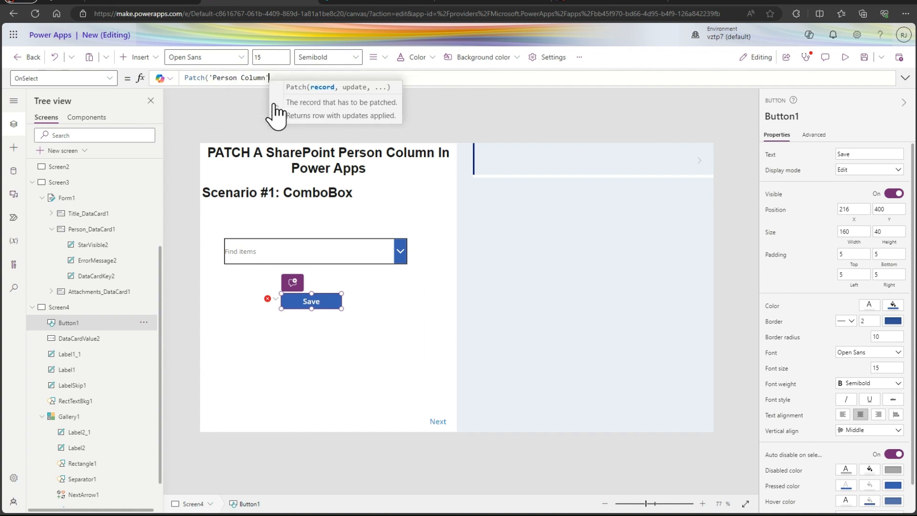
pyautogui.write(',de')
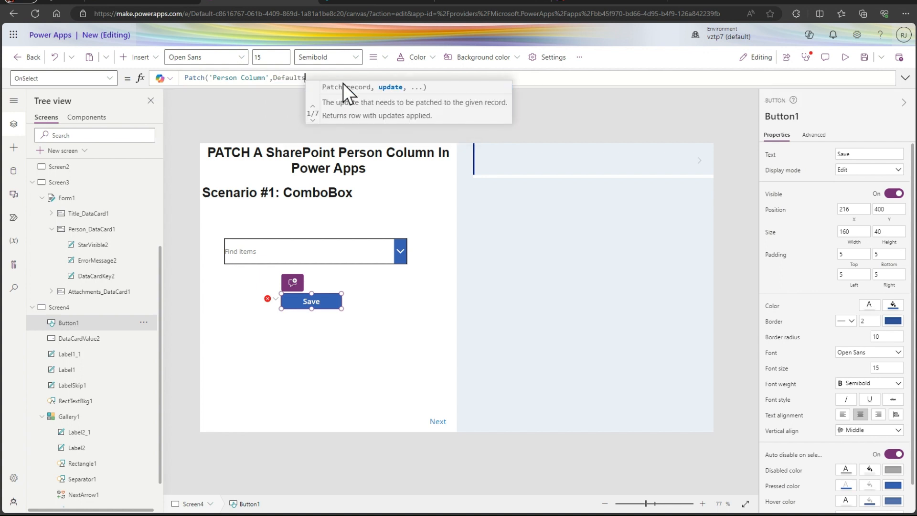
pyautogui.write('(')
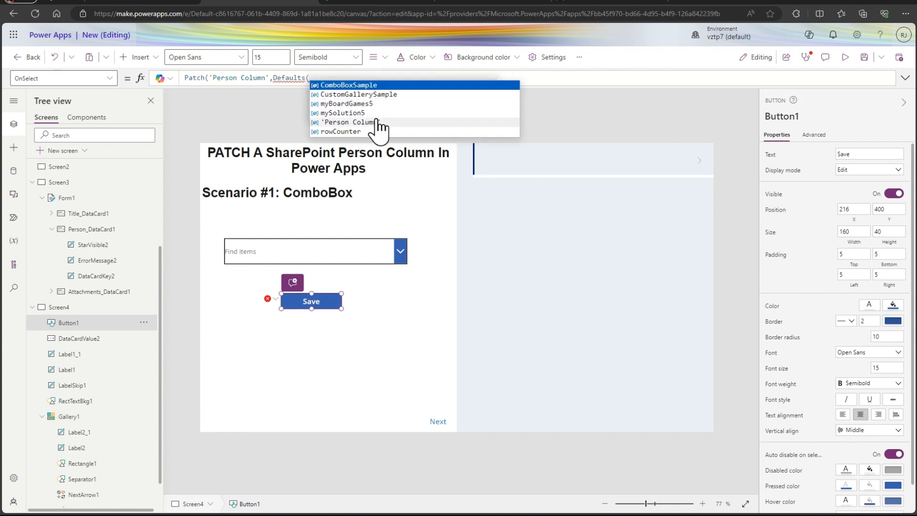
pyautogui.click(348, 122)
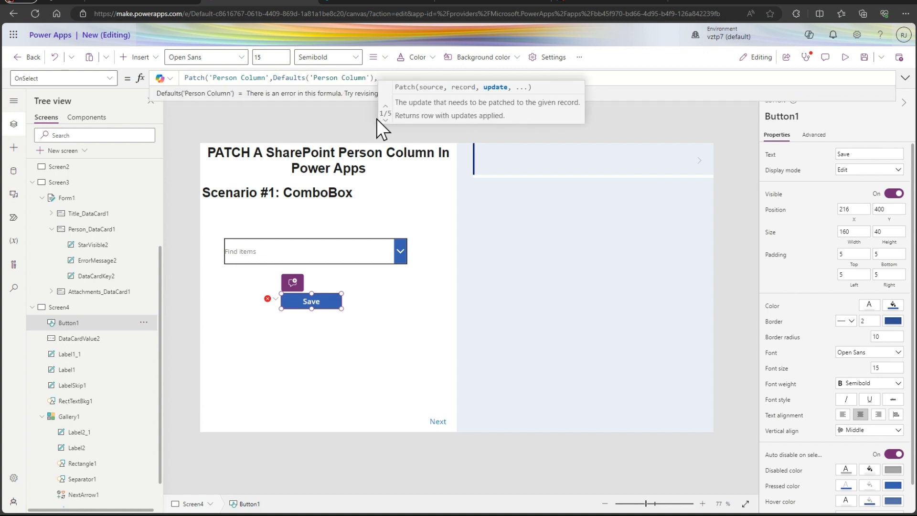
pyautogui.write('{})')
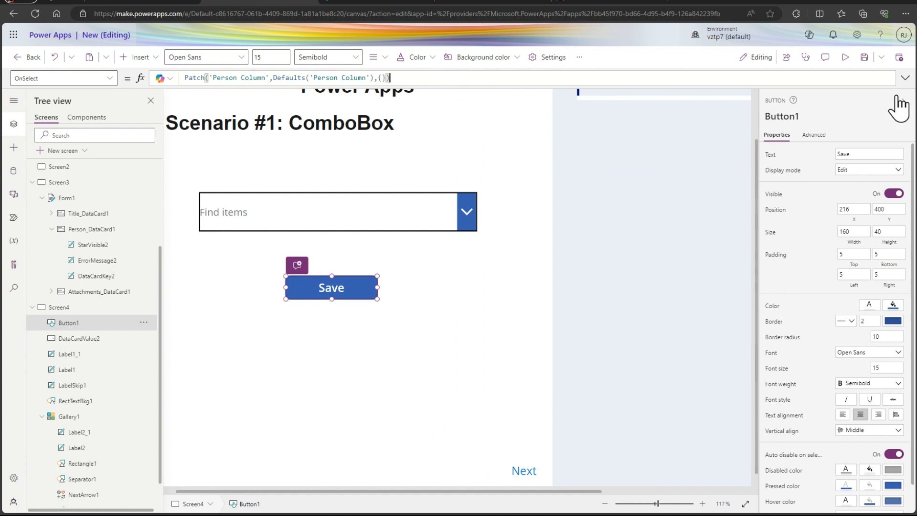
pyautogui.click(904, 77)
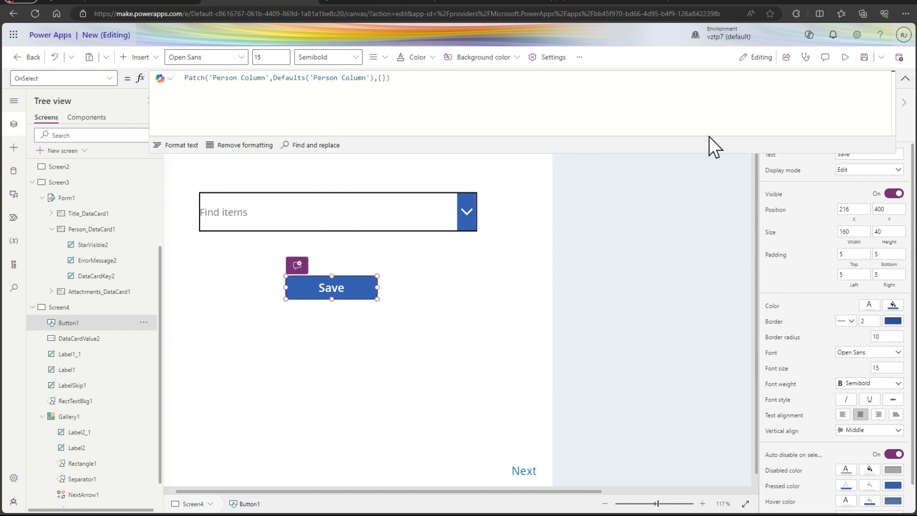
pyautogui.moveTo(432, 16)
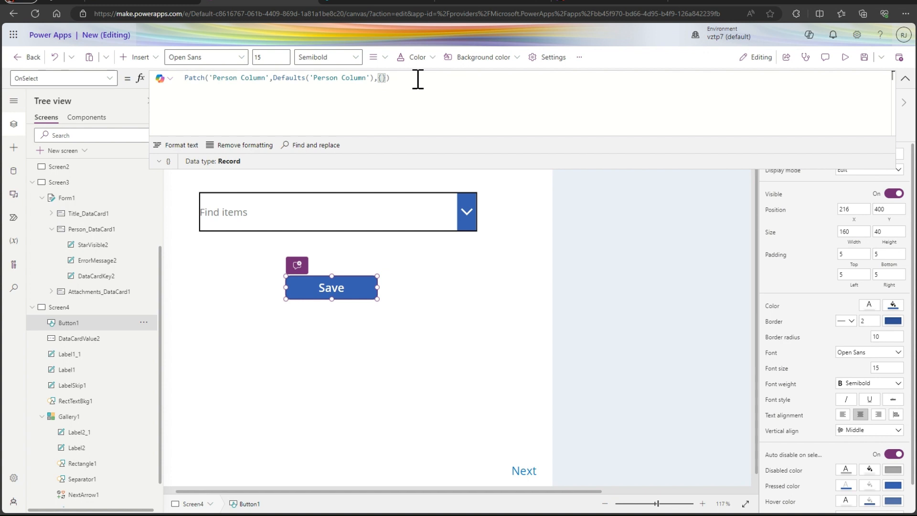
# Fill the record with Title: 1 and Person: DataCardValue2.Selected, then preview the app
pyautogui.write('Tit')
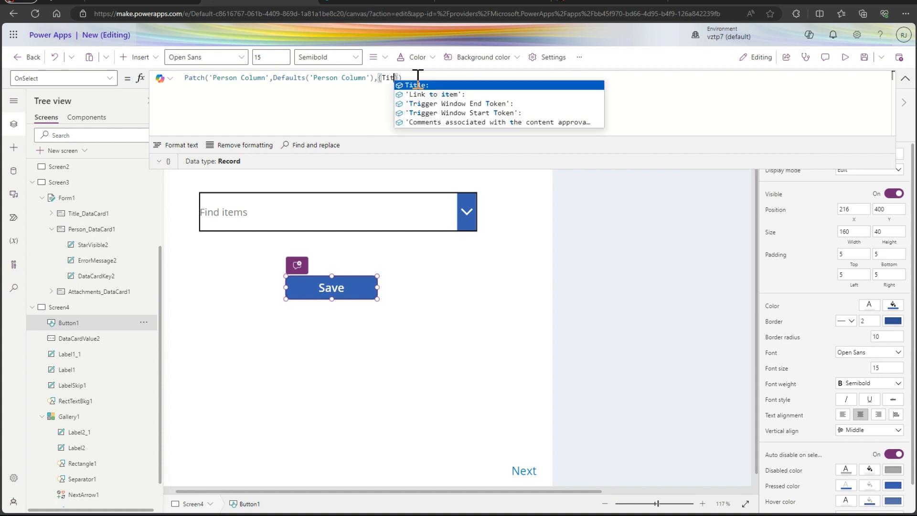
pyautogui.click(417, 85)
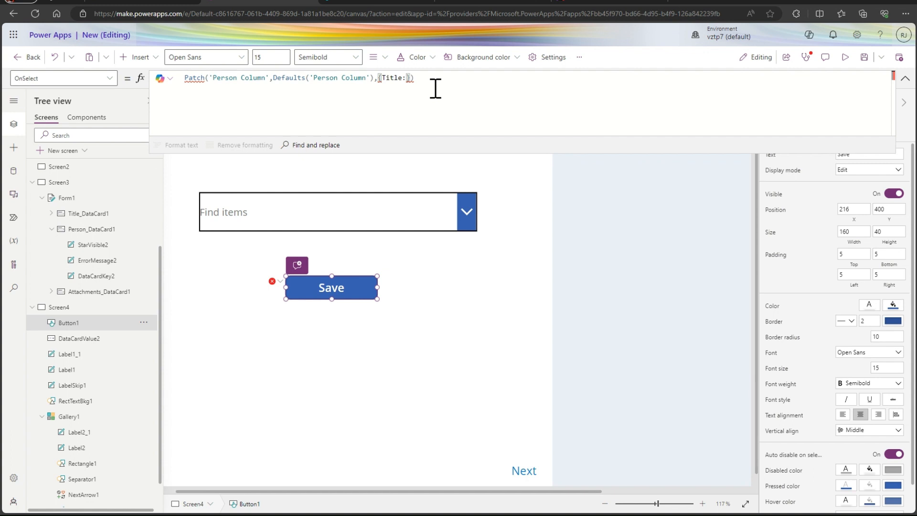
pyautogui.write('1,')
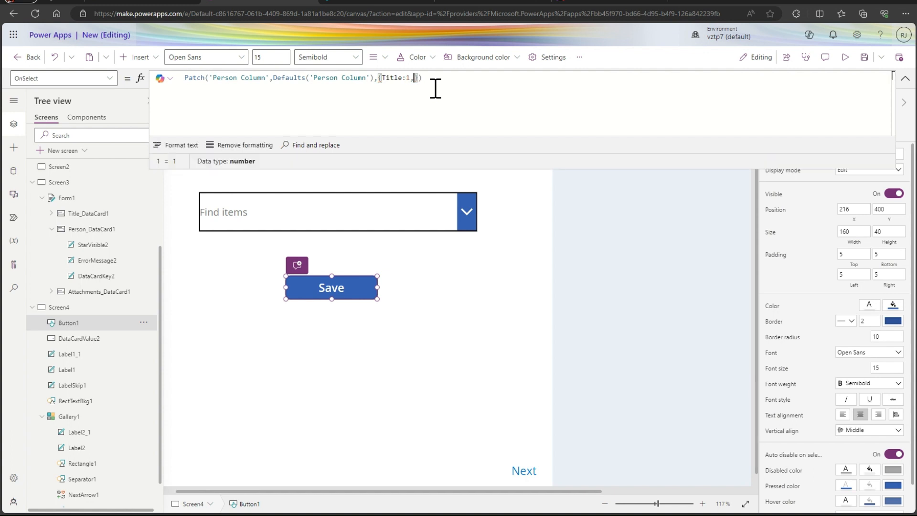
pyautogui.write(',')
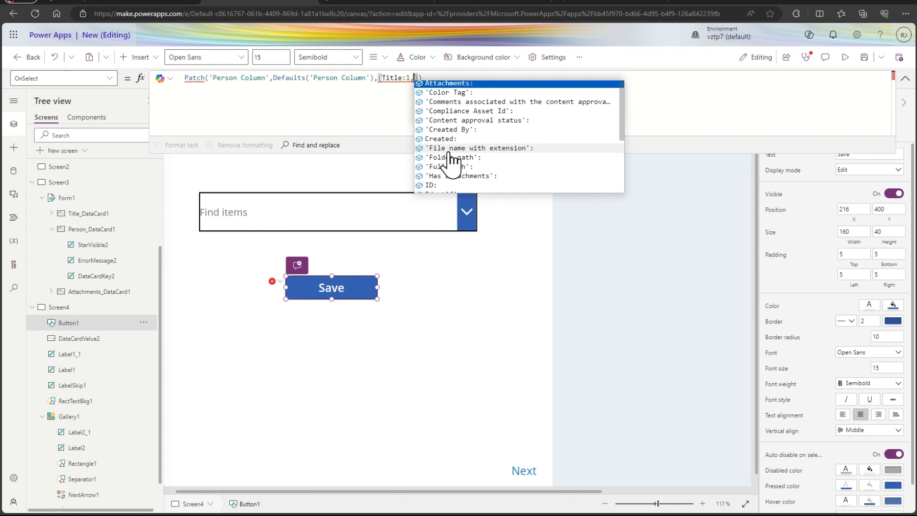
pyautogui.scroll(-3)
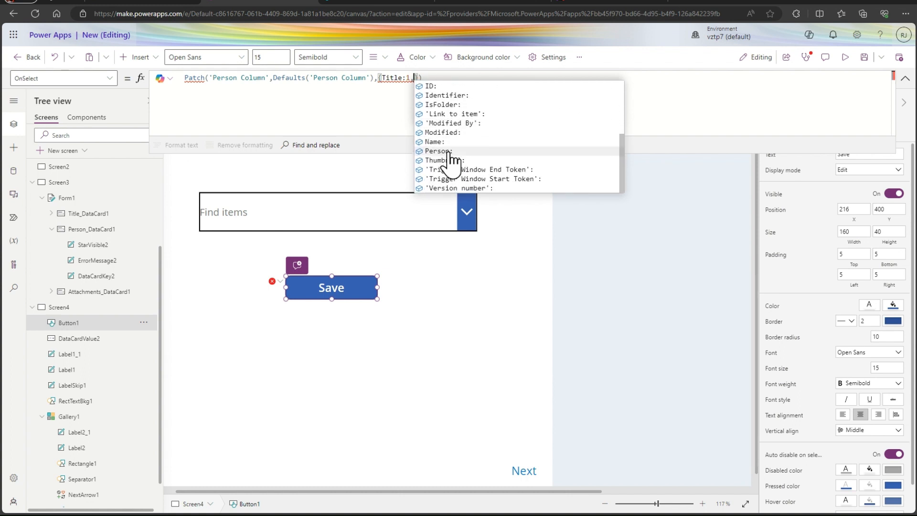
pyautogui.click(437, 151)
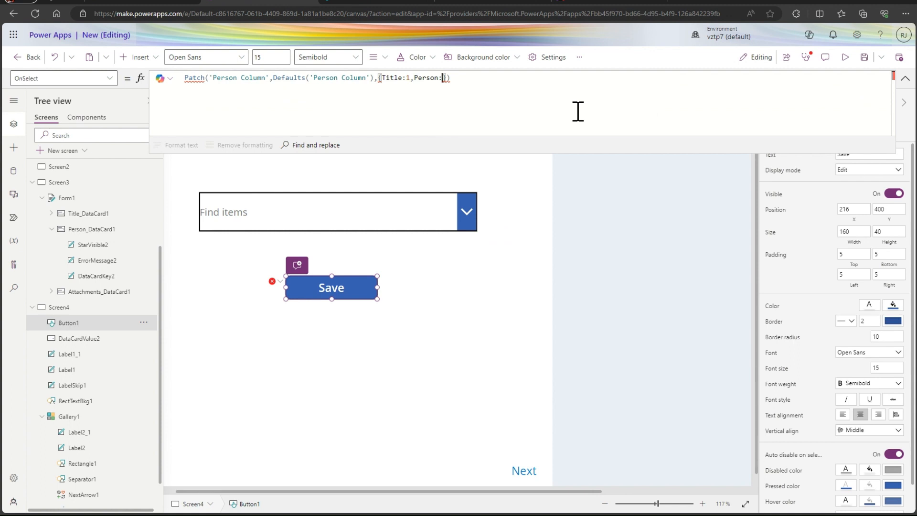
pyautogui.write('data')
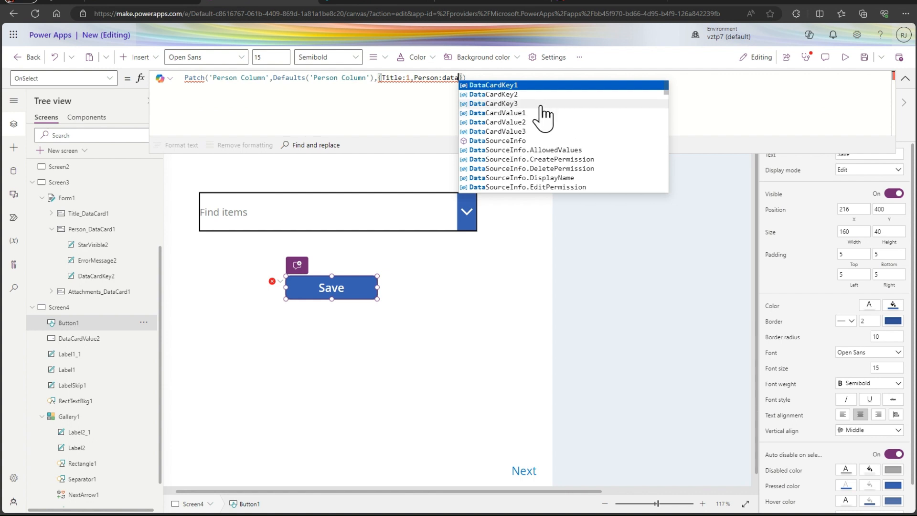
pyautogui.moveTo(540, 132)
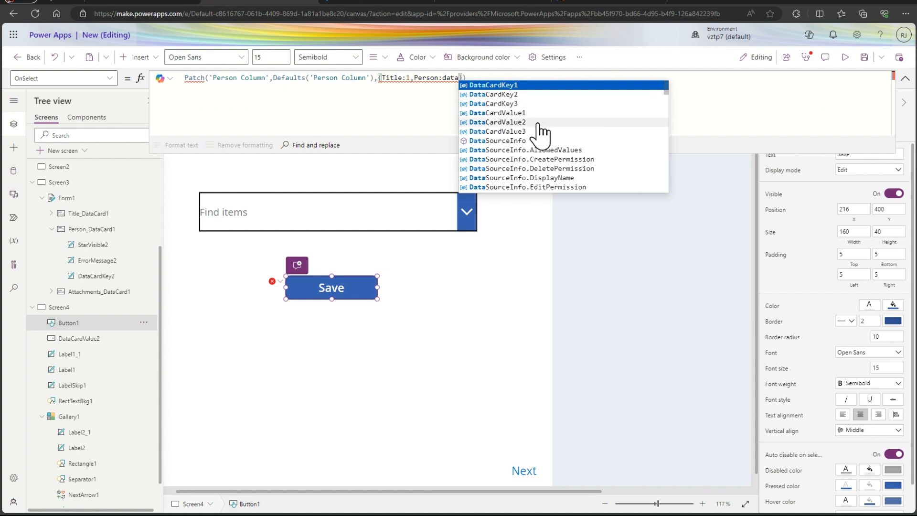
pyautogui.click(499, 122)
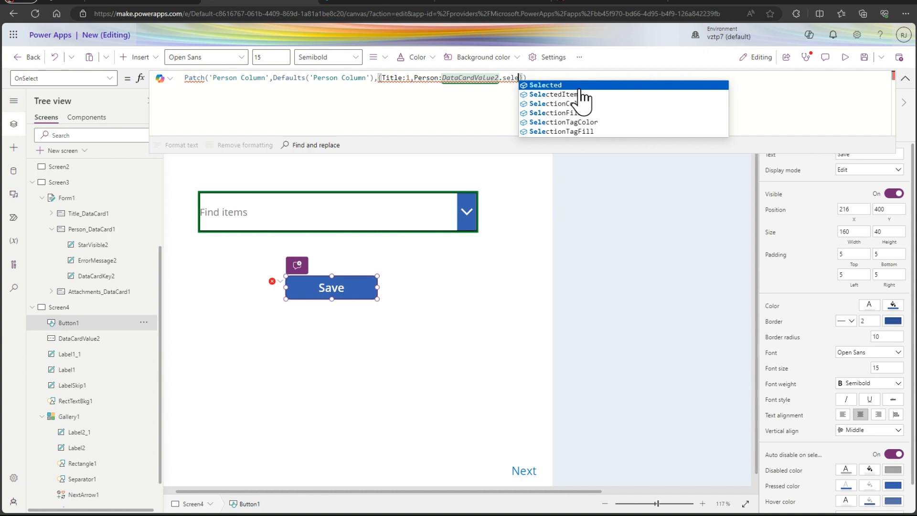
pyautogui.click(544, 85)
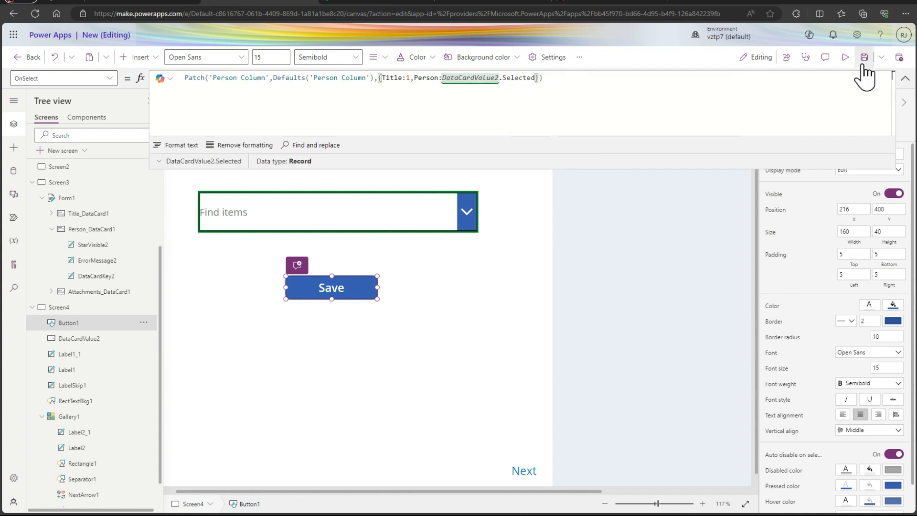
pyautogui.moveTo(845, 56)
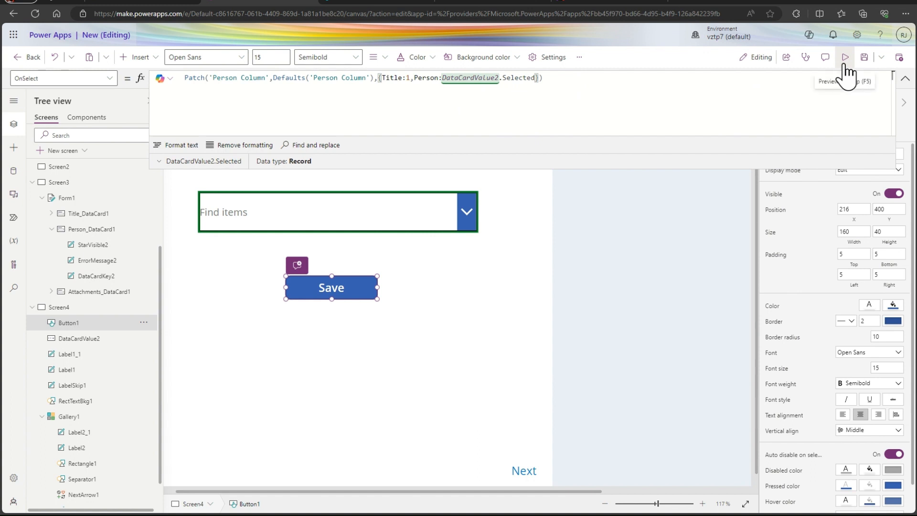
pyautogui.click(845, 56)
pyautogui.write('r')
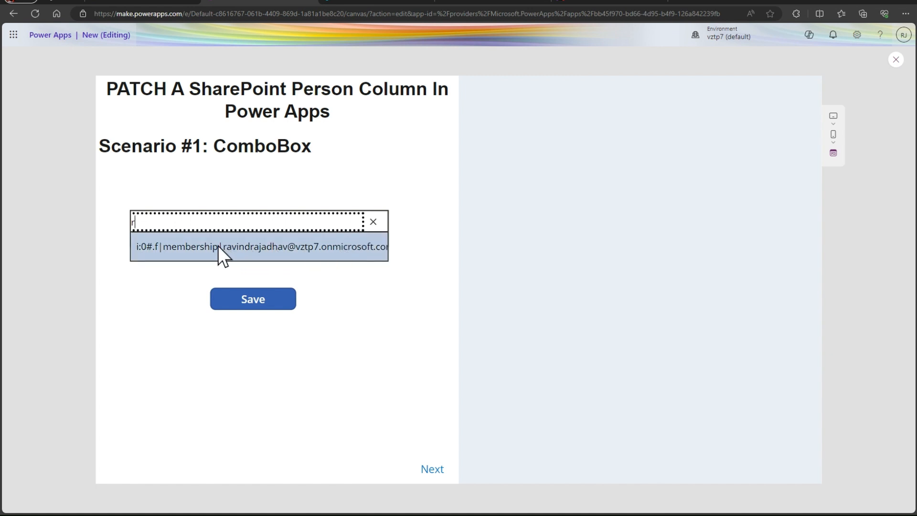
pyautogui.moveTo(416, 266)
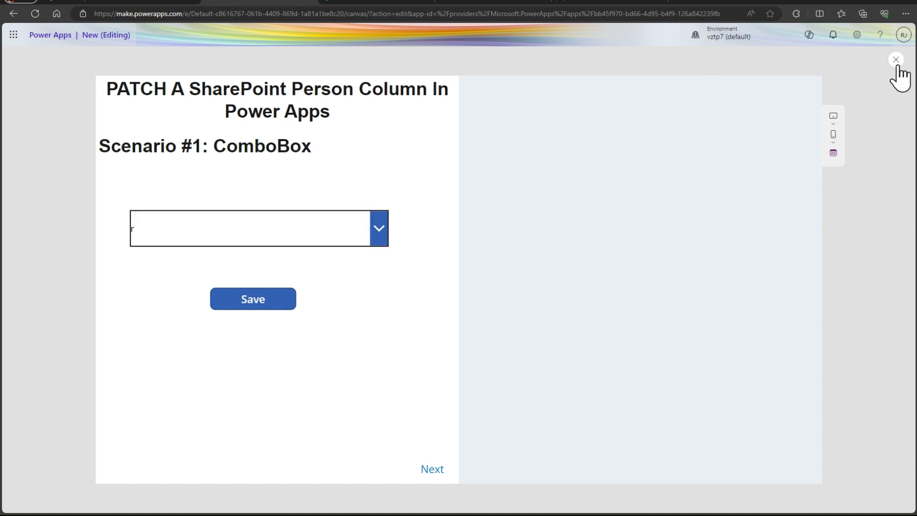
# Leave the preview and dismiss the testing tip to return to the editor
pyautogui.click(895, 59)
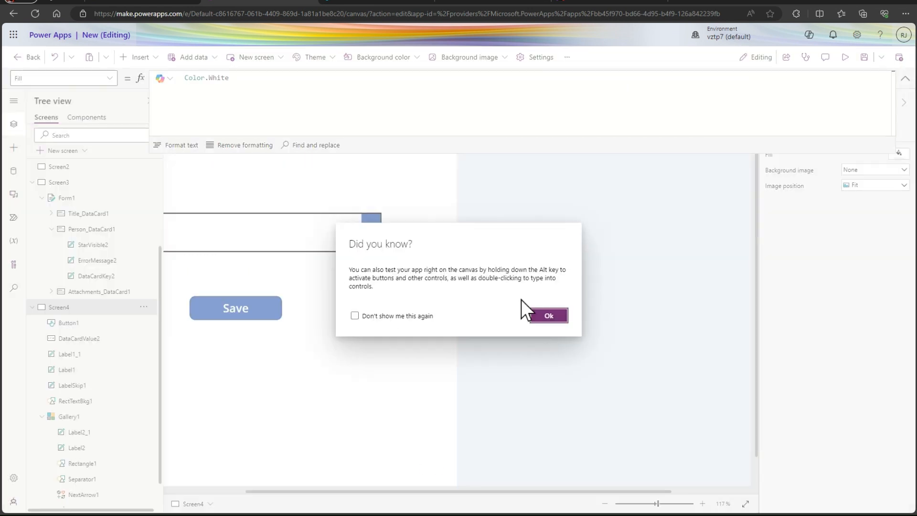
pyautogui.click(547, 315)
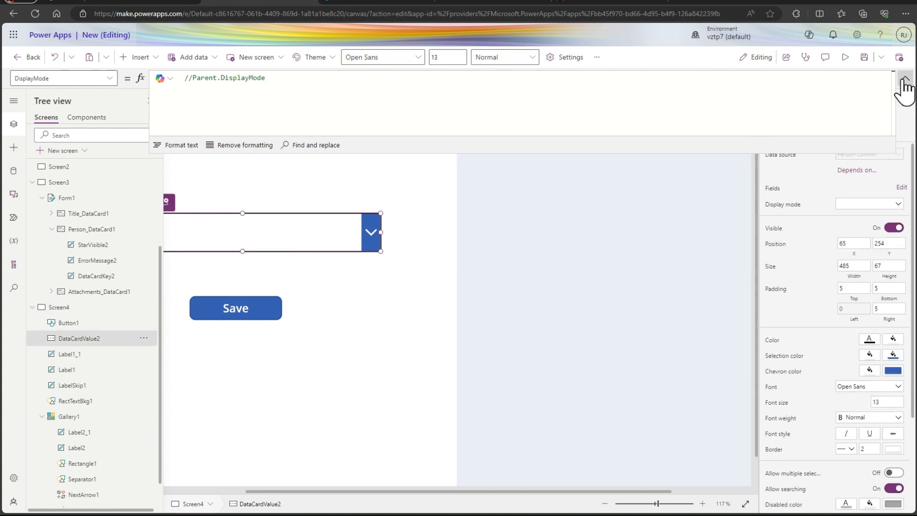
# Set the combo box's primary text field to DisplayName in its field settings
pyautogui.click(906, 82)
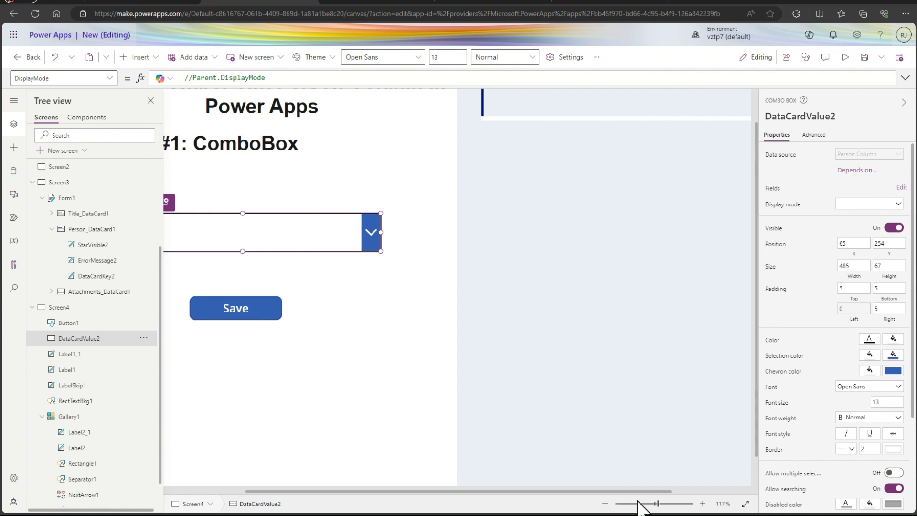
pyautogui.click(605, 503)
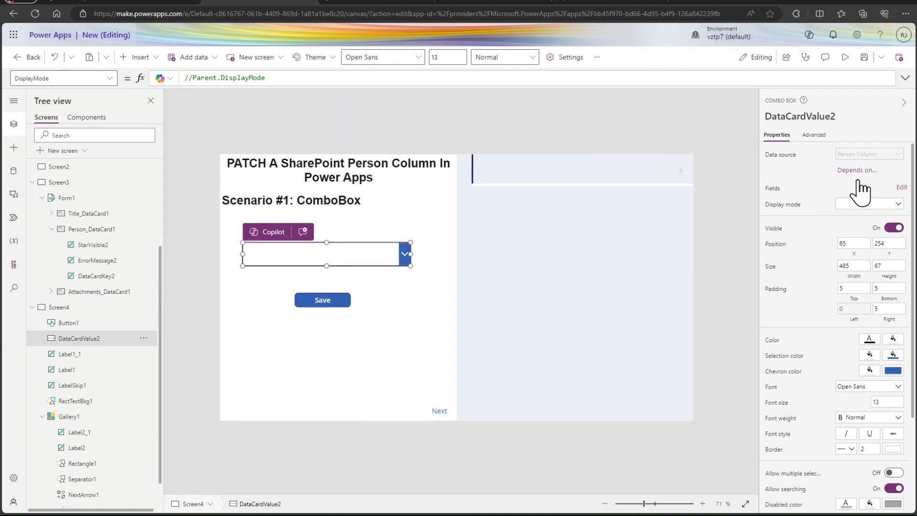
pyautogui.moveTo(906, 202)
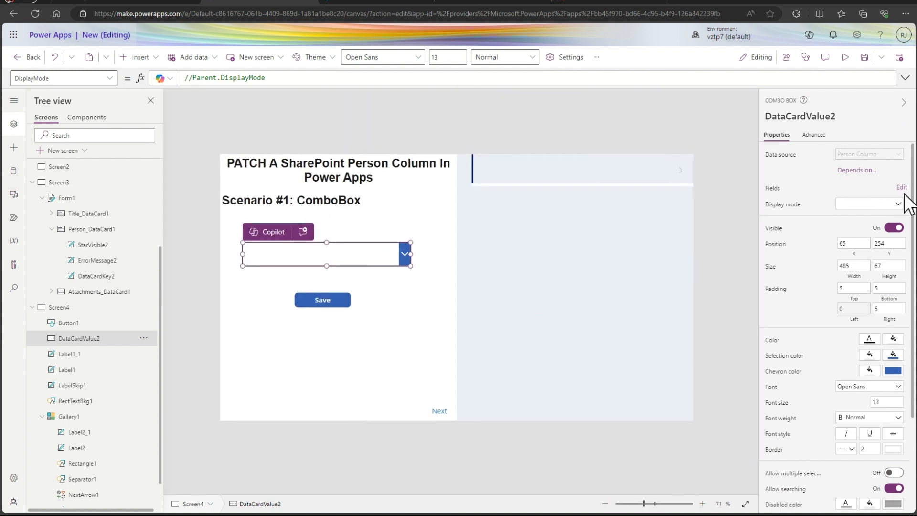
pyautogui.click(901, 187)
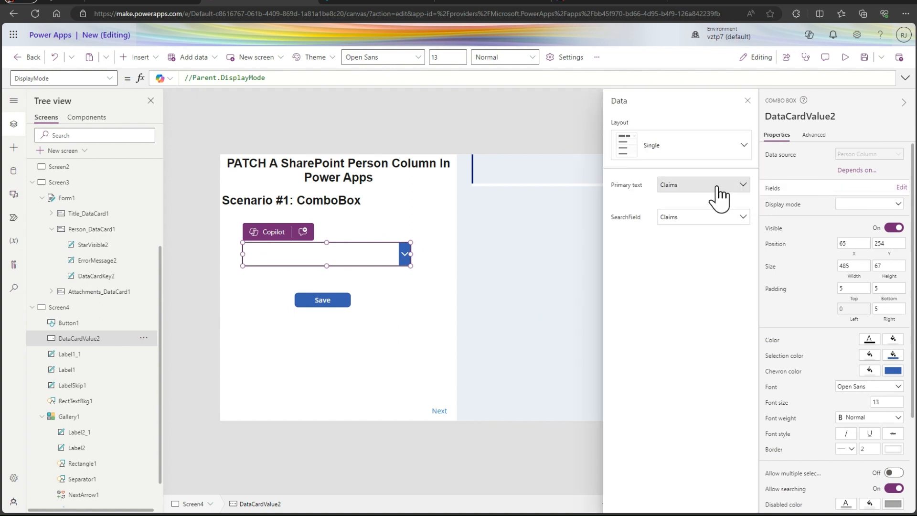
pyautogui.click(703, 185)
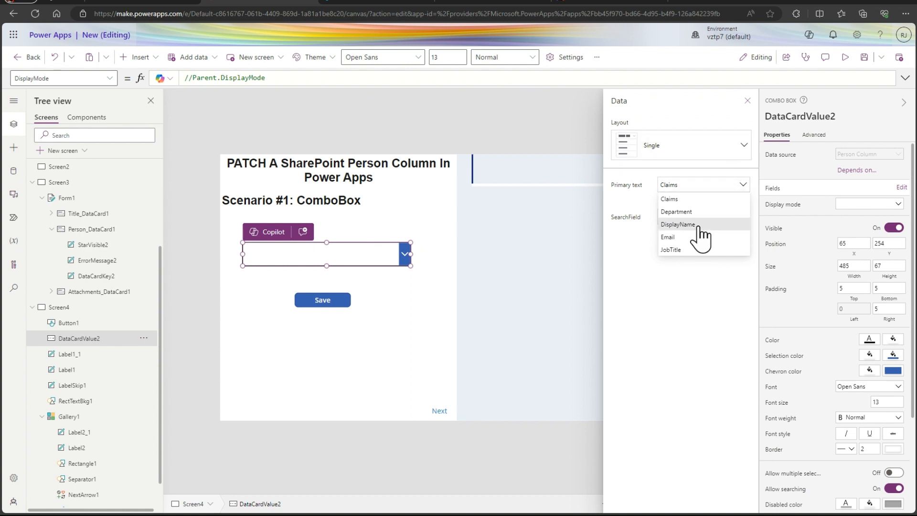
pyautogui.click(677, 224)
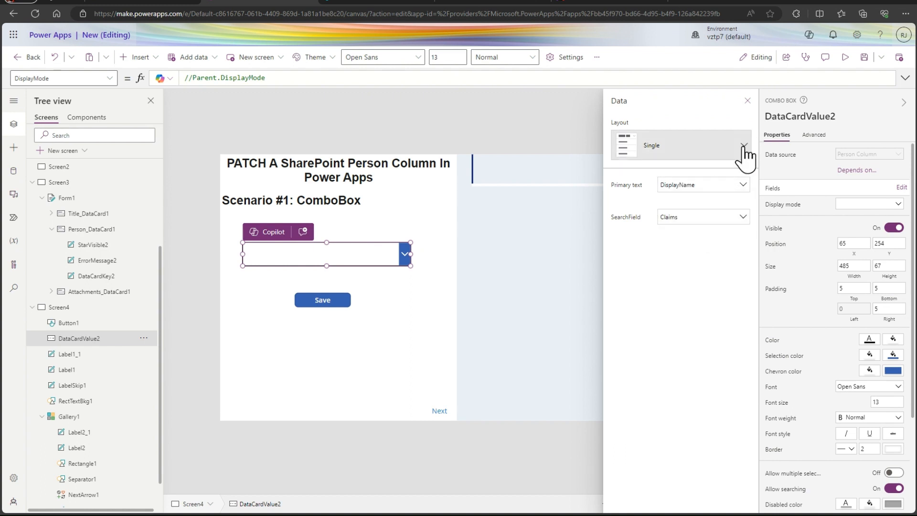
# Use Double layout with Email as secondary text and DisplayName as search field, then preview
pyautogui.click(743, 144)
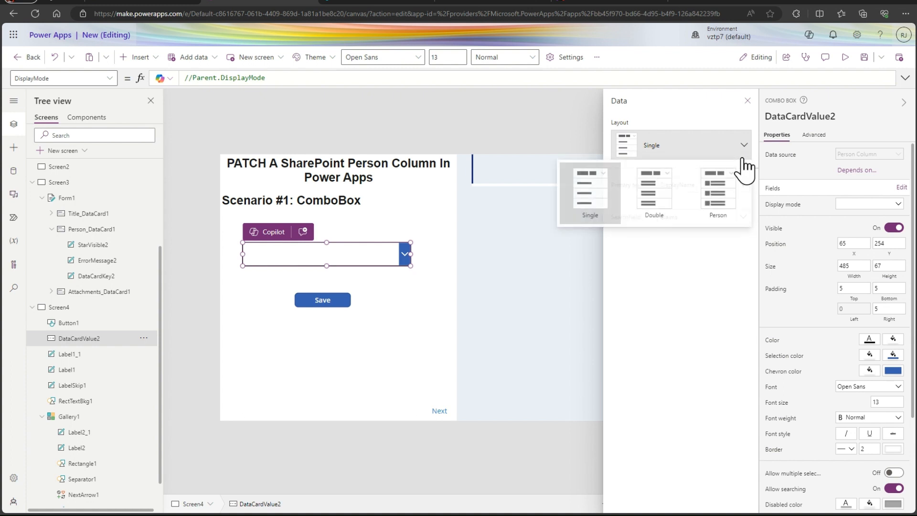
pyautogui.click(652, 194)
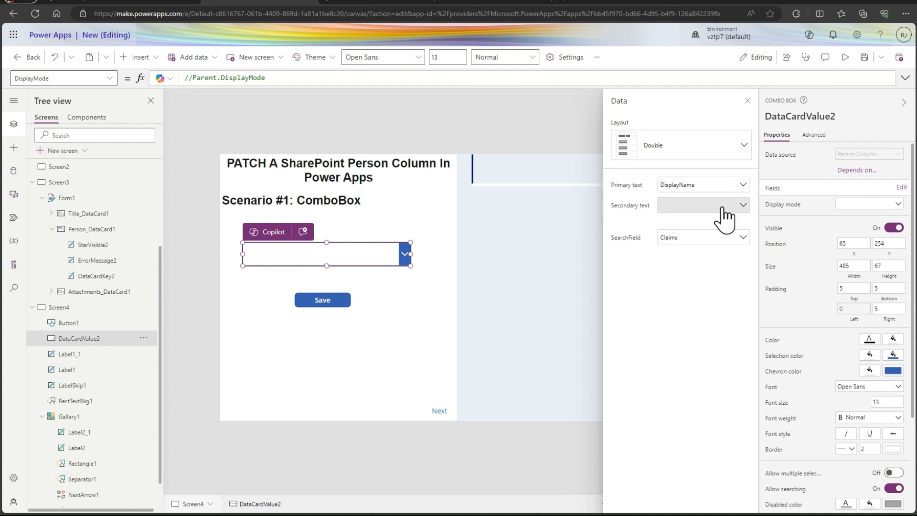
pyautogui.click(703, 204)
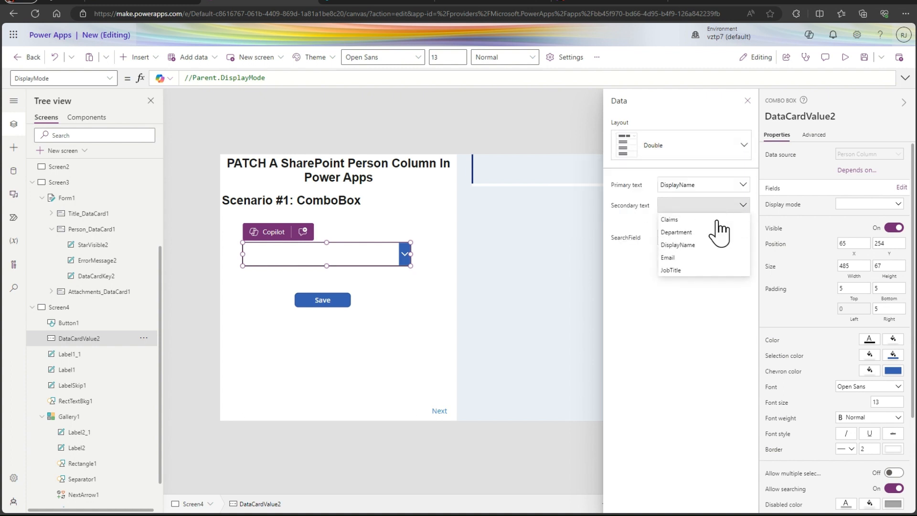
pyautogui.click(668, 257)
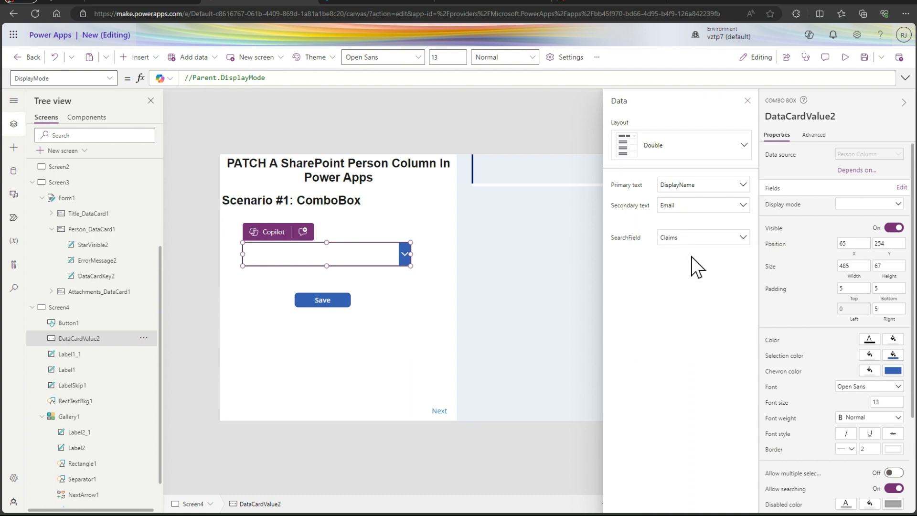
pyautogui.click(702, 237)
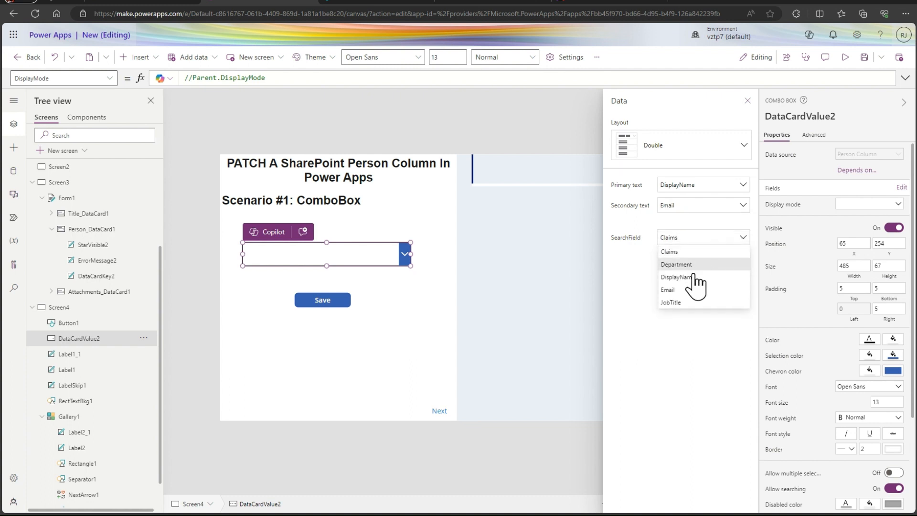
pyautogui.click(678, 277)
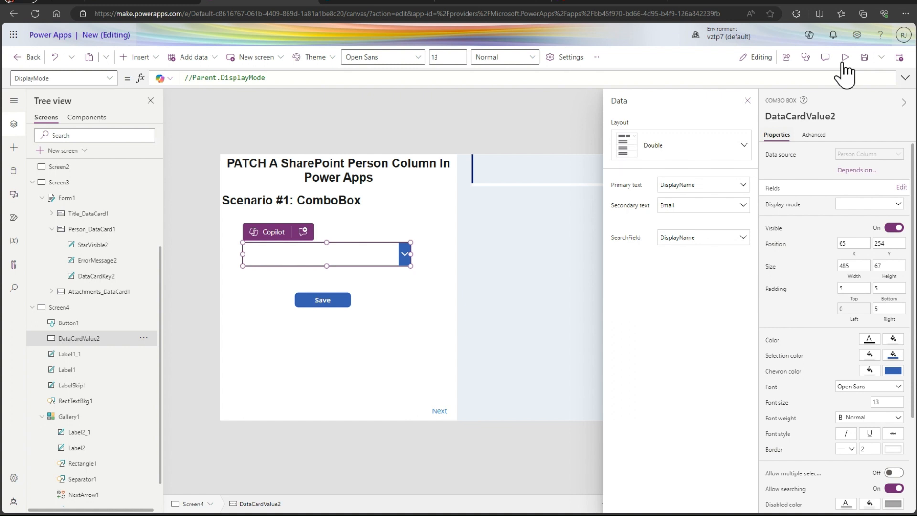
pyautogui.click(845, 57)
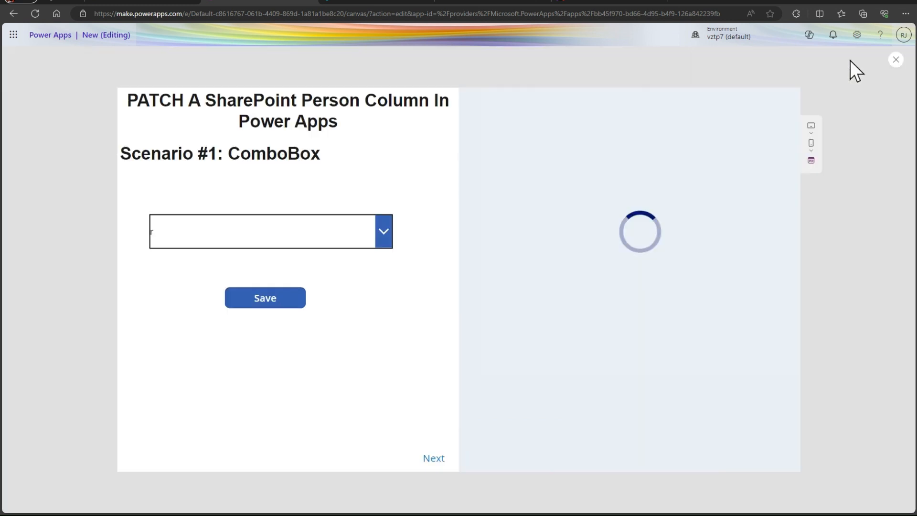
# Search 'r', pick the matching person, save it as a new record and close the preview
pyautogui.write('r')
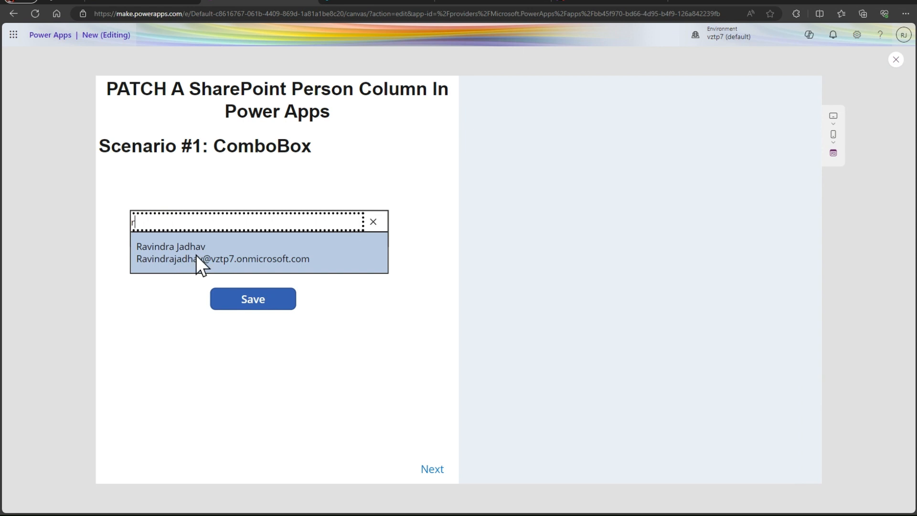
pyautogui.click(170, 247)
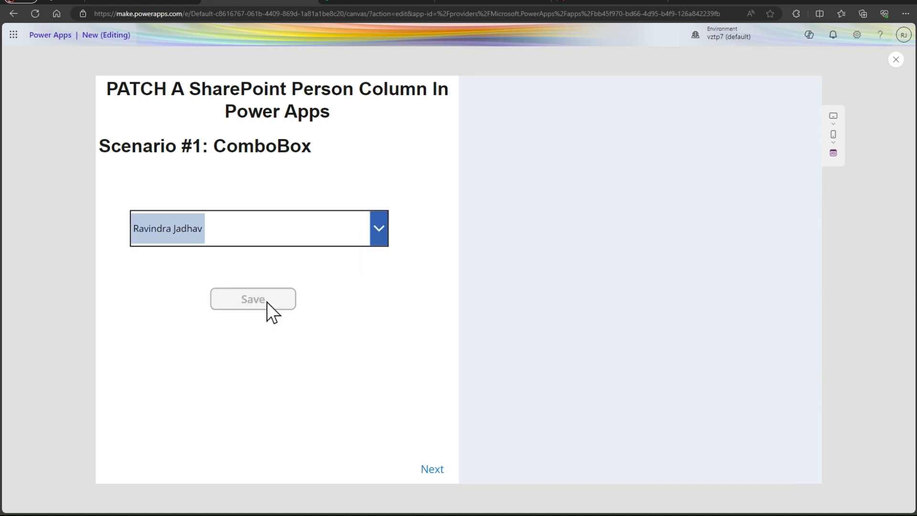
pyautogui.click(252, 299)
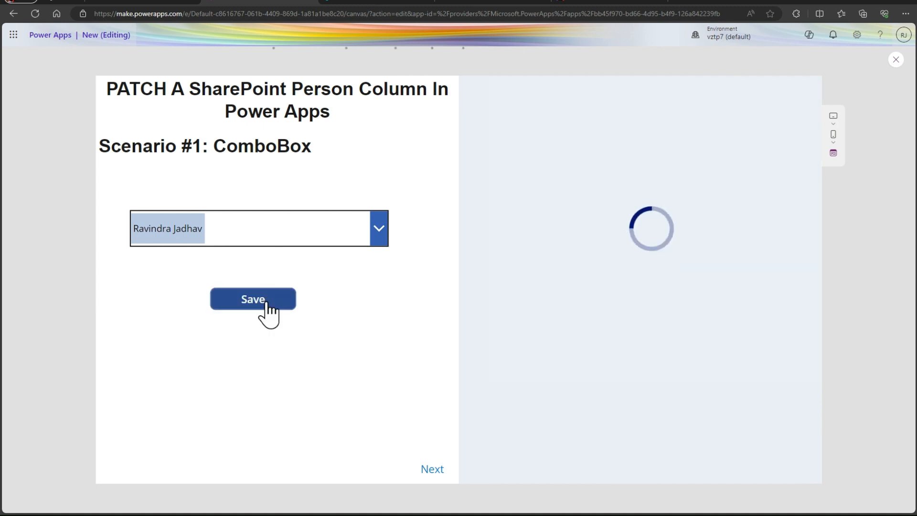
pyautogui.click(252, 298)
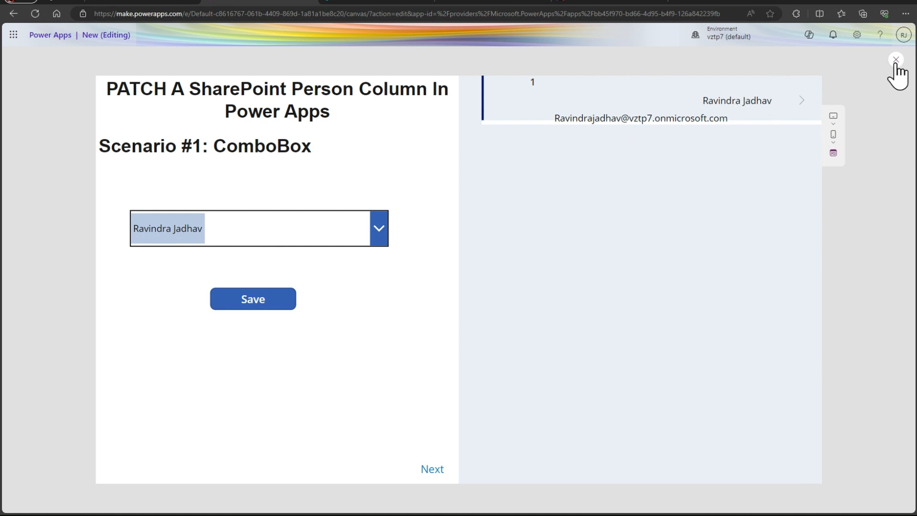
pyautogui.click(895, 59)
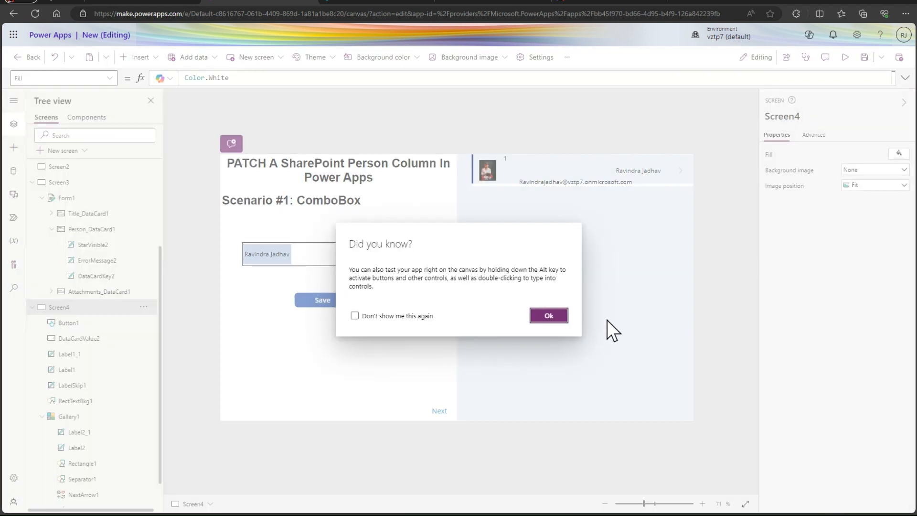
# Shrink the record number label and move the name beside it with the email underneath in the gallery item
pyautogui.click(547, 315)
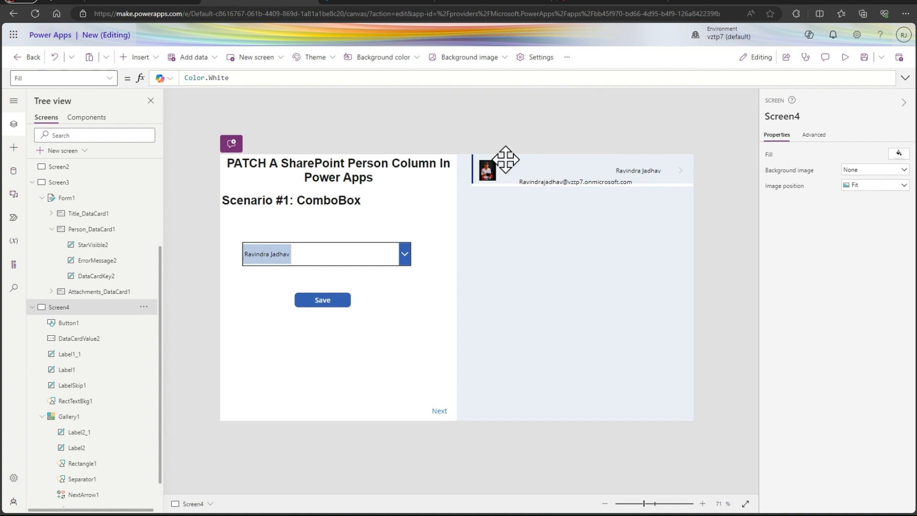
pyautogui.click(639, 170)
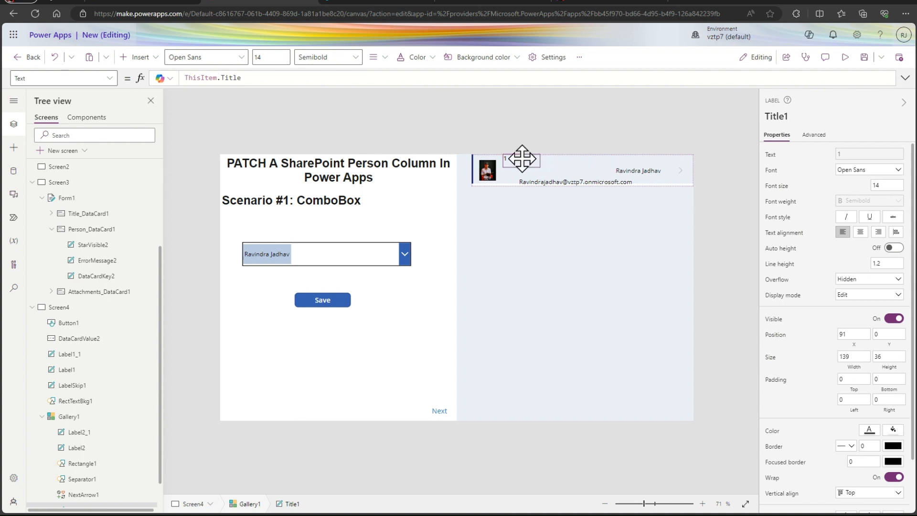
pyautogui.moveTo(521, 159); pyautogui.dragTo(523, 167)
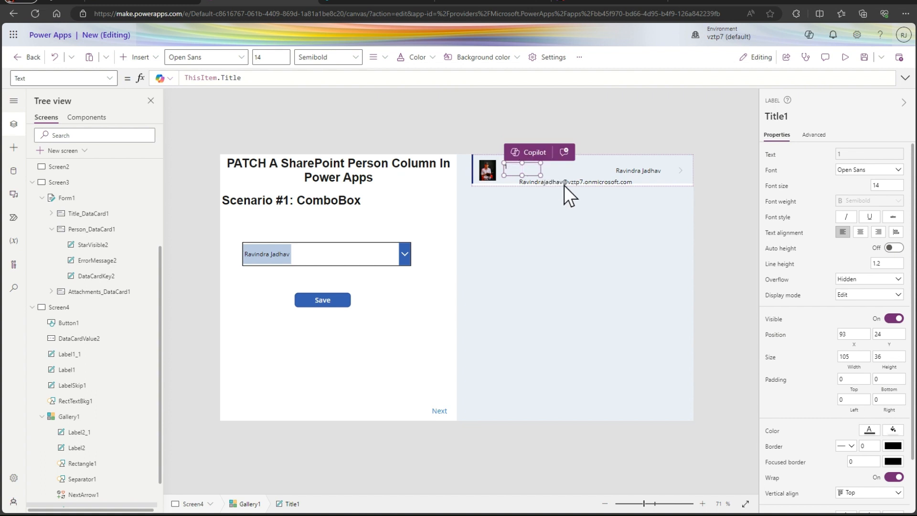
pyautogui.click(570, 182)
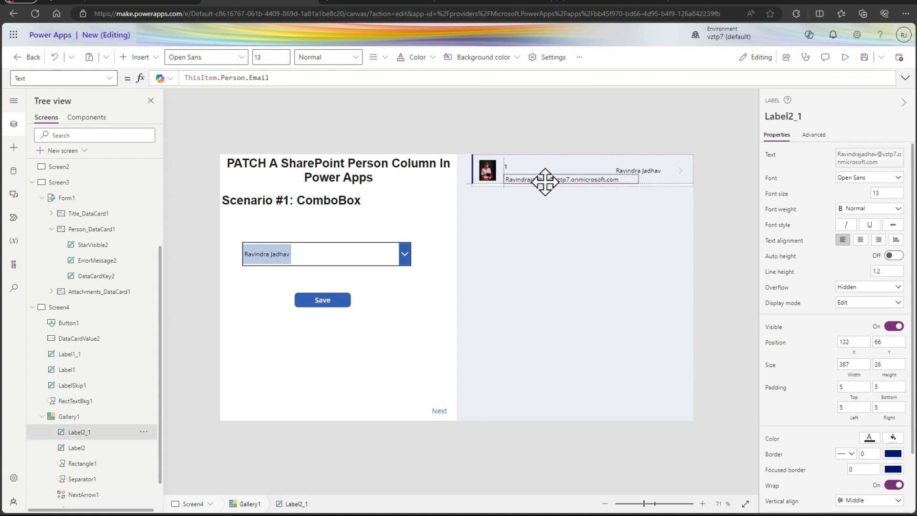
pyautogui.moveTo(570, 180); pyautogui.dragTo(546, 180)
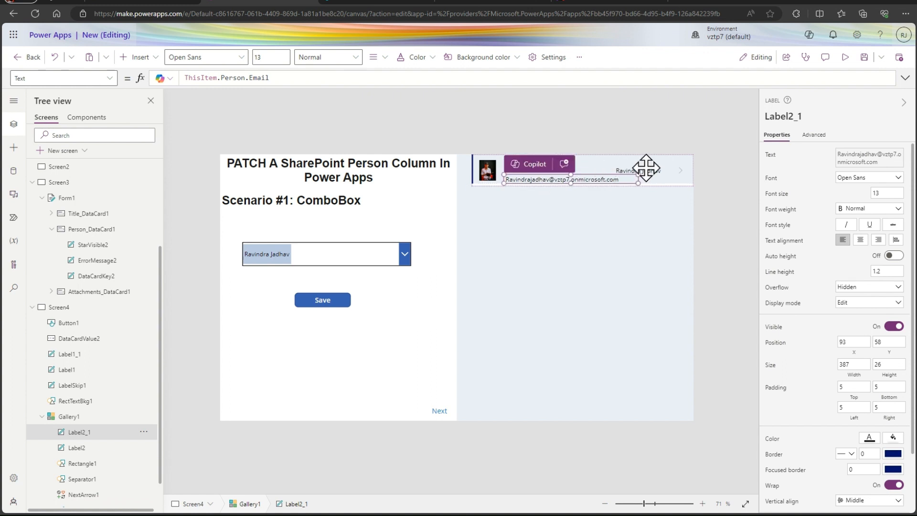
pyautogui.click(77, 447)
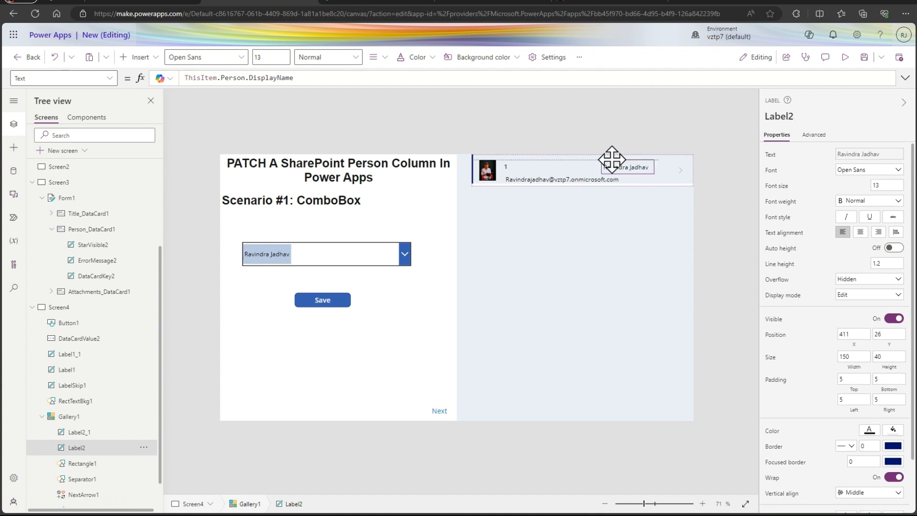
pyautogui.moveTo(613, 160); pyautogui.dragTo(550, 164)
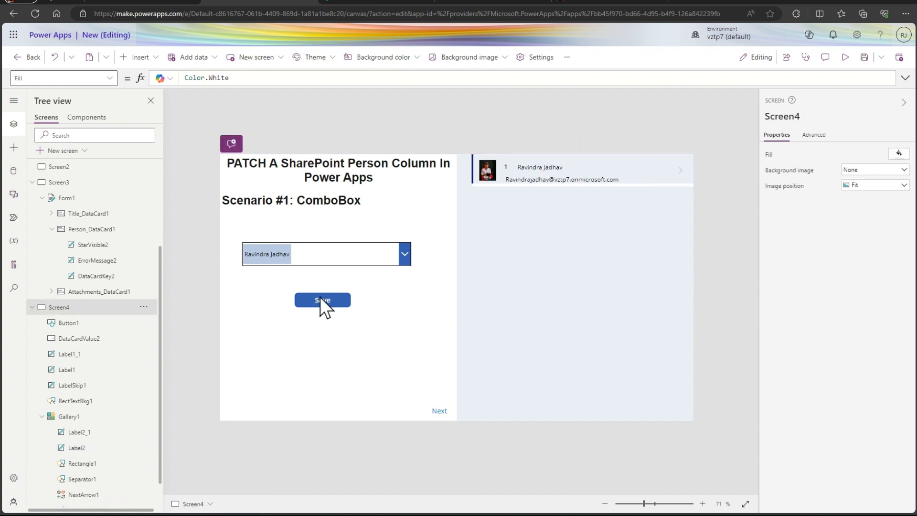
# Duplicate the Scenario #1 heading and move the Save button up beside the first heading
pyautogui.click(321, 300)
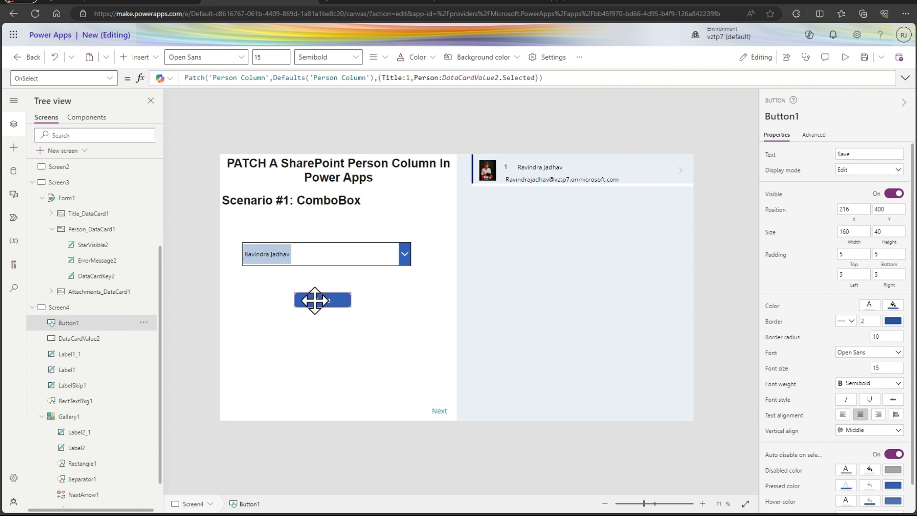
pyautogui.moveTo(322, 300); pyautogui.dragTo(244, 293)
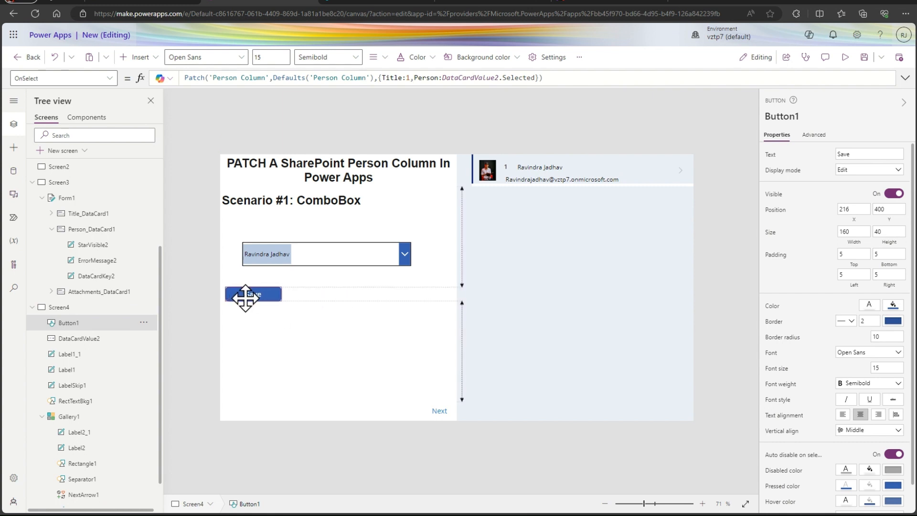
pyautogui.moveTo(251, 293); pyautogui.dragTo(252, 298)
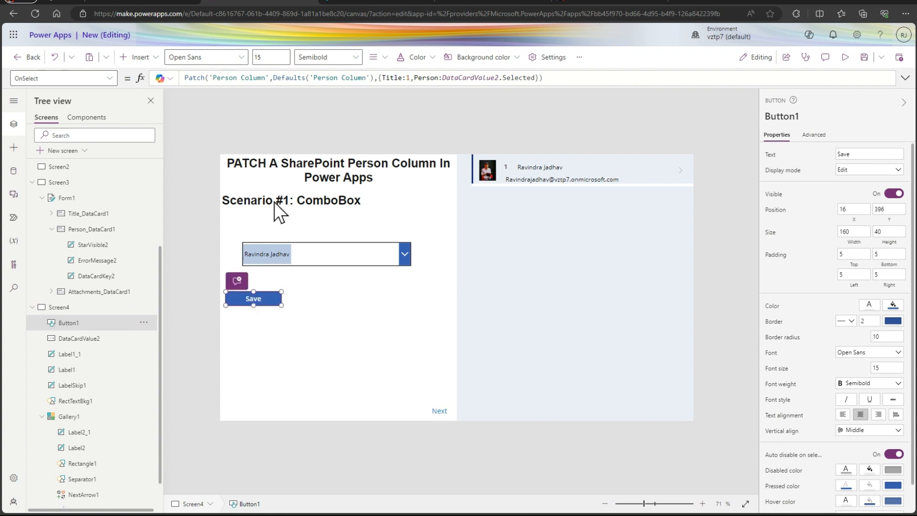
pyautogui.click(291, 200)
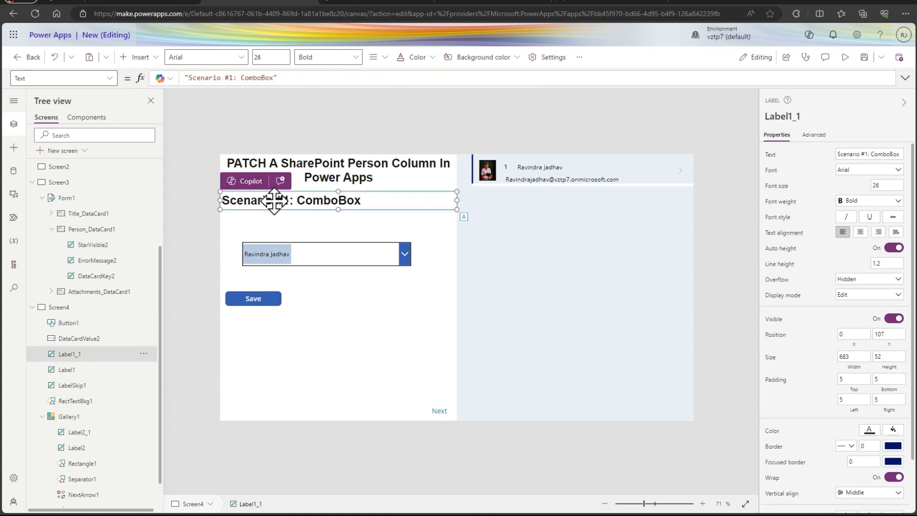
pyautogui.click(252, 298)
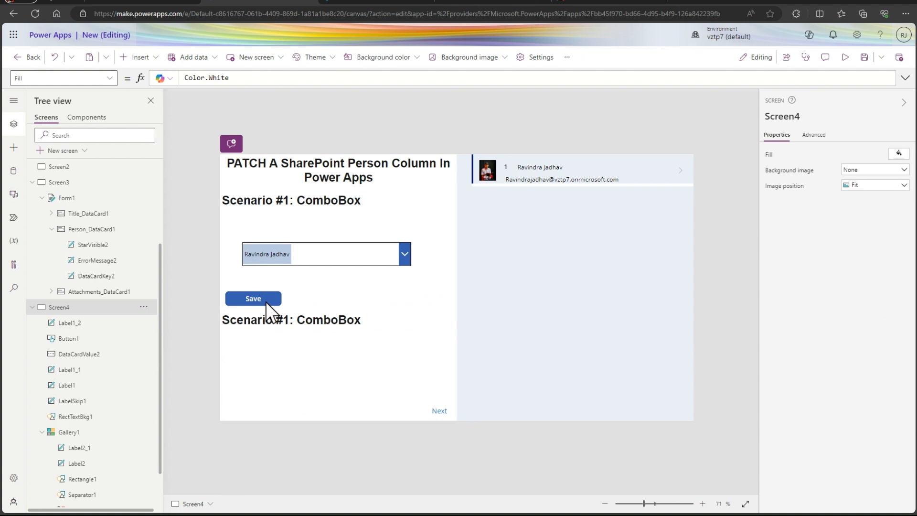
pyautogui.click(254, 298)
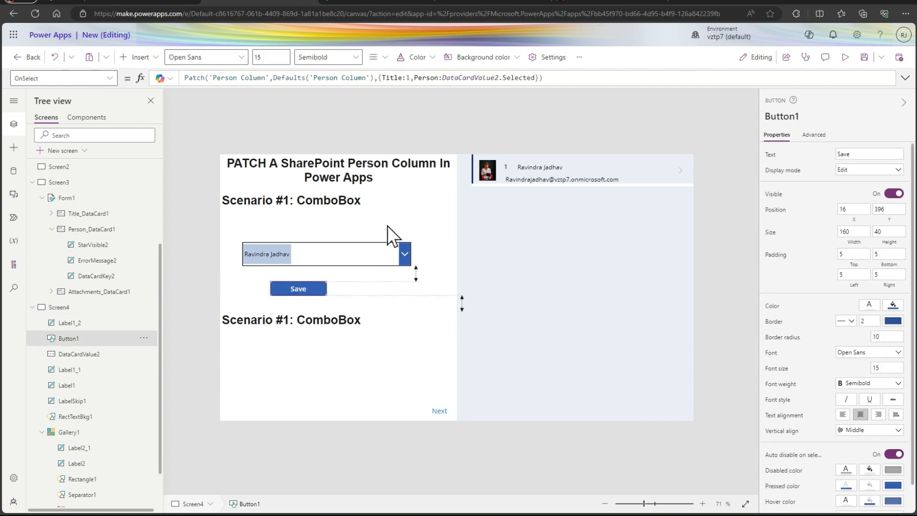
pyautogui.moveTo(298, 288); pyautogui.dragTo(402, 193)
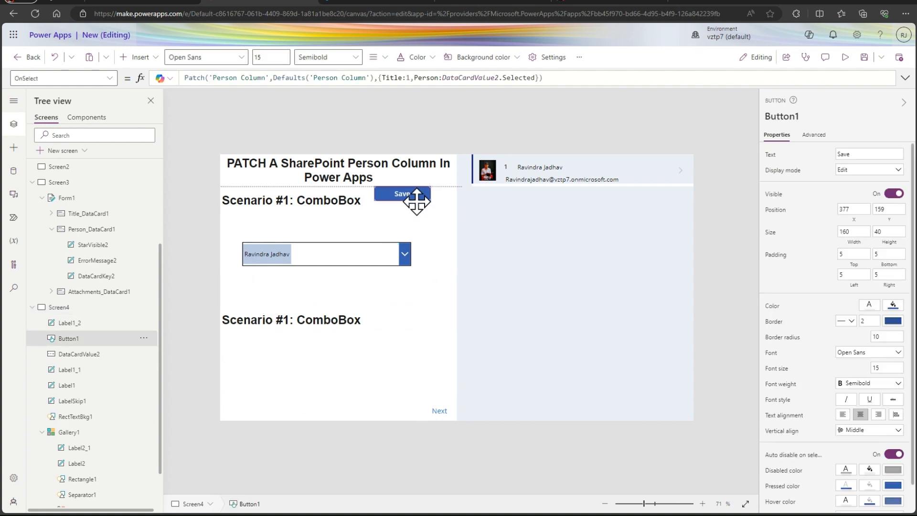
pyautogui.moveTo(411, 194); pyautogui.dragTo(405, 202)
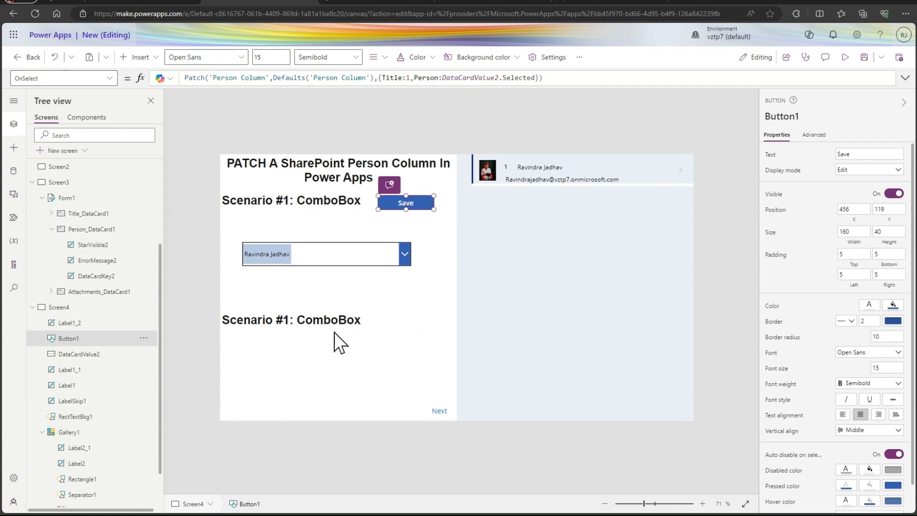
# Reword the duplicated heading to read 'Scenario #2: StaticsValue'
pyautogui.click(291, 320)
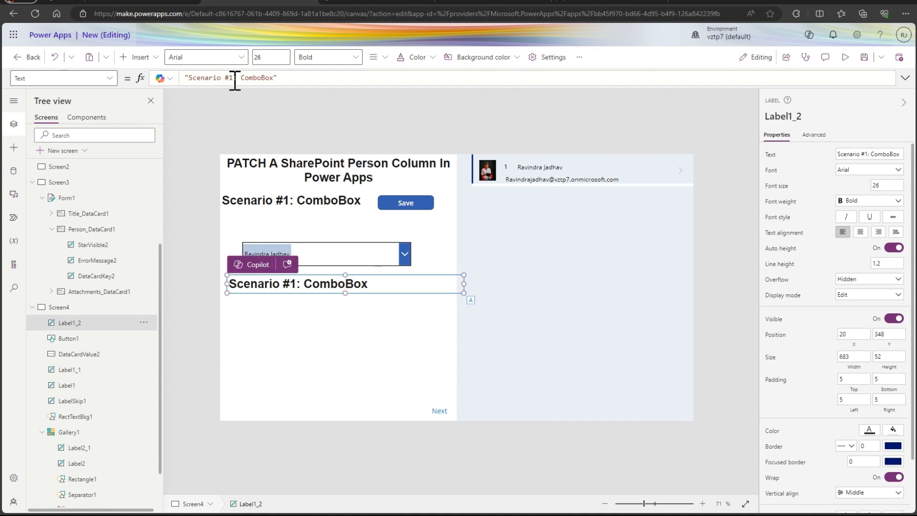
pyautogui.click(233, 77)
pyautogui.write('2')
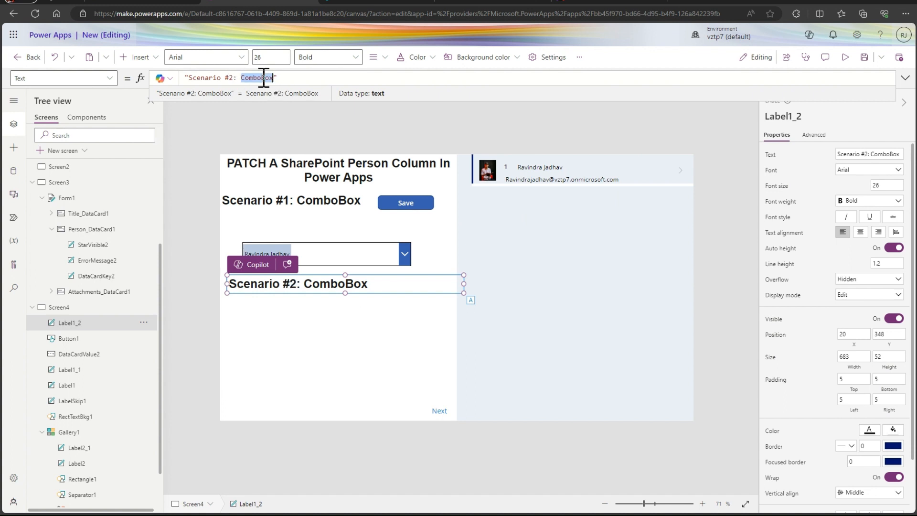
pyautogui.write('Stati')
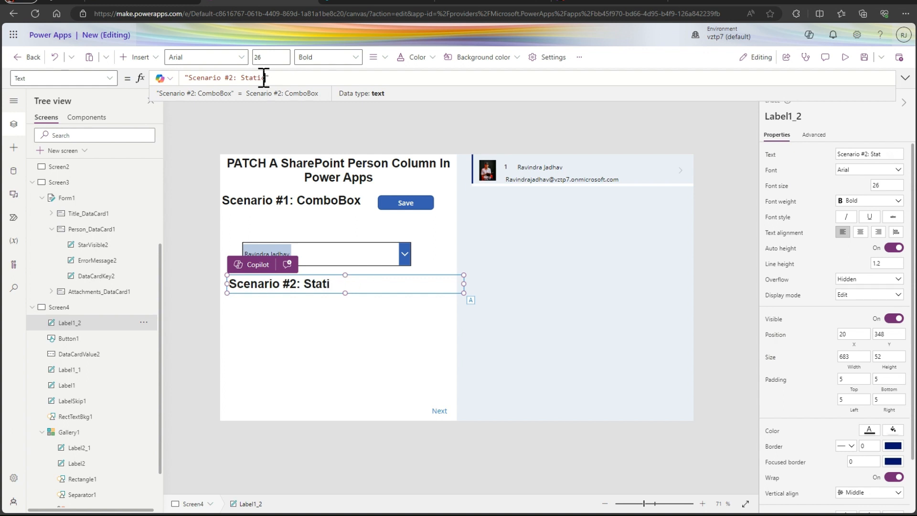
pyautogui.write('cs')
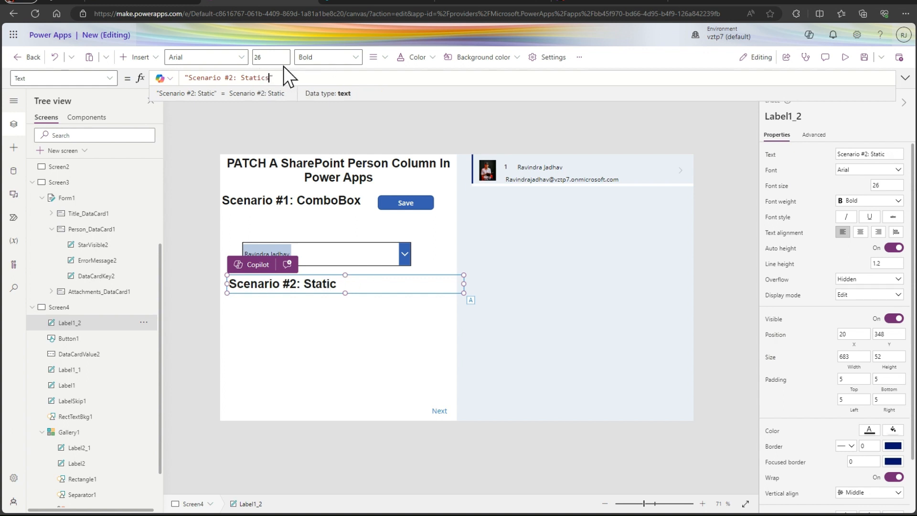
pyautogui.write('Valu')
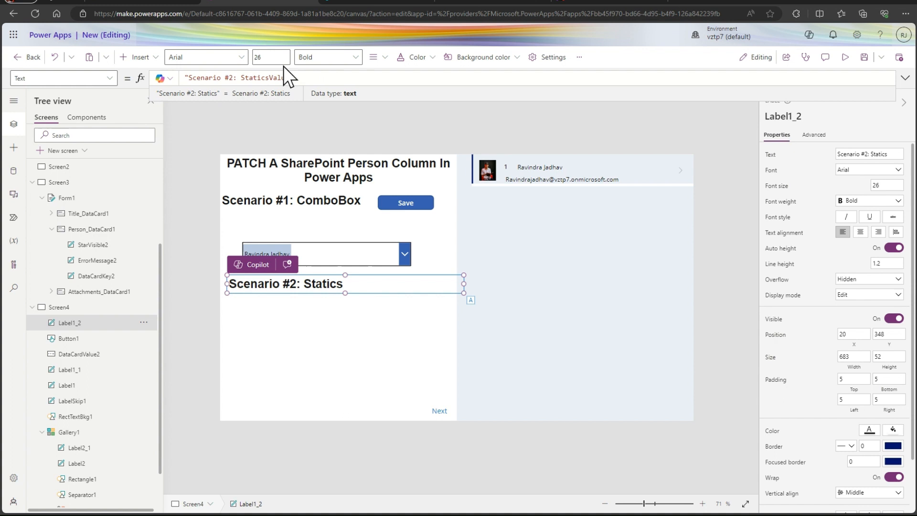
pyautogui.write('Value')
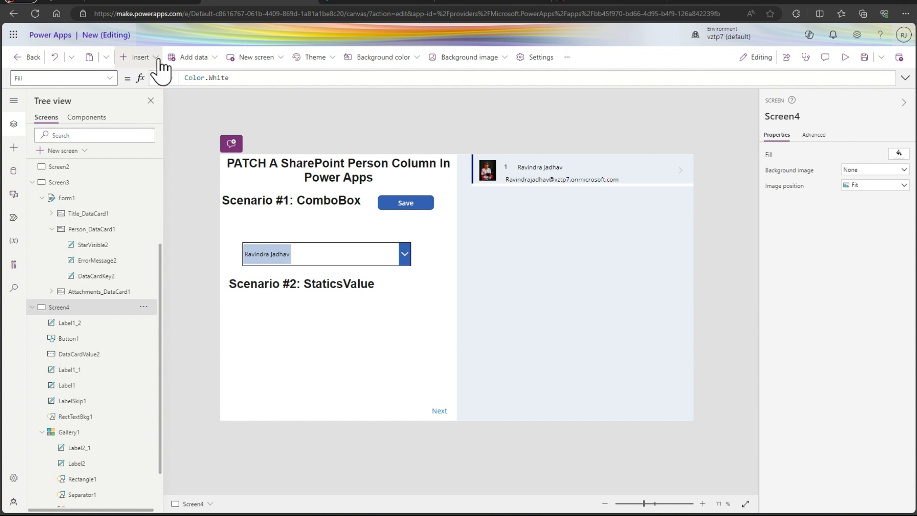
# Add a new Button and place it under the Scenario #2 heading
pyautogui.click(136, 56)
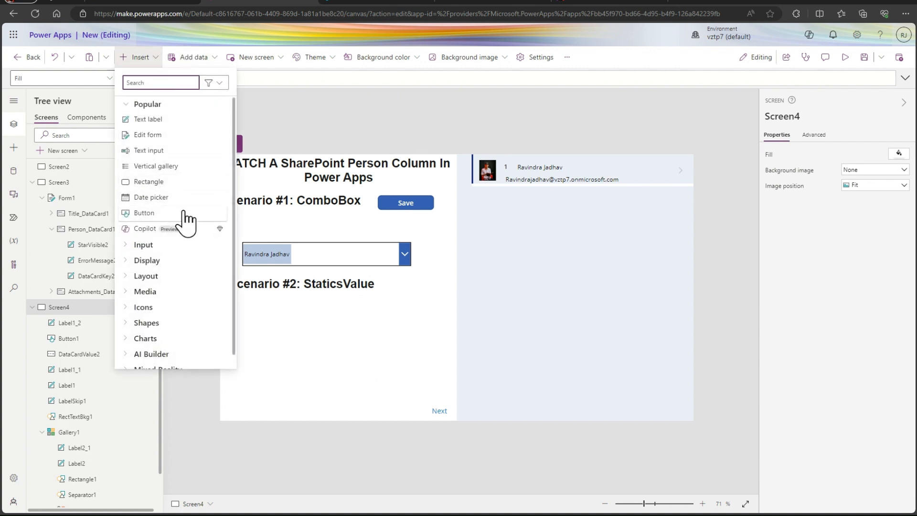
pyautogui.click(144, 213)
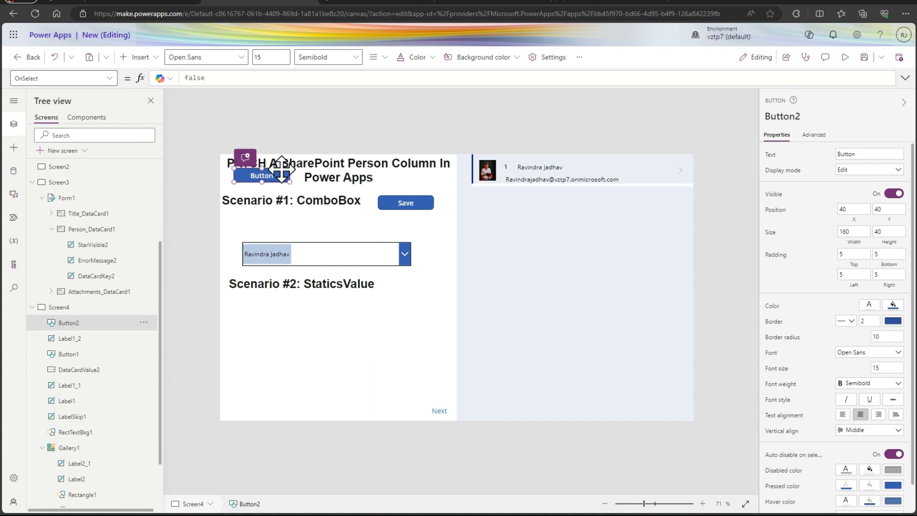
pyautogui.moveTo(260, 176); pyautogui.dragTo(307, 268)
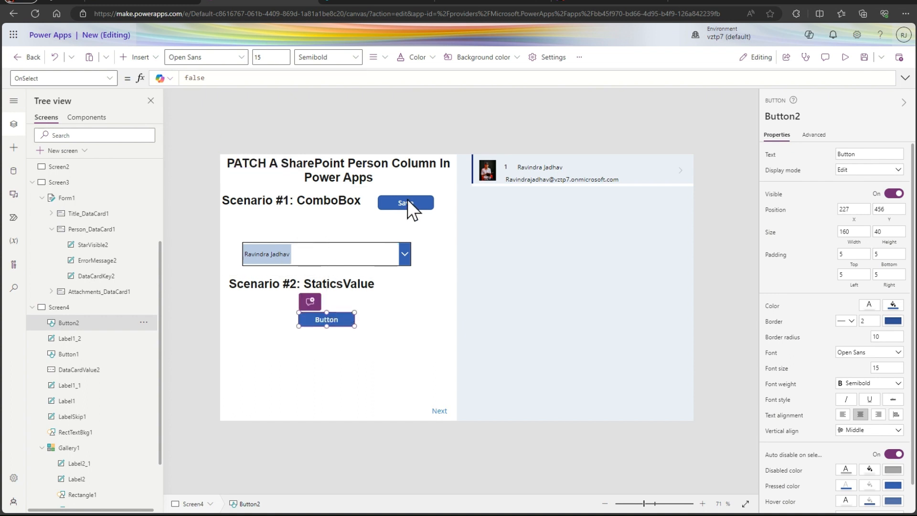
# Give the button Button1's Patch formula with Title 2 and the combo-box person value removed
pyautogui.click(405, 202)
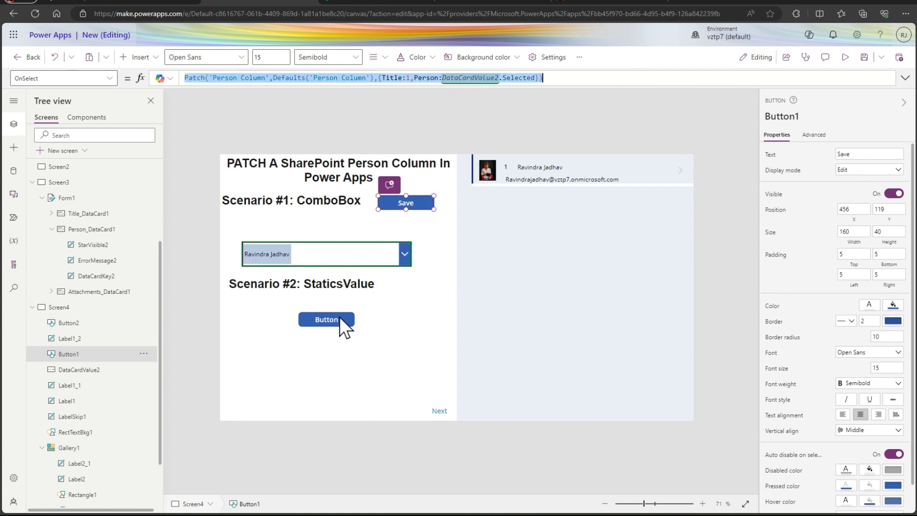
pyautogui.click(325, 319)
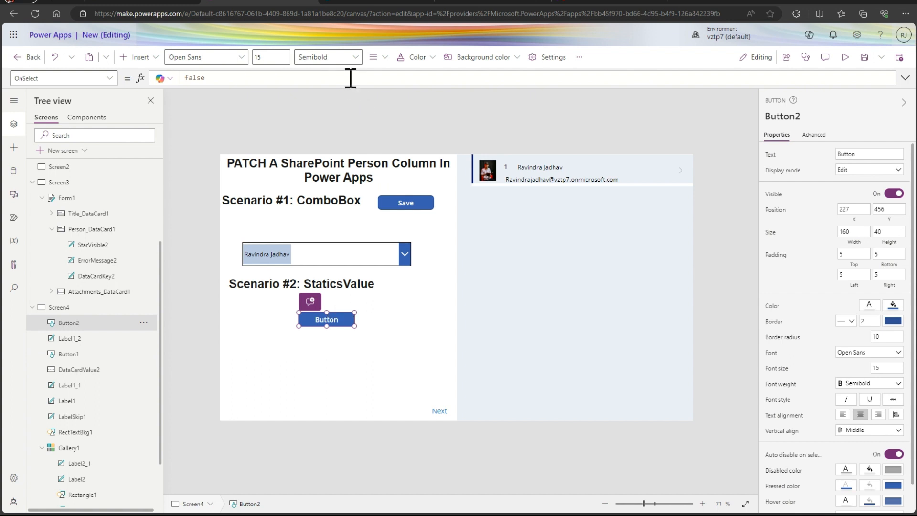
pyautogui.write("Patch('Person Column',Defaults('Person Column'),{Title:1,Person:DataCardValue2.Selected})")
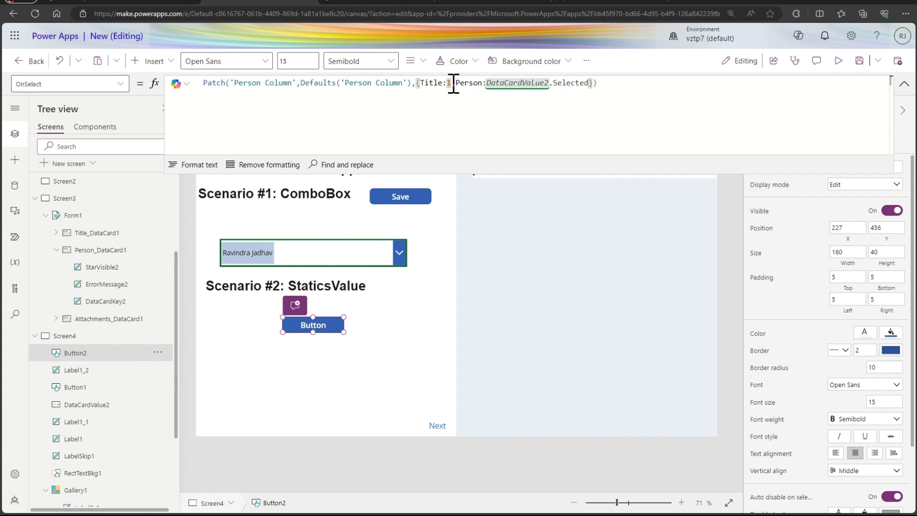
pyautogui.write('2')
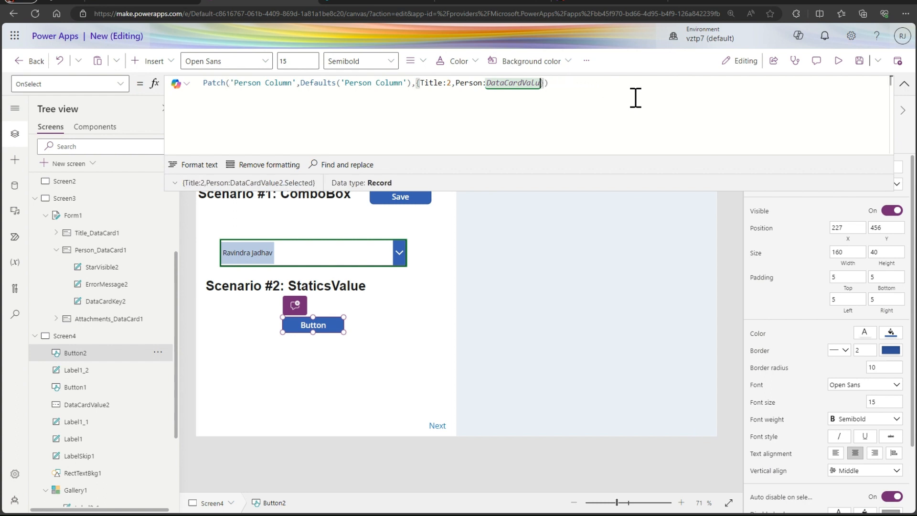
pyautogui.press('Backspace')
pyautogui.write('    {')
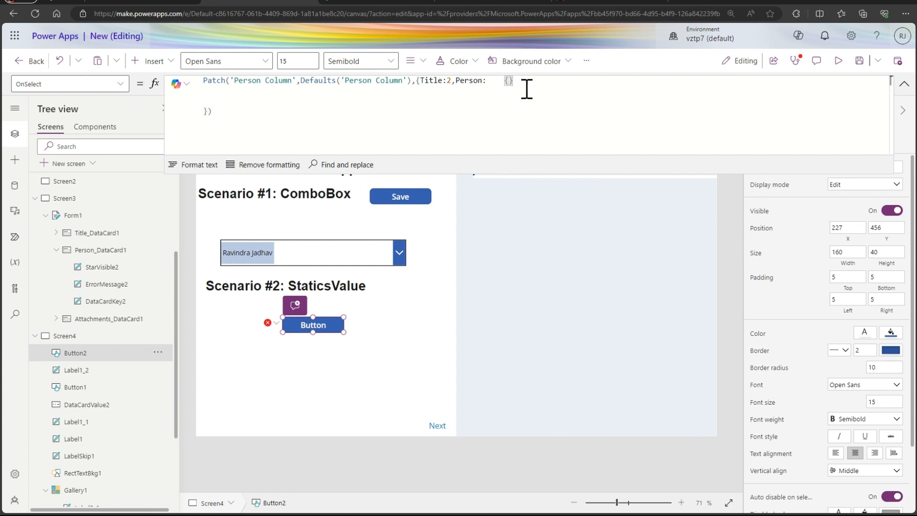
pyautogui.click(508, 80)
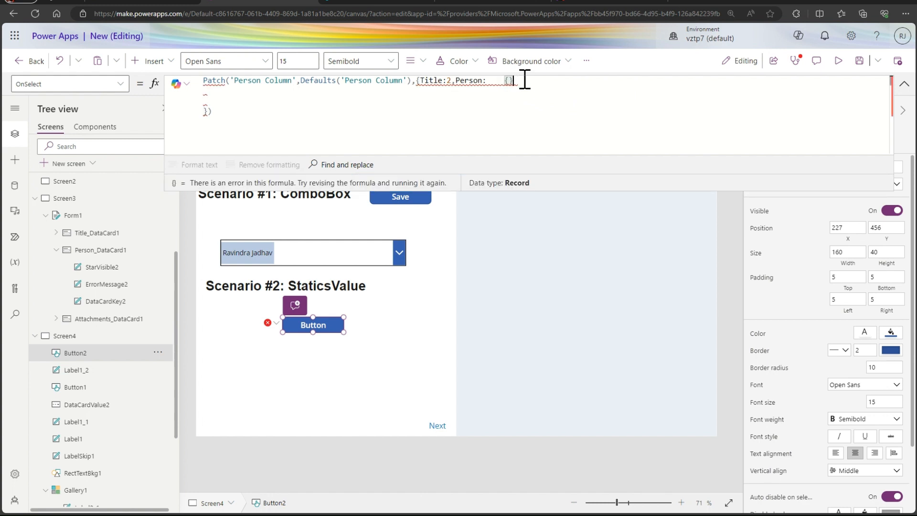
pyautogui.moveTo(584, 17)
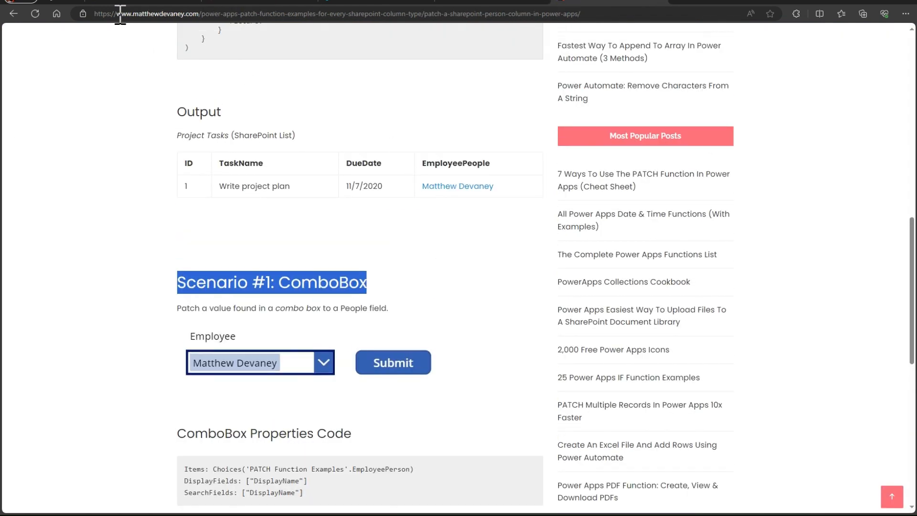
# Scroll the blog article to the person-column patch example and back
pyautogui.scroll(-3)
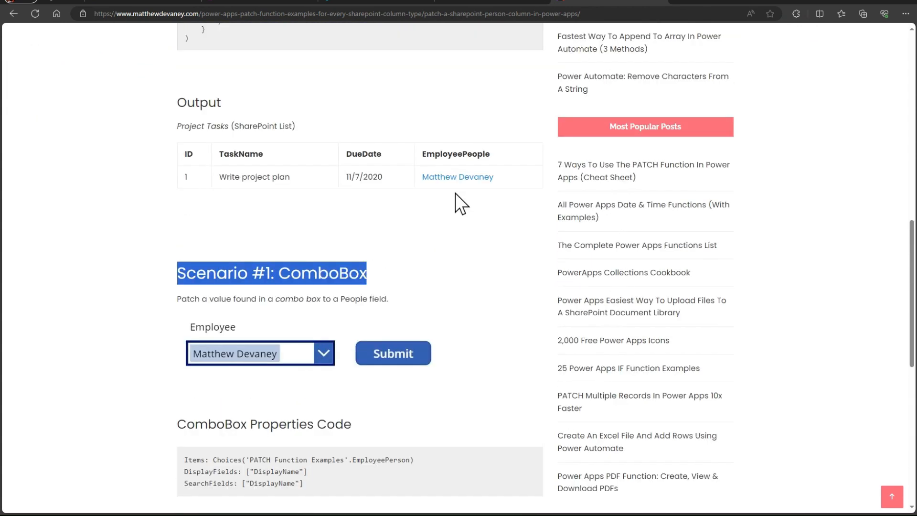
pyautogui.scroll(3)
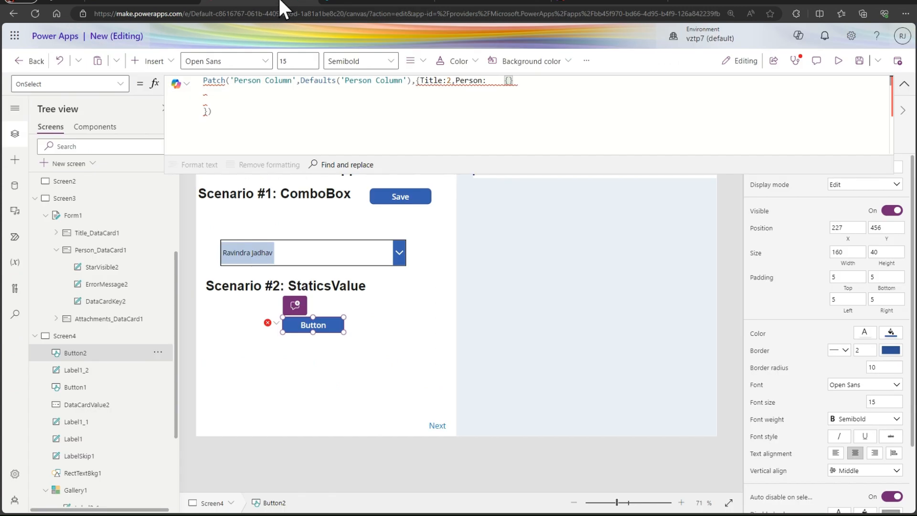
# Paste the SharePoint user record and set DisplayName to User().FullName and Email to User().Email
pyautogui.click(507, 80)
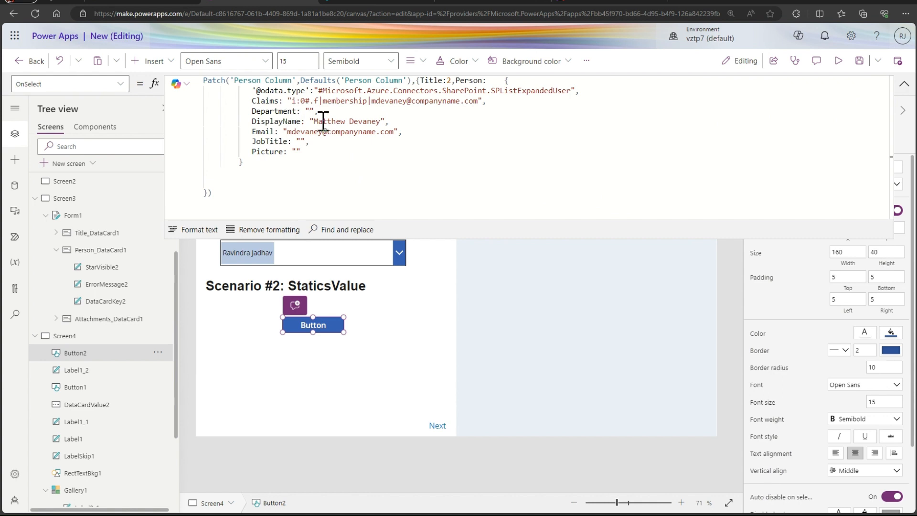
pyautogui.moveTo(390, 124)
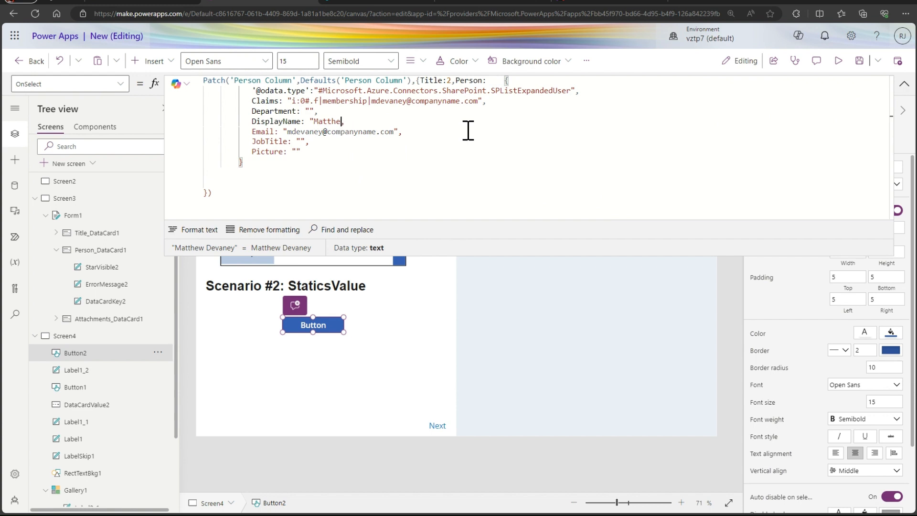
pyautogui.press('Backspace')
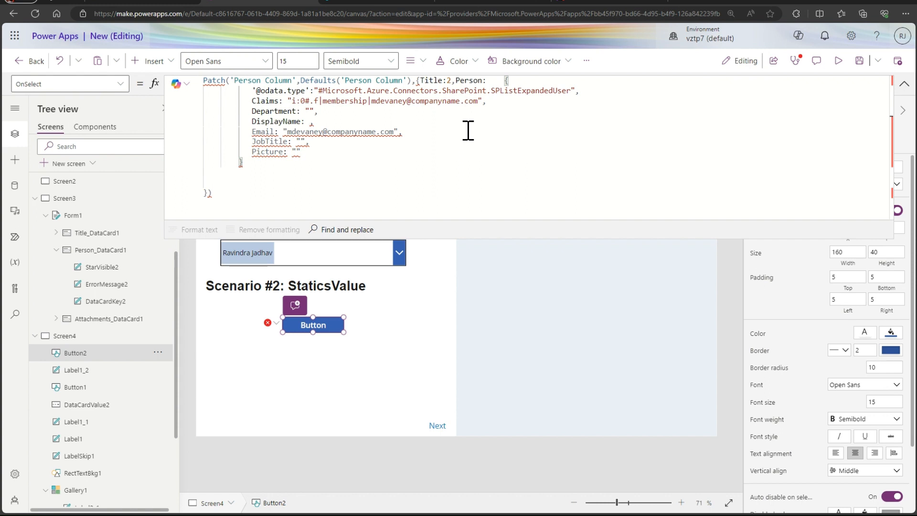
pyautogui.write('user')
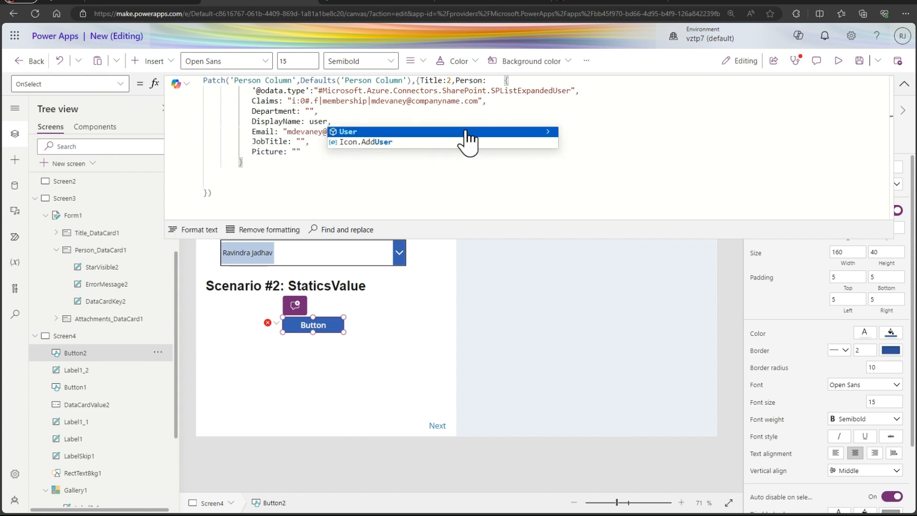
pyautogui.click(347, 131)
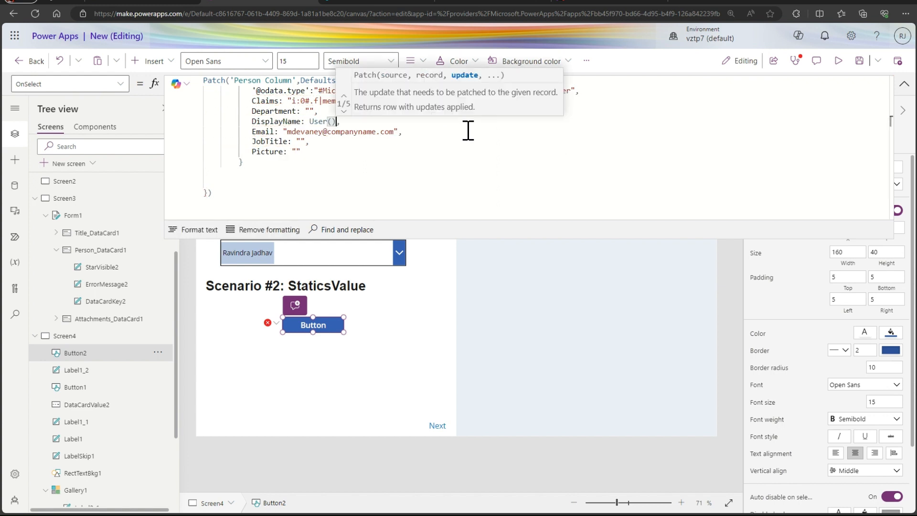
pyautogui.write('.')
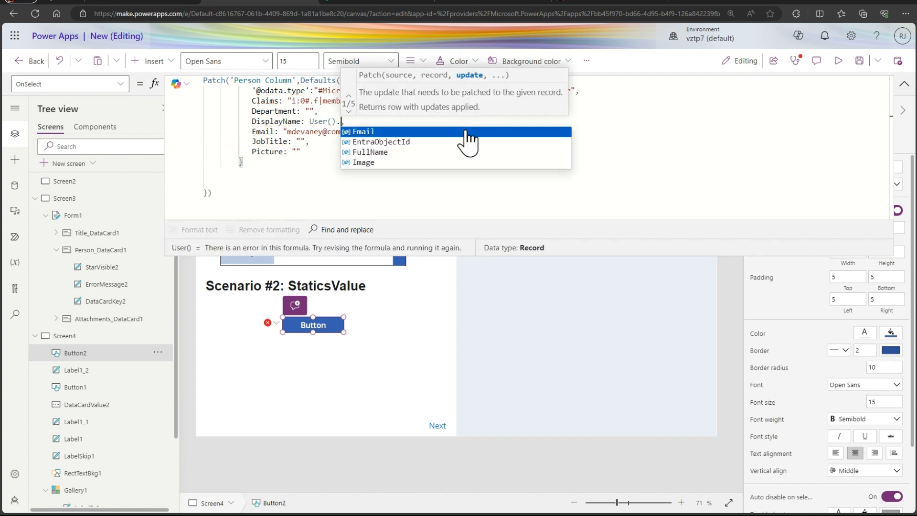
pyautogui.click(369, 152)
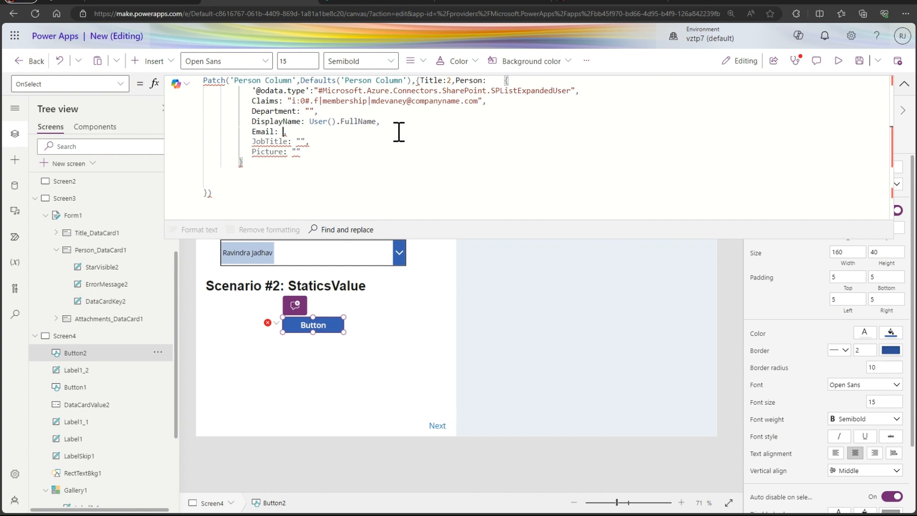
pyautogui.write('User.')
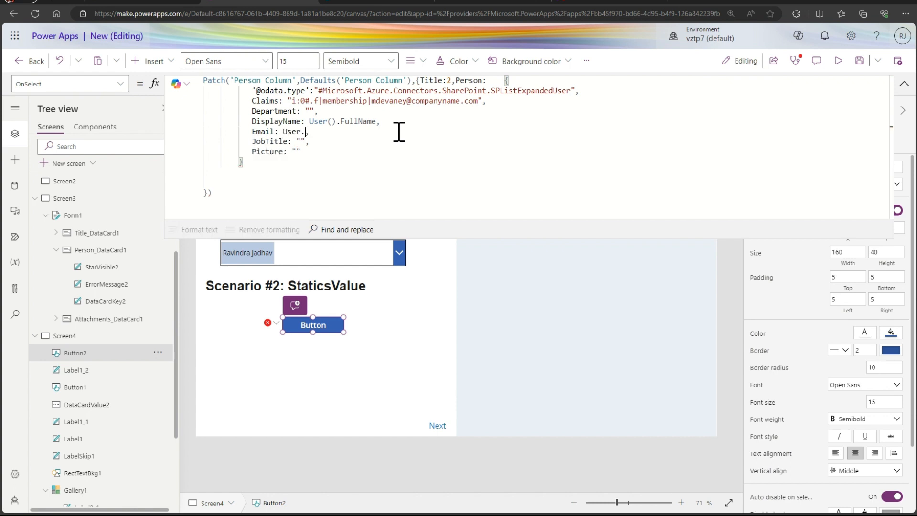
pyautogui.write('e')
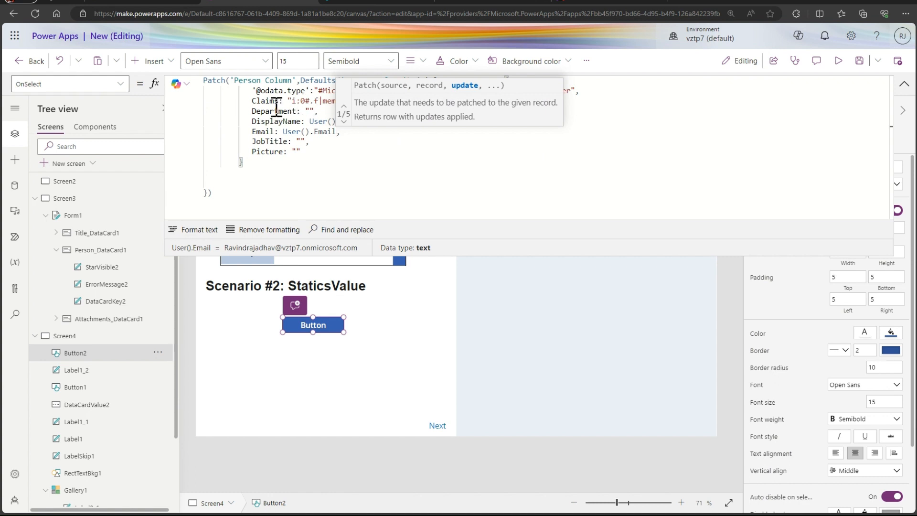
pyautogui.moveTo(557, 176)
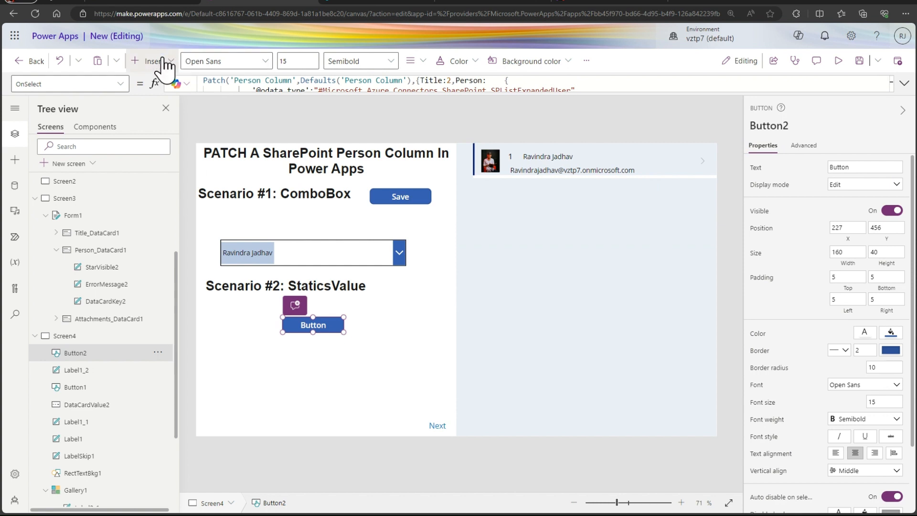
pyautogui.moveTo(181, 138)
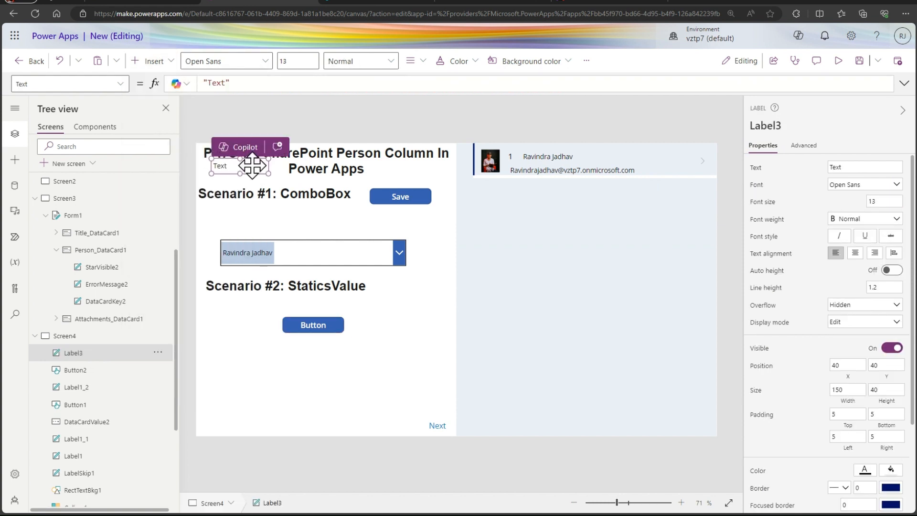
# Place a widened text label below Button2 and a copy beneath it
pyautogui.moveTo(242, 166); pyautogui.dragTo(242, 339)
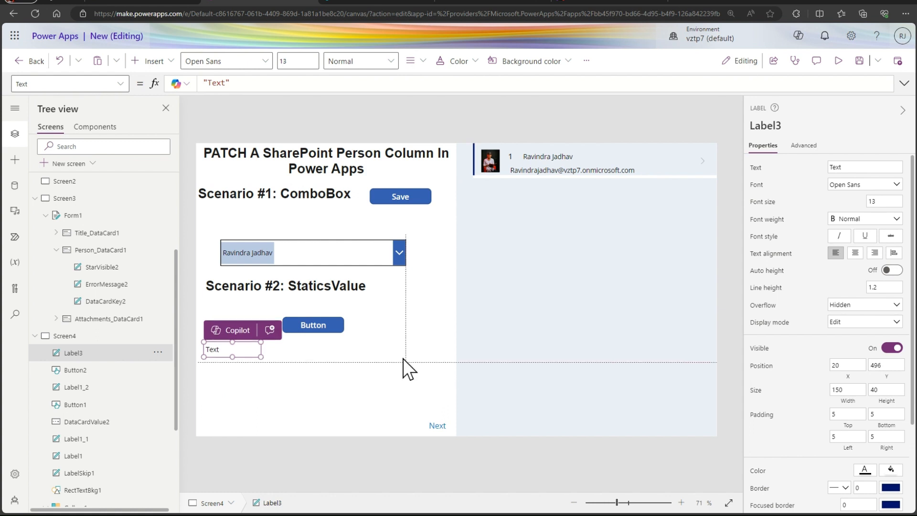
pyautogui.moveTo(262, 349); pyautogui.dragTo(408, 352)
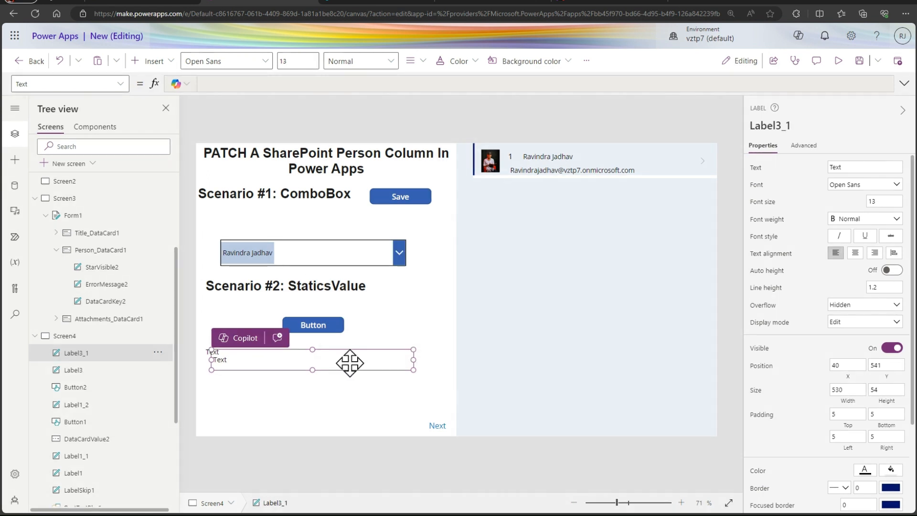
pyautogui.moveTo(349, 361); pyautogui.dragTo(342, 379)
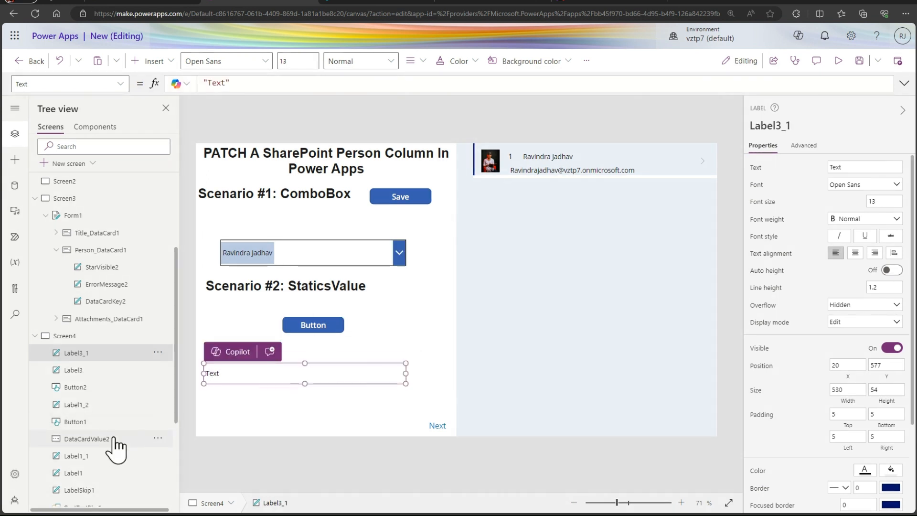
pyautogui.doubleClick(87, 438)
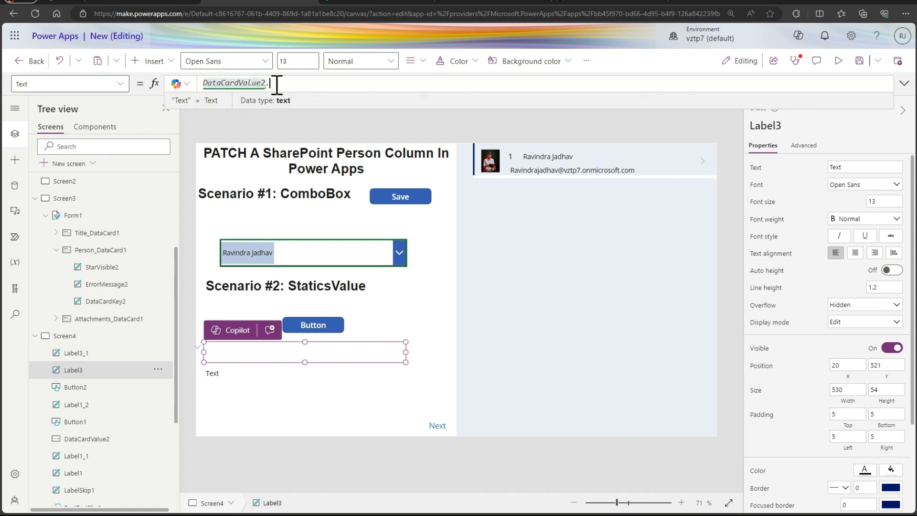
# Set the label's Text to DataCardValue2.Selected.Claims and preview the result
pyautogui.write('.')
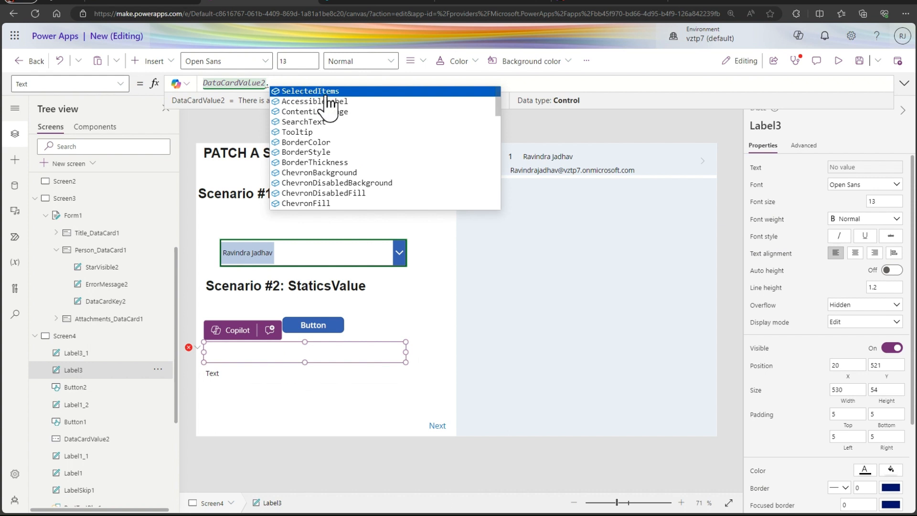
pyautogui.write('.sel')
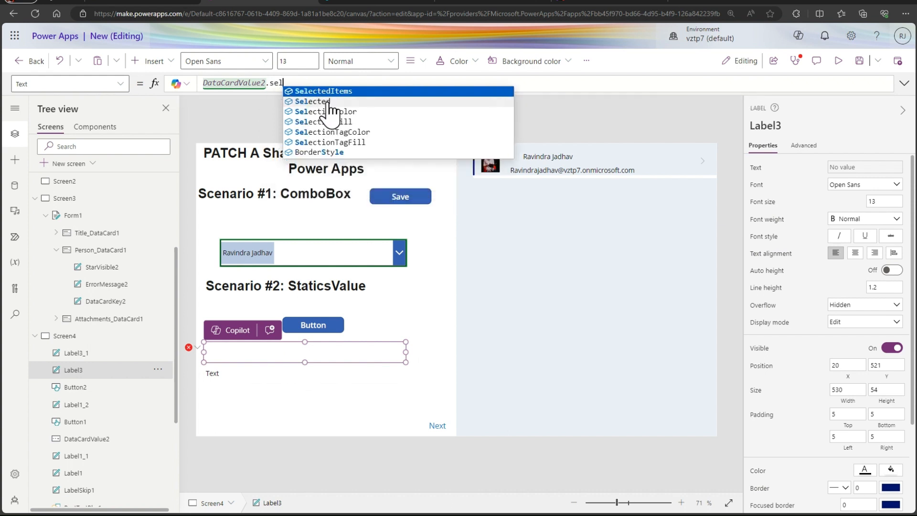
pyautogui.click(311, 102)
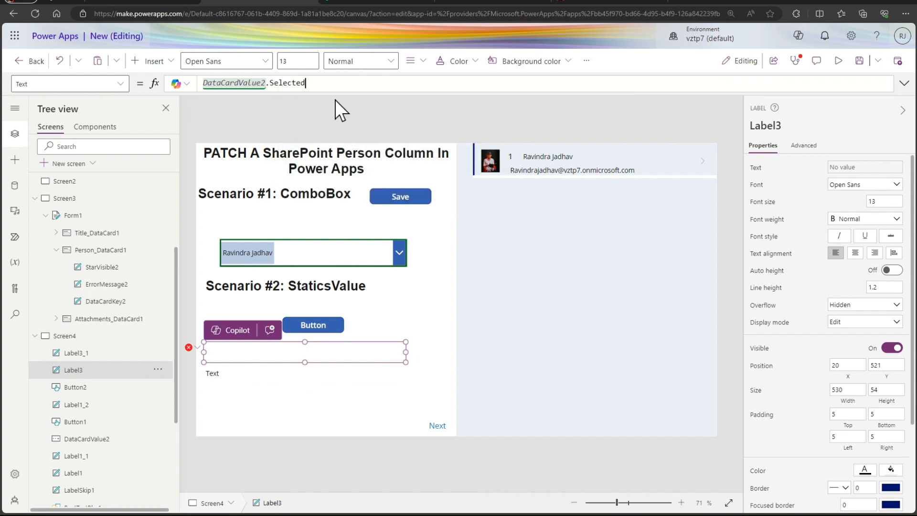
pyautogui.write('.')
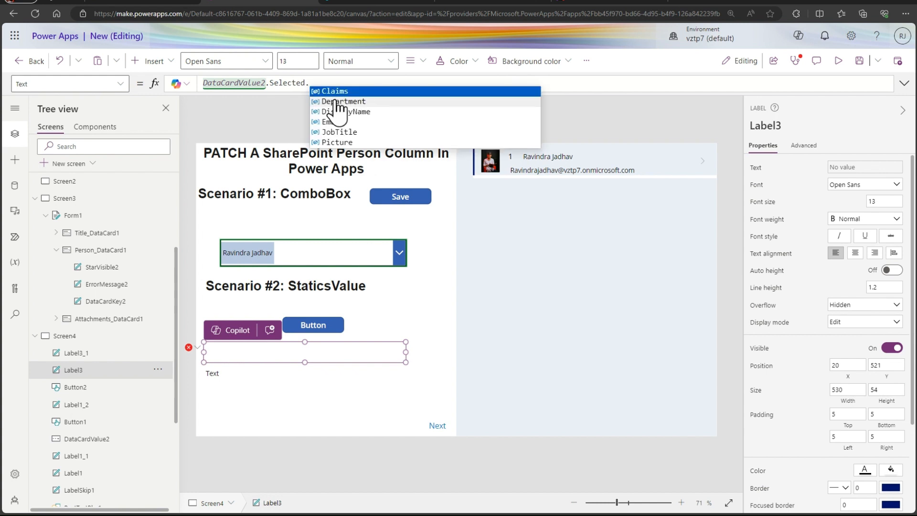
pyautogui.click(334, 91)
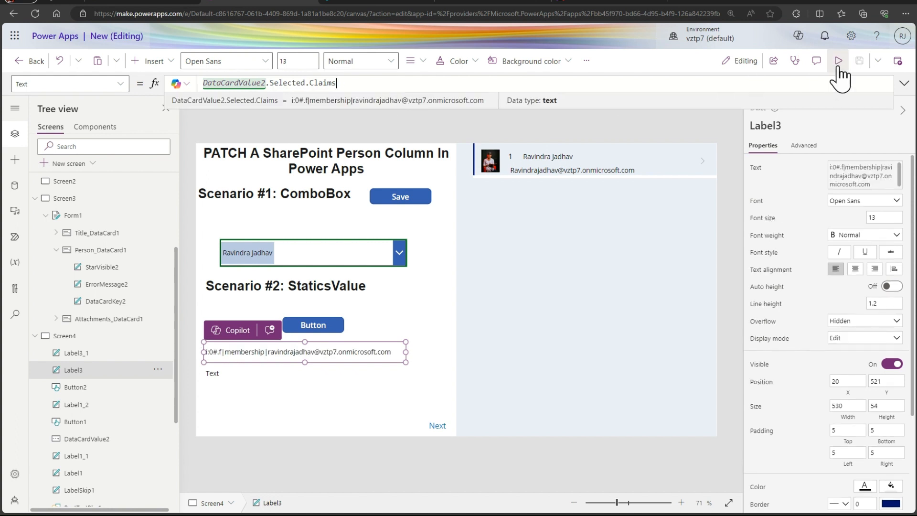
pyautogui.click(838, 61)
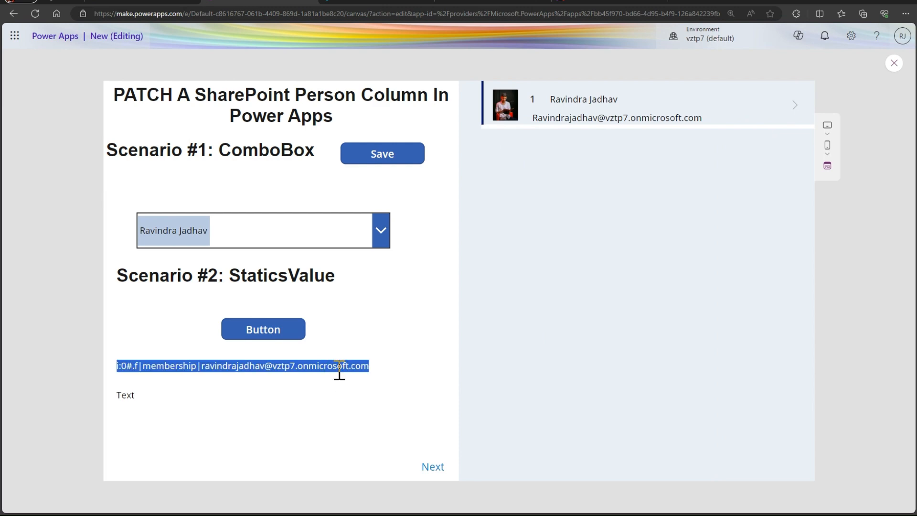
pyautogui.moveTo(893, 63)
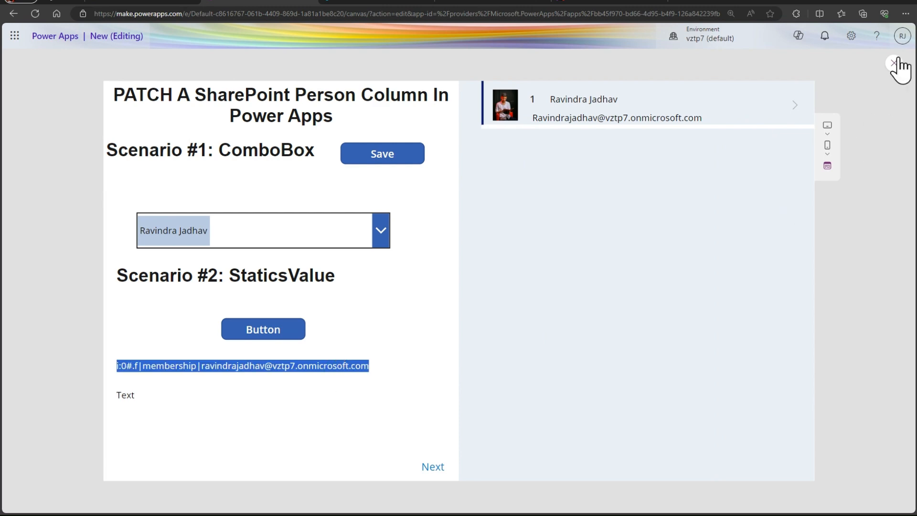
pyautogui.click(890, 63)
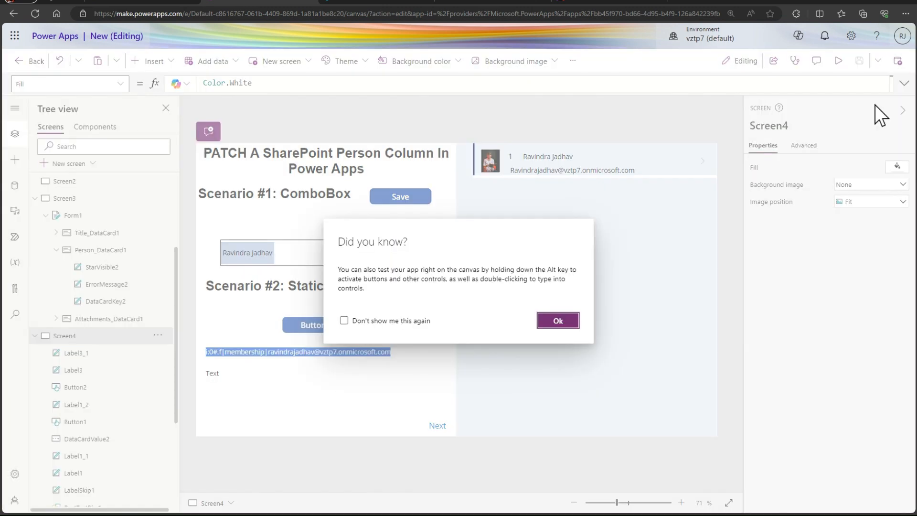
pyautogui.click(556, 321)
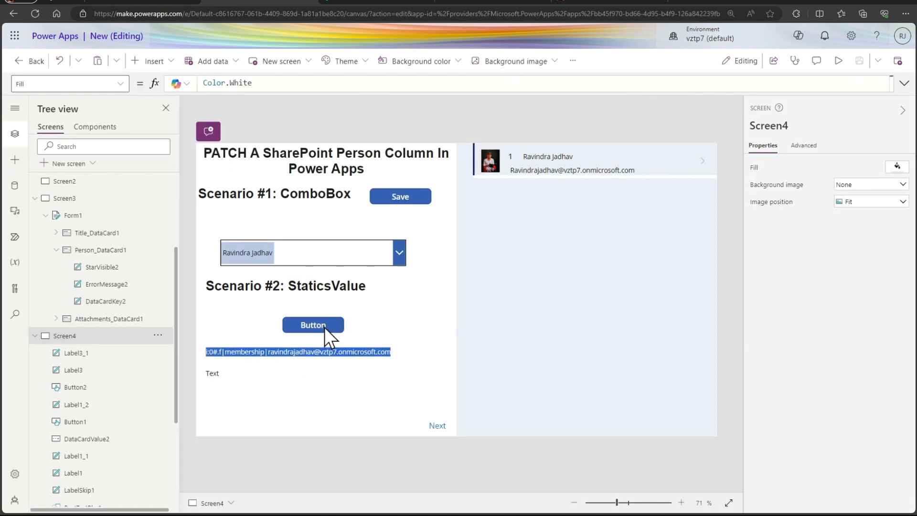
# Replace the placeholder Claims value in Button2's Patch with the real claims string
pyautogui.click(312, 325)
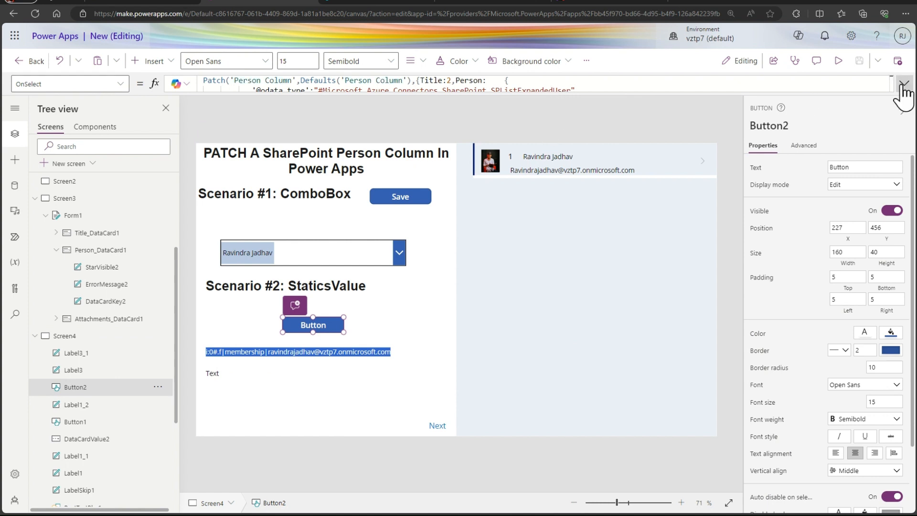
pyautogui.click(903, 85)
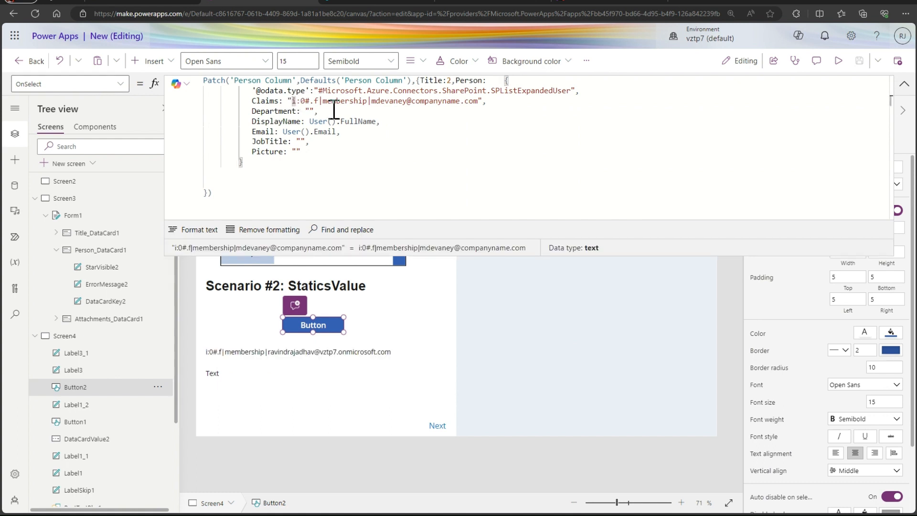
pyautogui.doubleClick(380, 100)
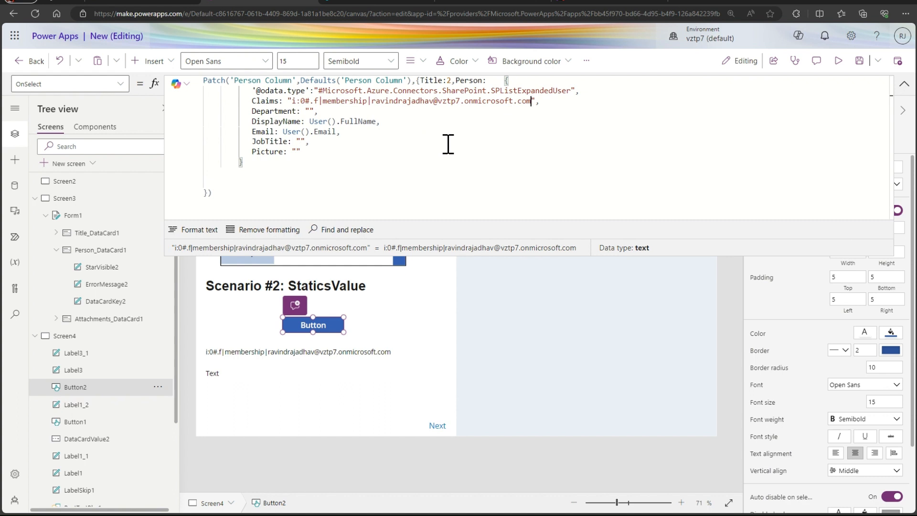
pyautogui.moveTo(224, 386)
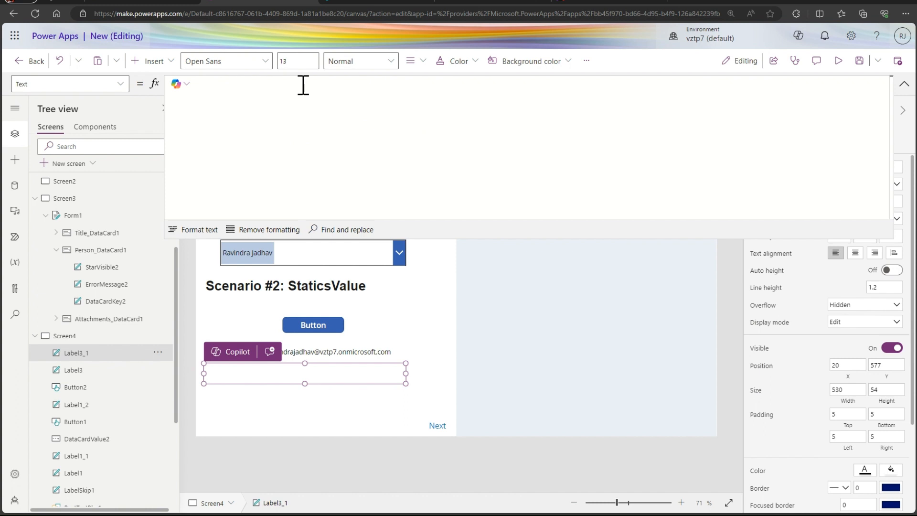
pyautogui.moveTo(275, 123)
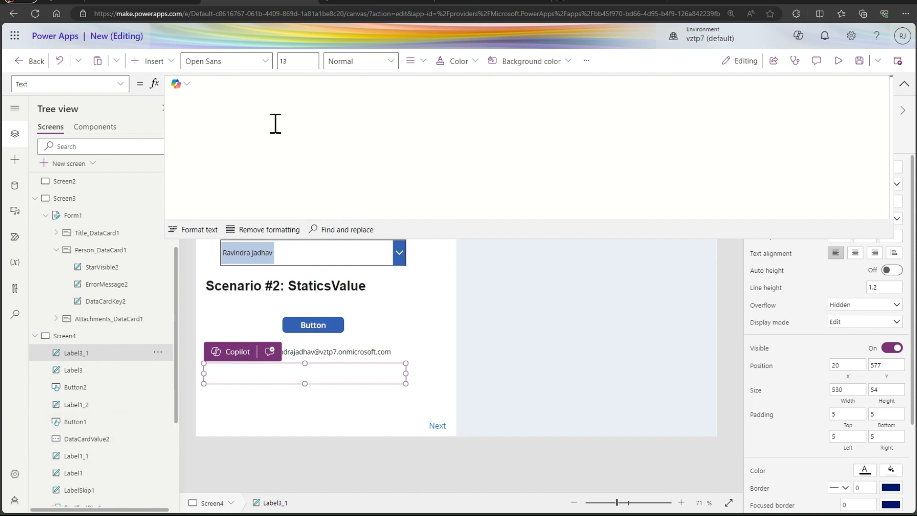
pyautogui.moveTo(280, 133)
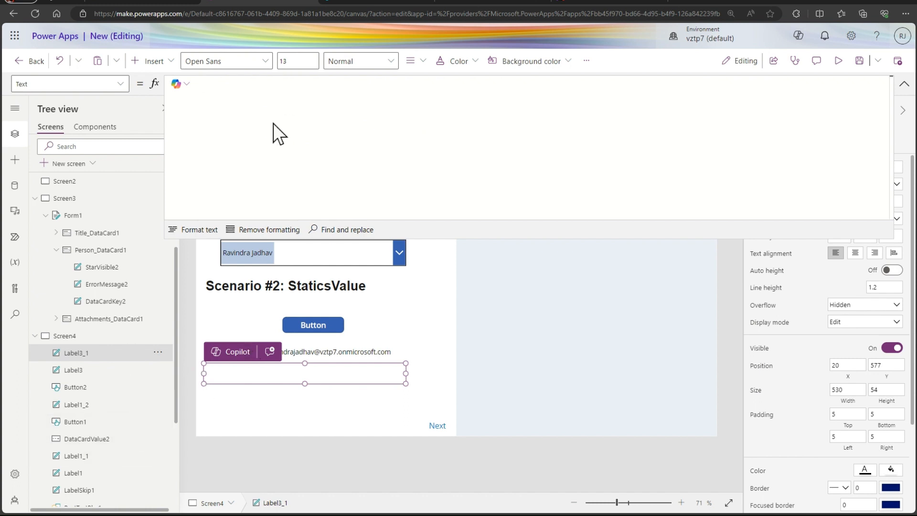
# Start the second label's Text formula as DataCardValue2.Selected
pyautogui.click(201, 83)
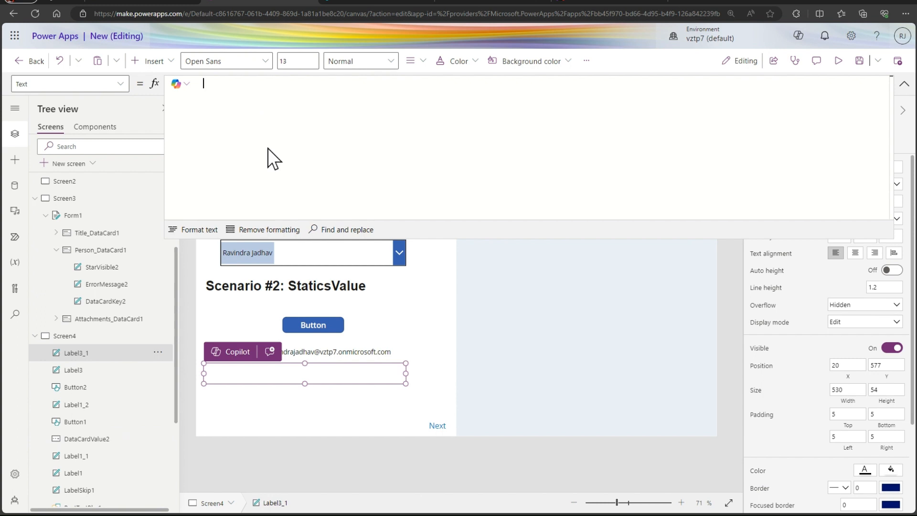
pyautogui.write('DataCardValue2.')
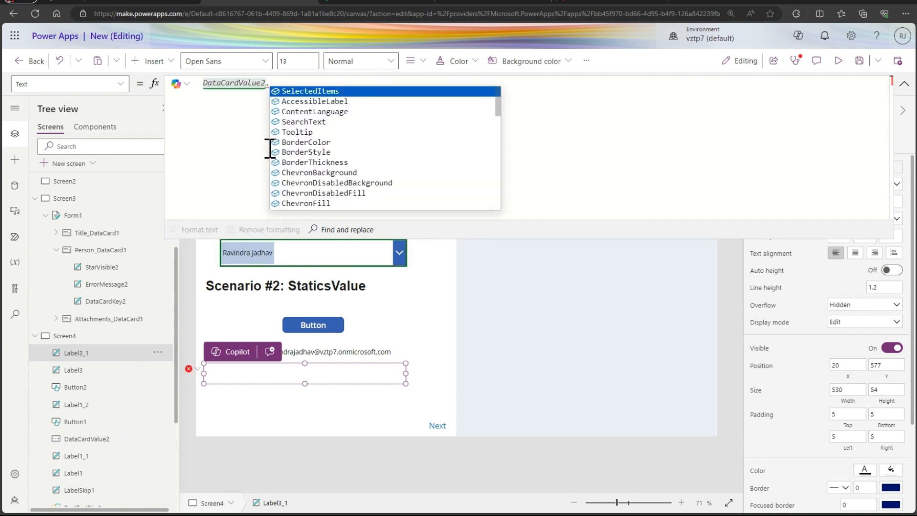
pyautogui.write('sel')
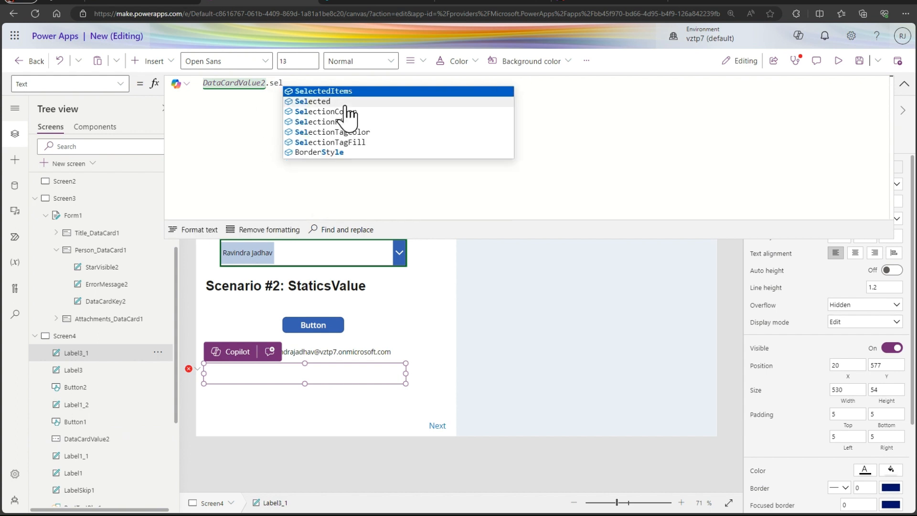
pyautogui.click(313, 101)
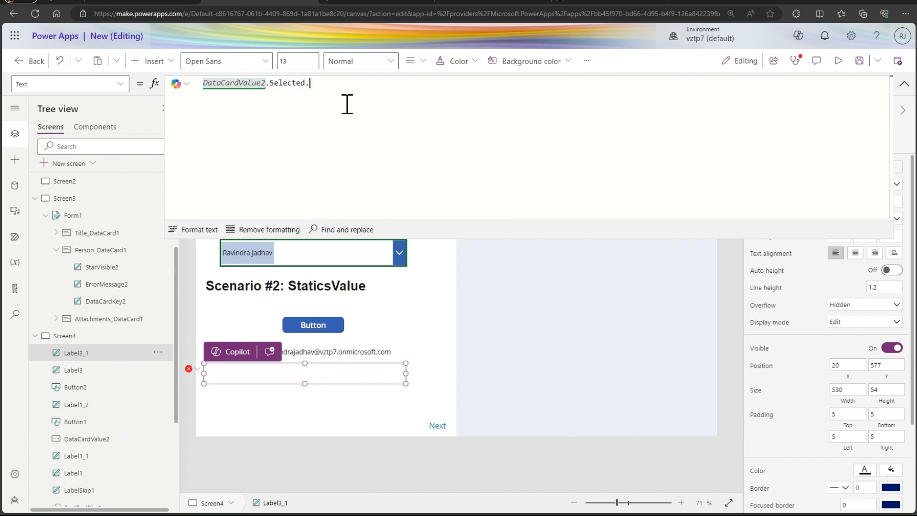
pyautogui.write('.')
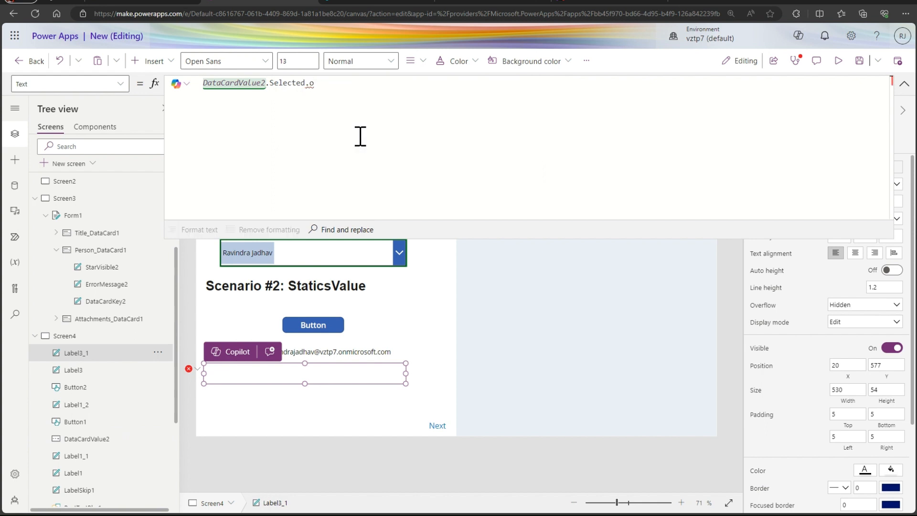
pyautogui.press('Backspace')
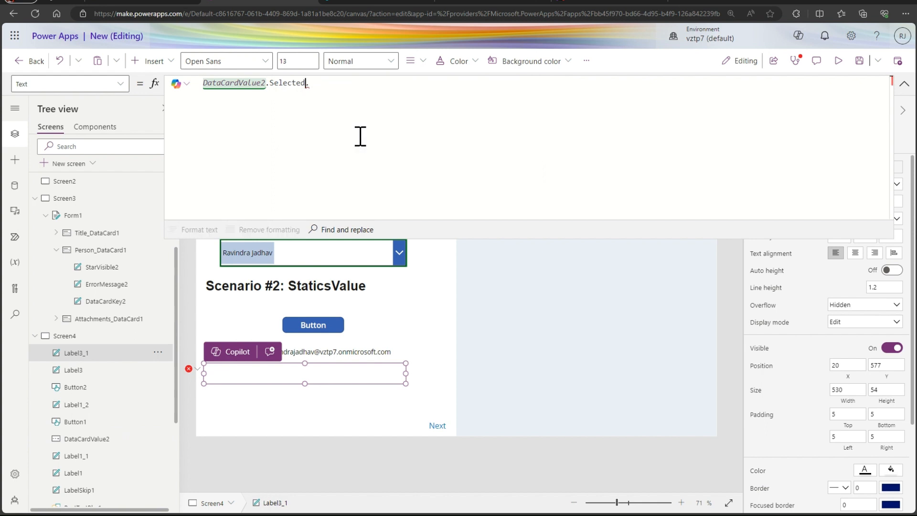
pyautogui.write('.')
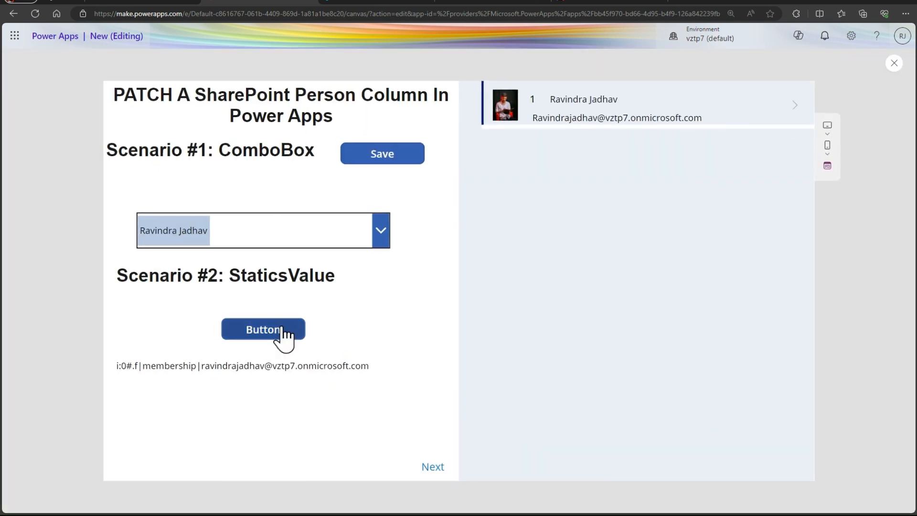
pyautogui.click(263, 328)
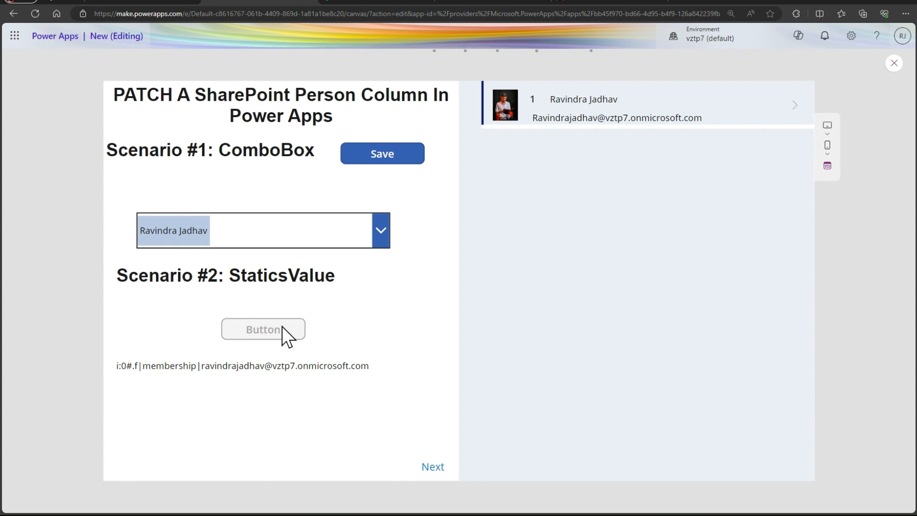
pyautogui.click(262, 328)
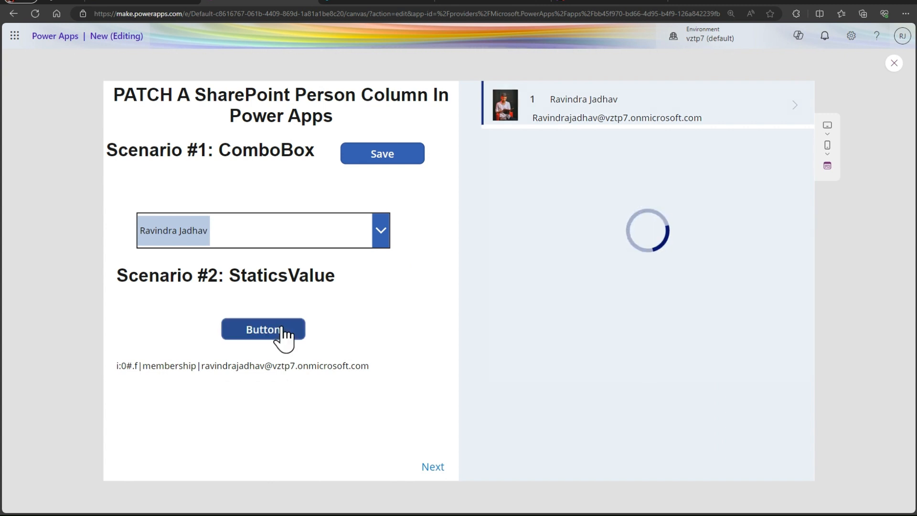
pyautogui.click(262, 328)
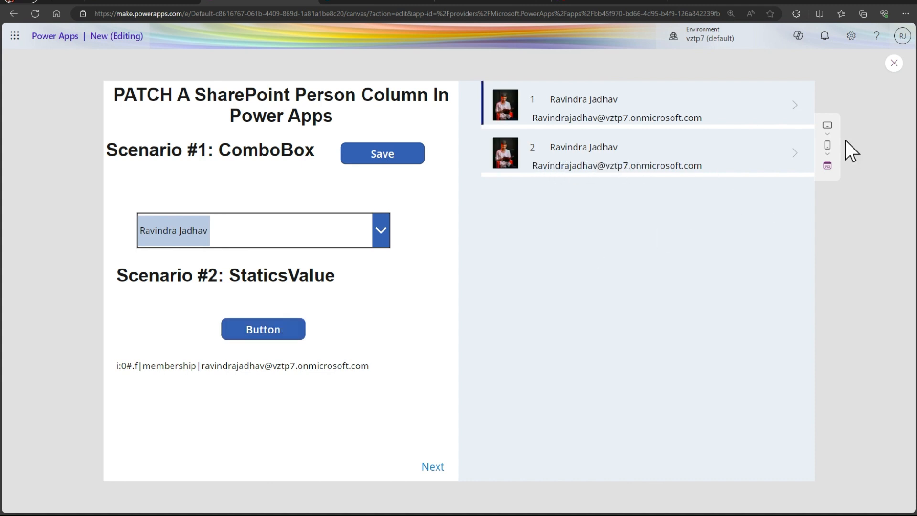
pyautogui.moveTo(894, 63)
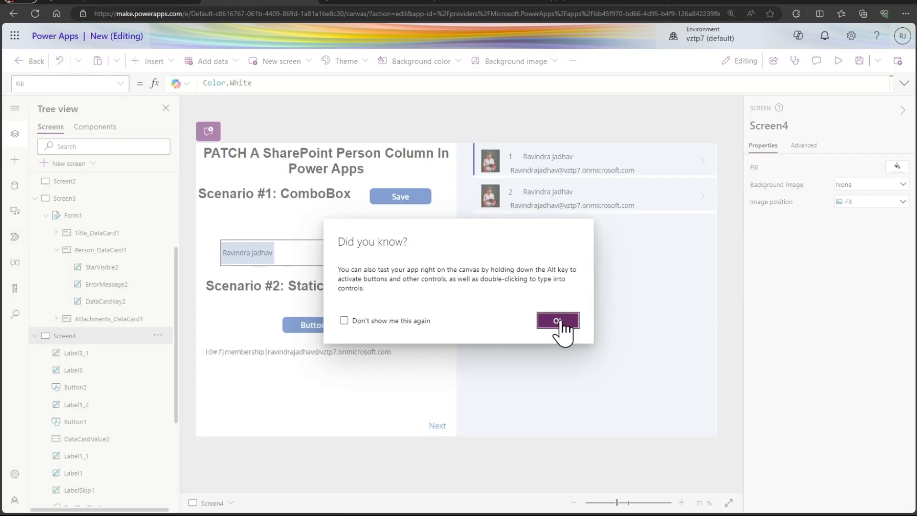
# Dismiss the tip and reopen Button2's full Patch formula in the editor
pyautogui.click(557, 321)
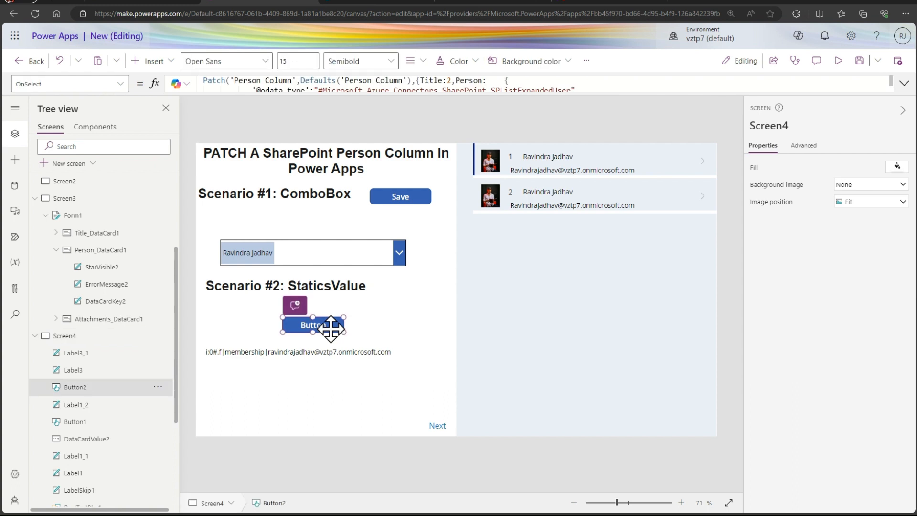
pyautogui.click(312, 325)
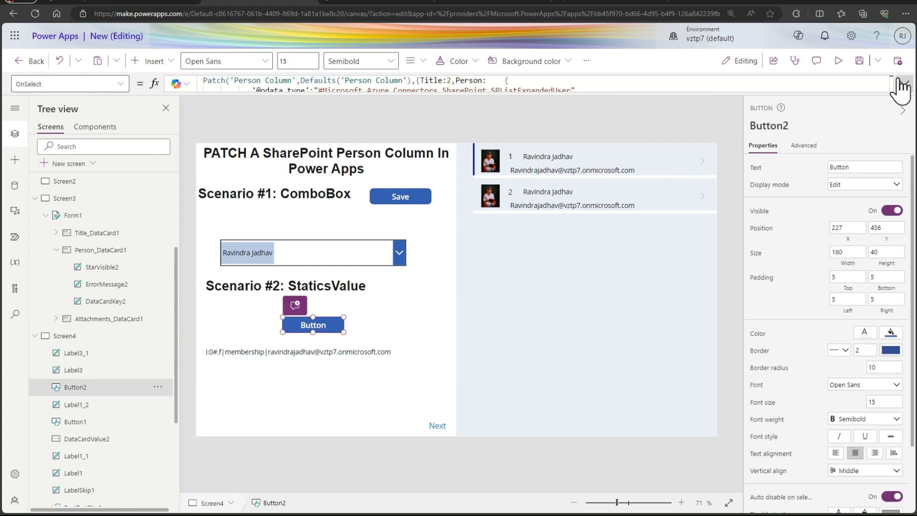
pyautogui.click(902, 83)
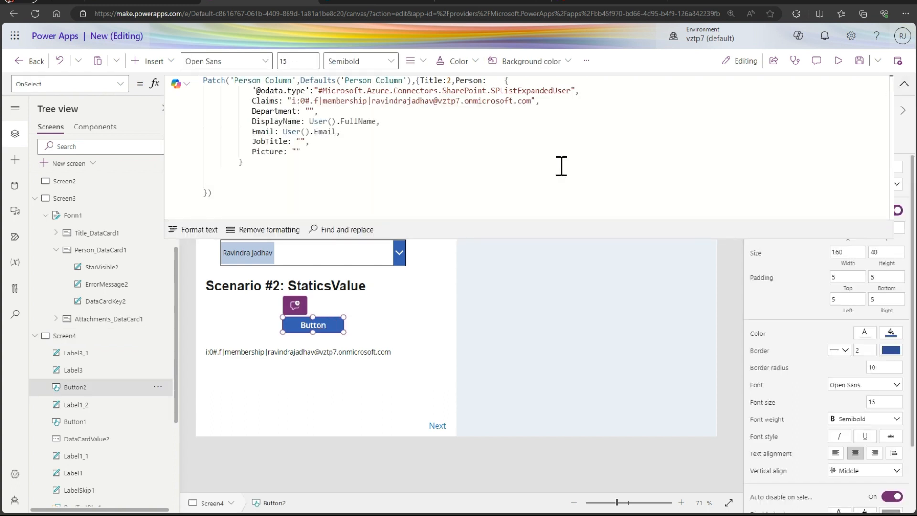